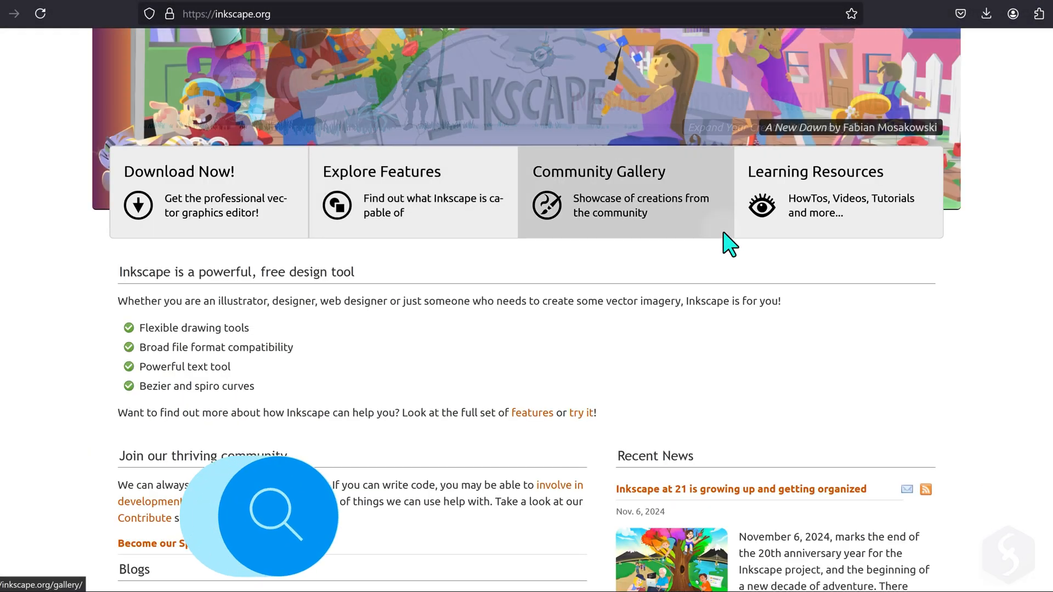
Step: Scroll inkscape.org, then view hotel-svgrepo-com.svg source and scroll sideways through its path data
scroll("down", 3)
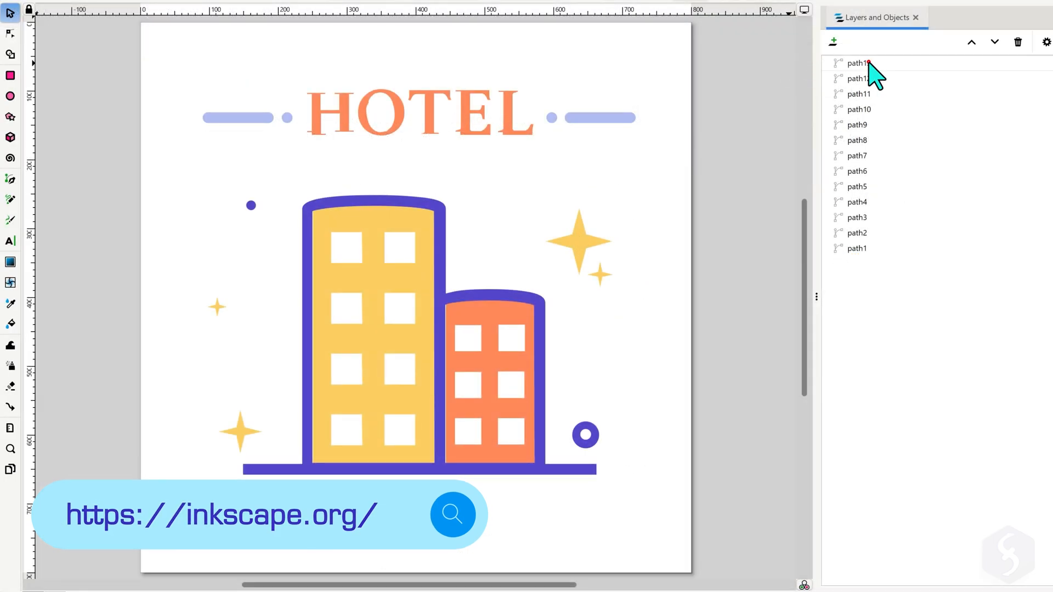
left_click(857, 110)
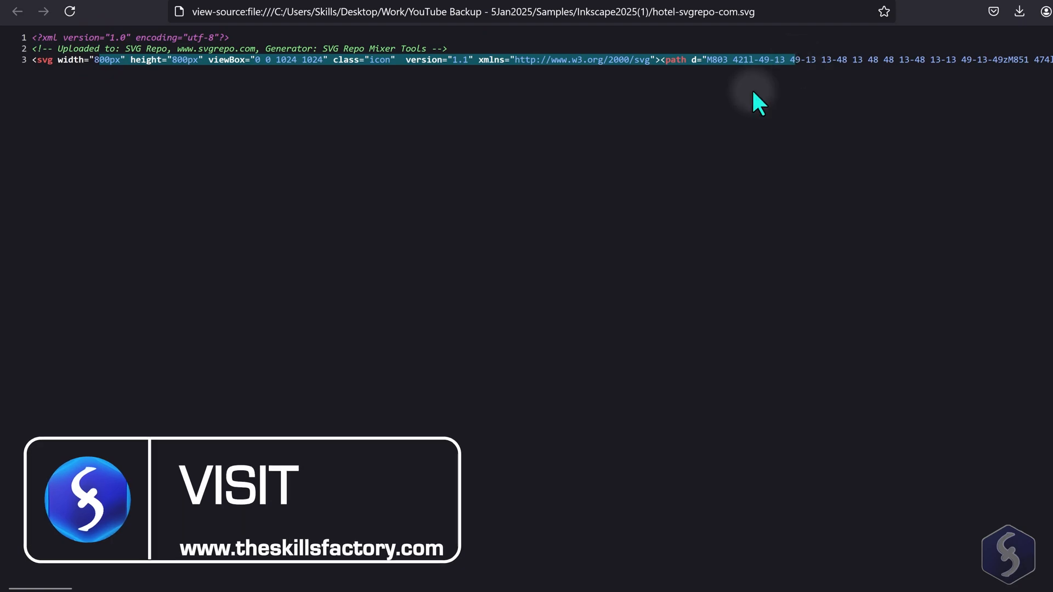
scroll("right", 3)
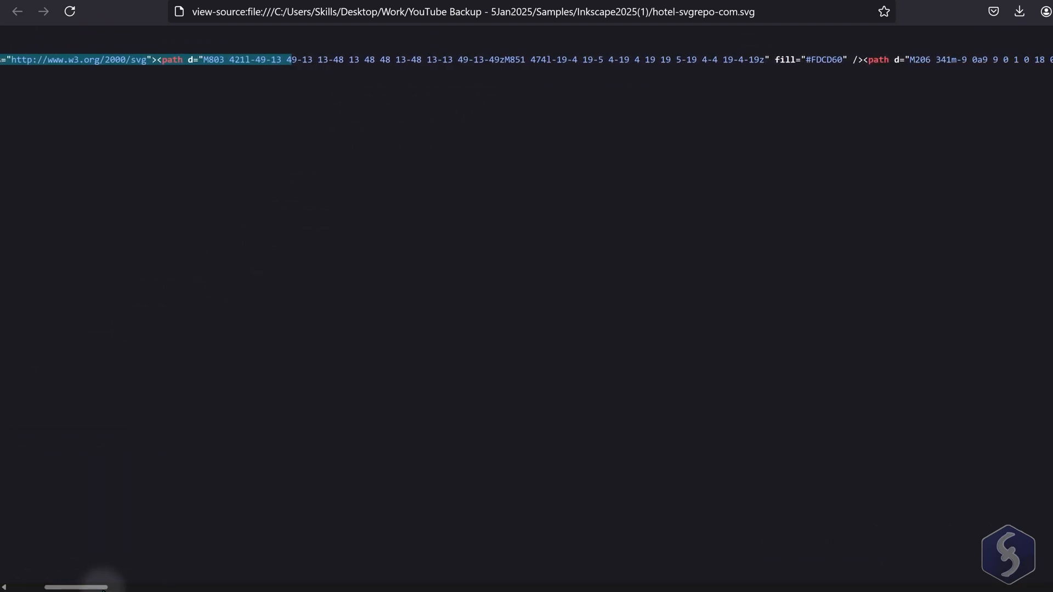
left_click(260, 12)
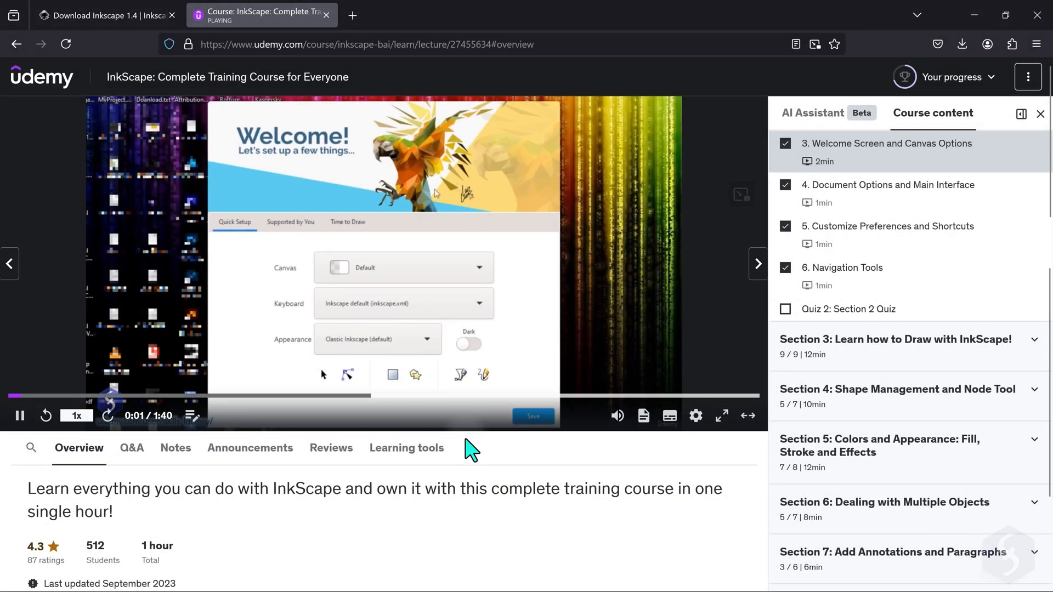
Step: Pause the Udemy Inkscape lecture and seek to another point in the video
left_click(20, 416)
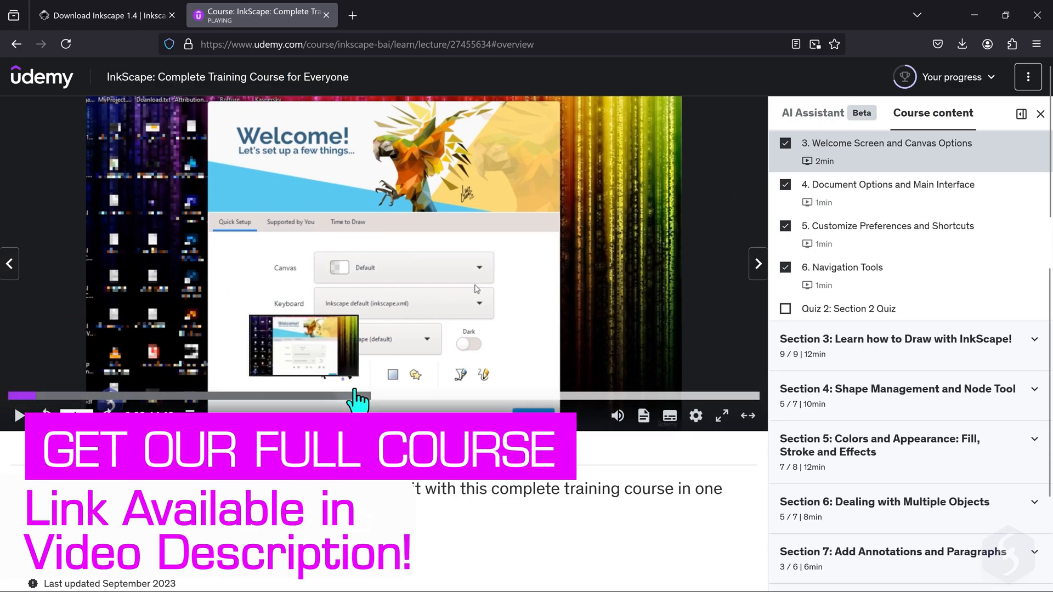
left_click(895, 345)
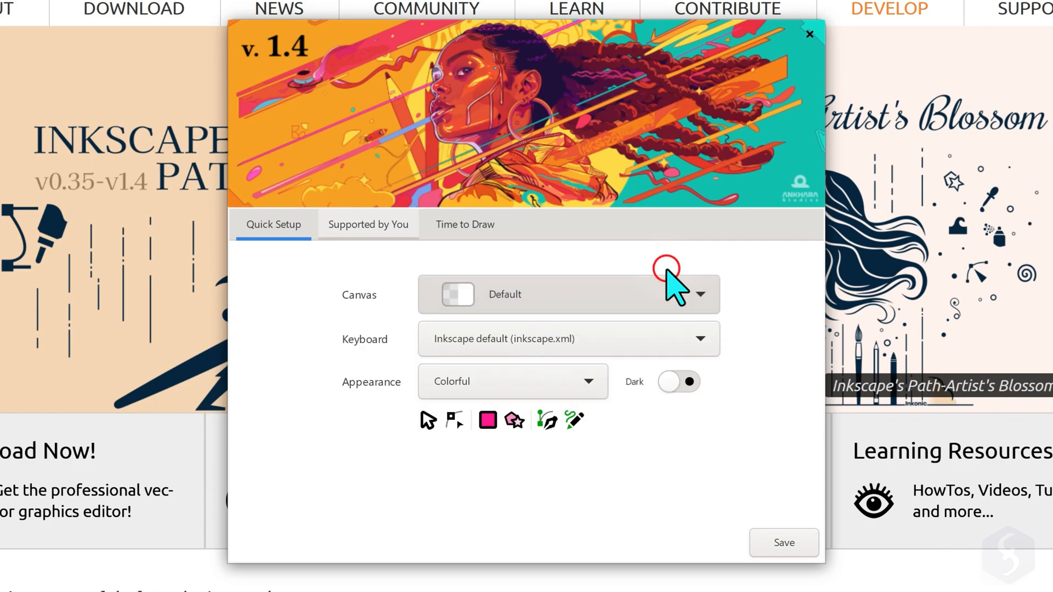
mouse_move(698, 350)
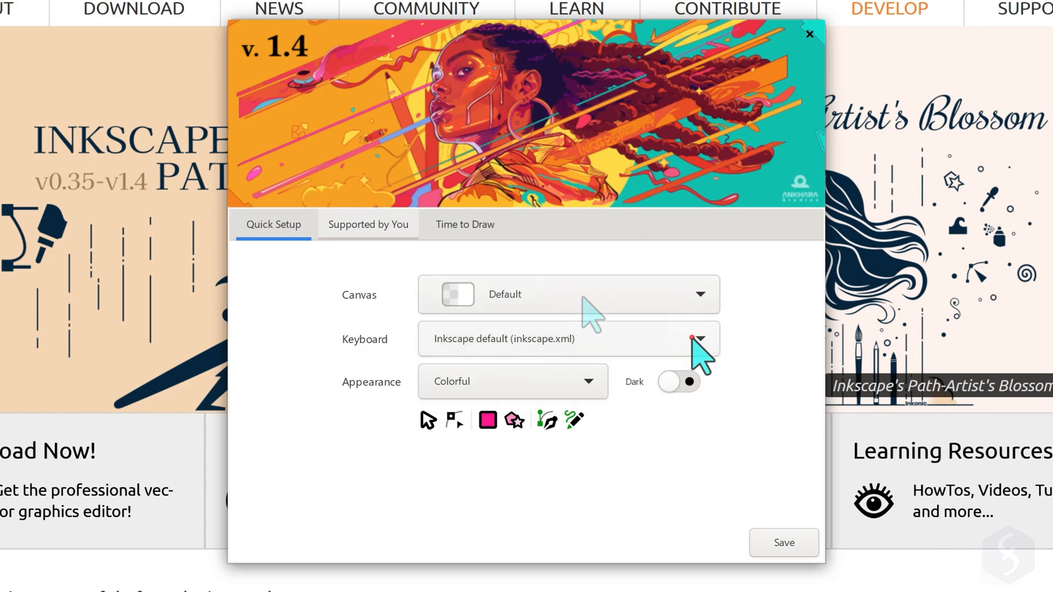
Step: Keep the Colorful appearance and toggle the welcome screen to the Dark theme
left_click(700, 338)
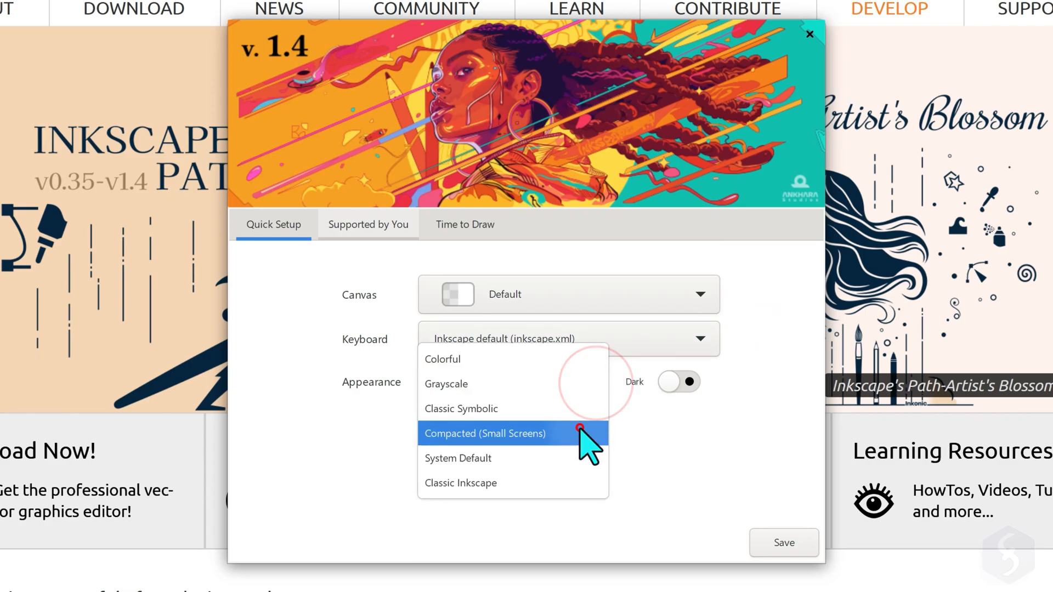
left_click(442, 358)
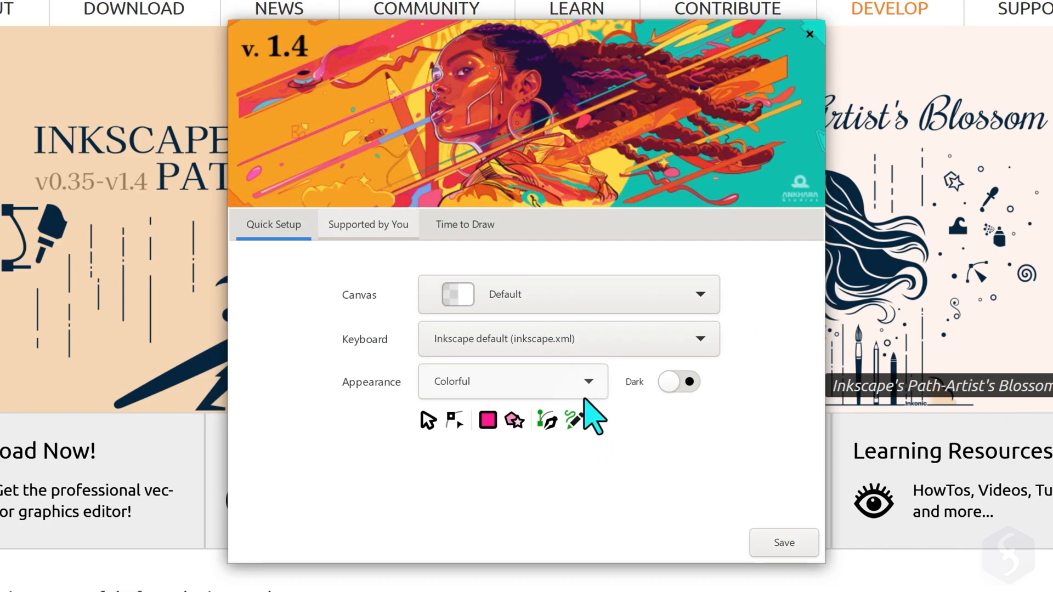
left_click(679, 381)
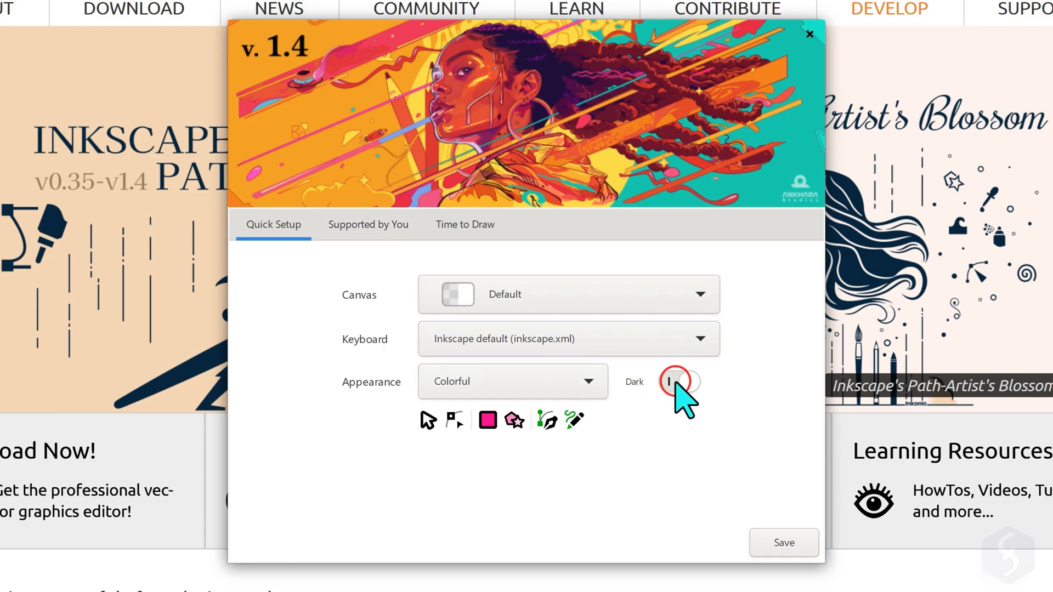
left_click(680, 381)
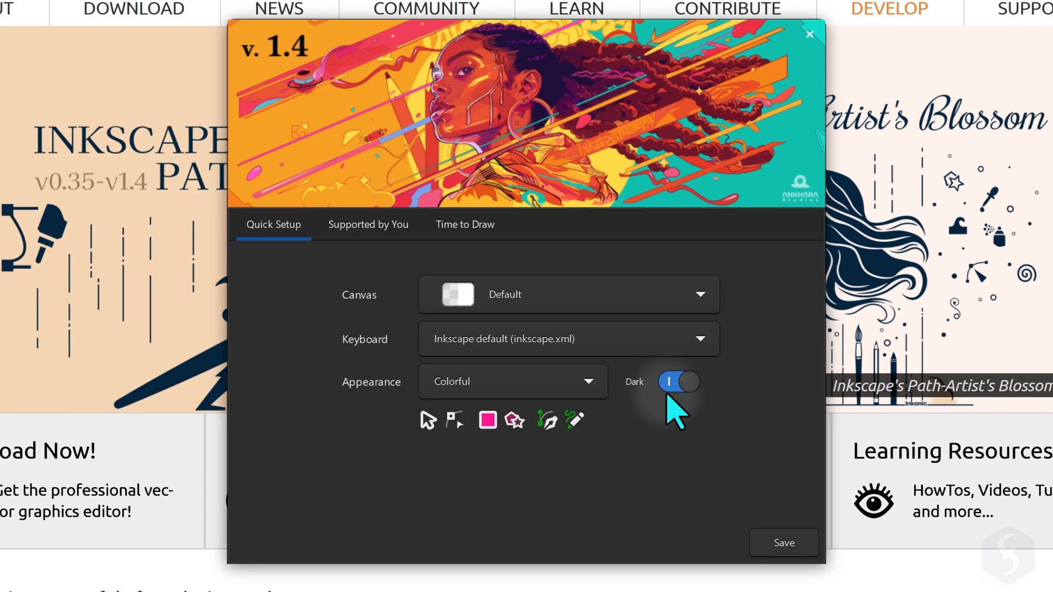
Step: Browse the Print and Social templates and create a new Print document
left_click(465, 225)
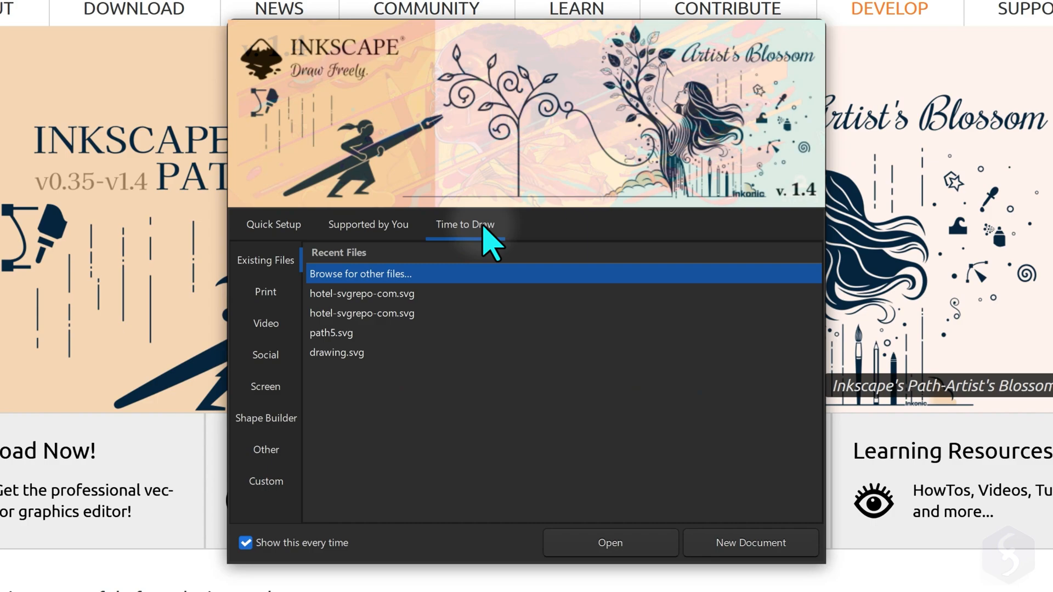
left_click(464, 224)
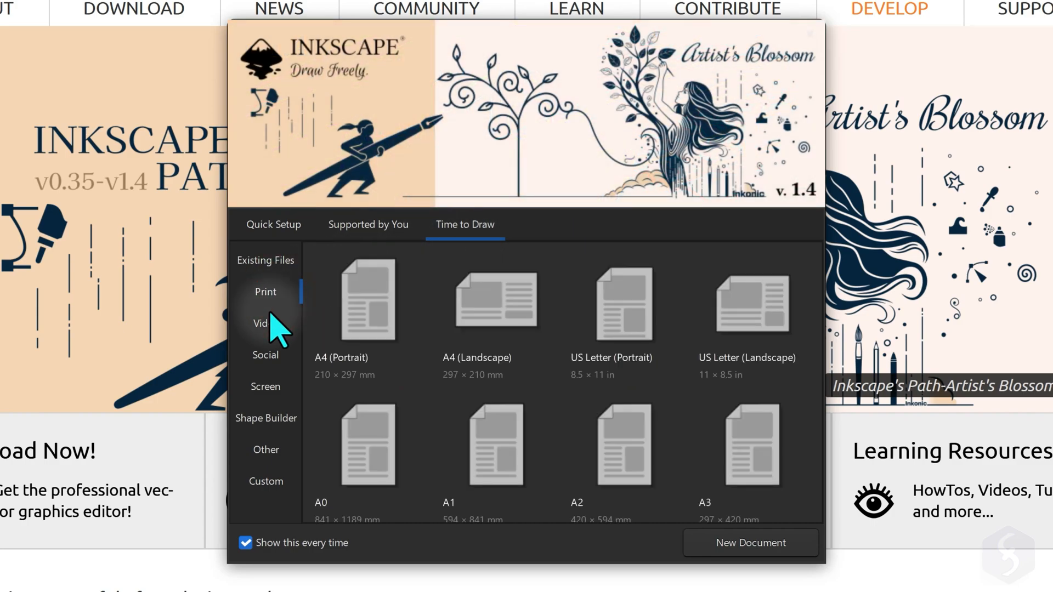
left_click(265, 355)
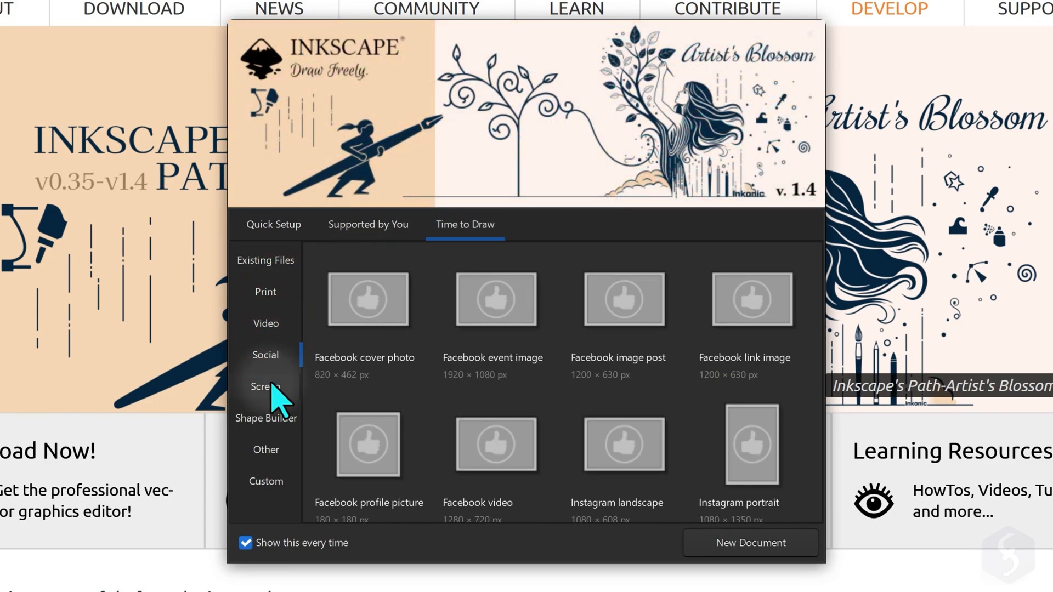
left_click(266, 291)
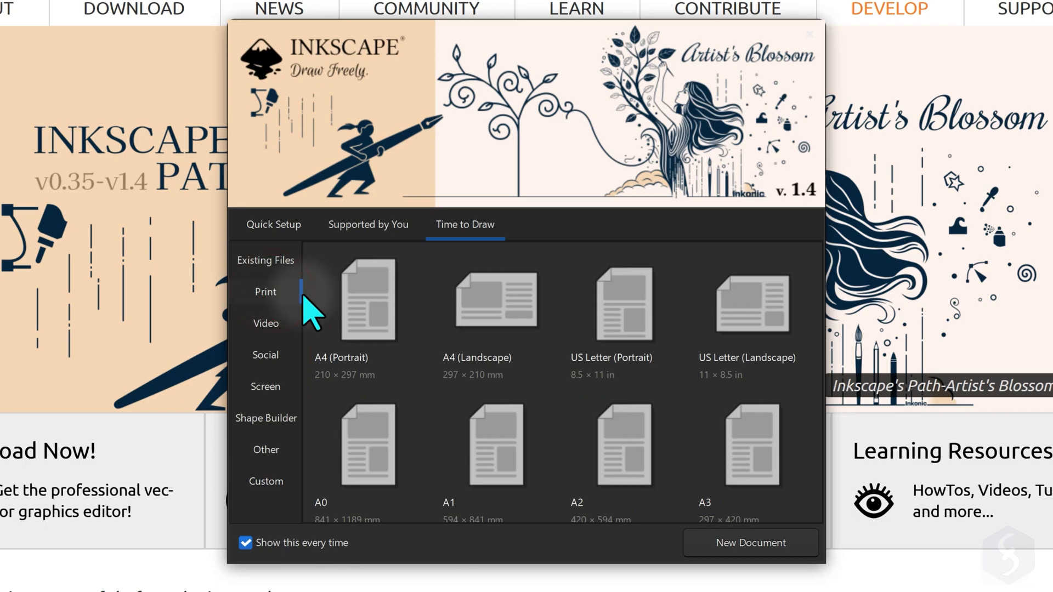
left_click(808, 34)
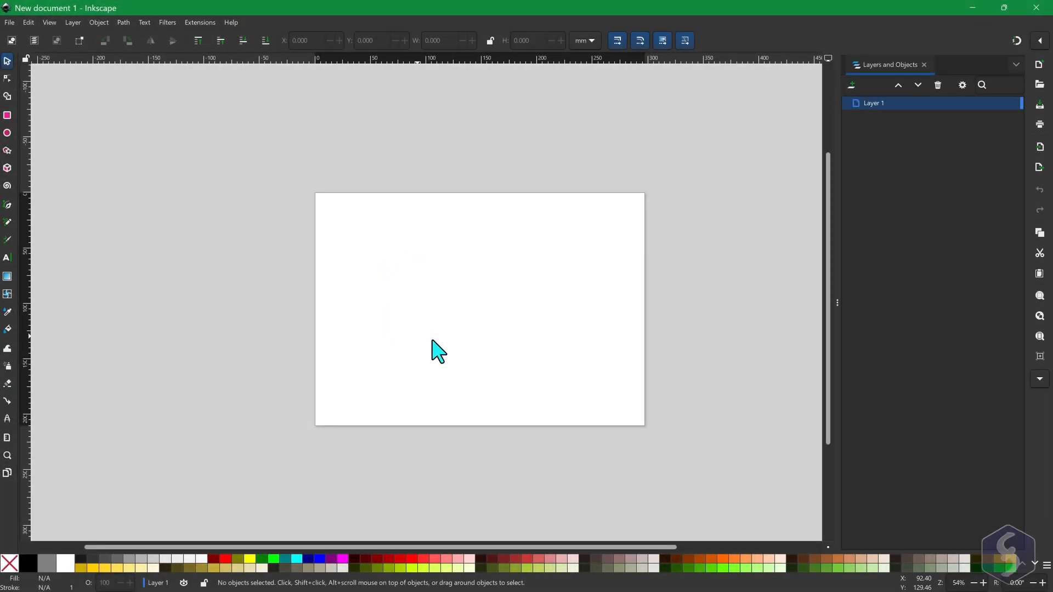
mouse_move(12, 97)
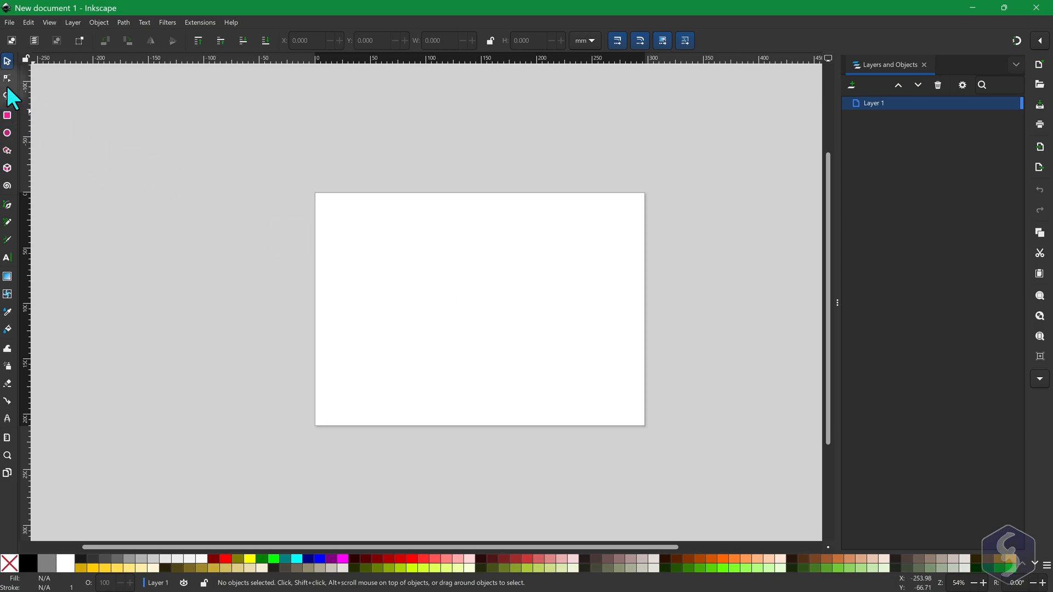
mouse_move(9, 316)
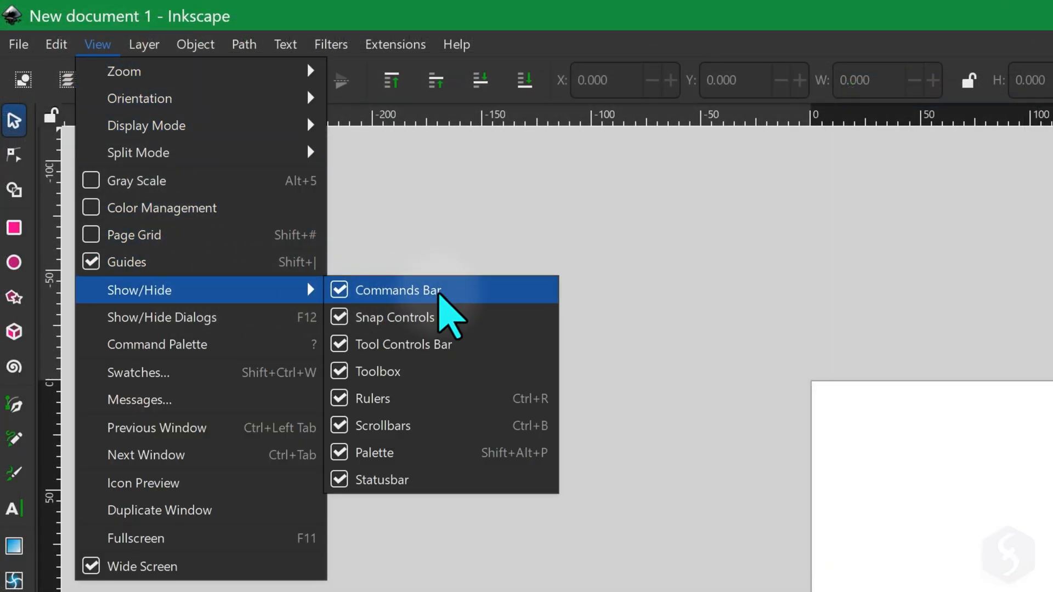
mouse_move(383, 376)
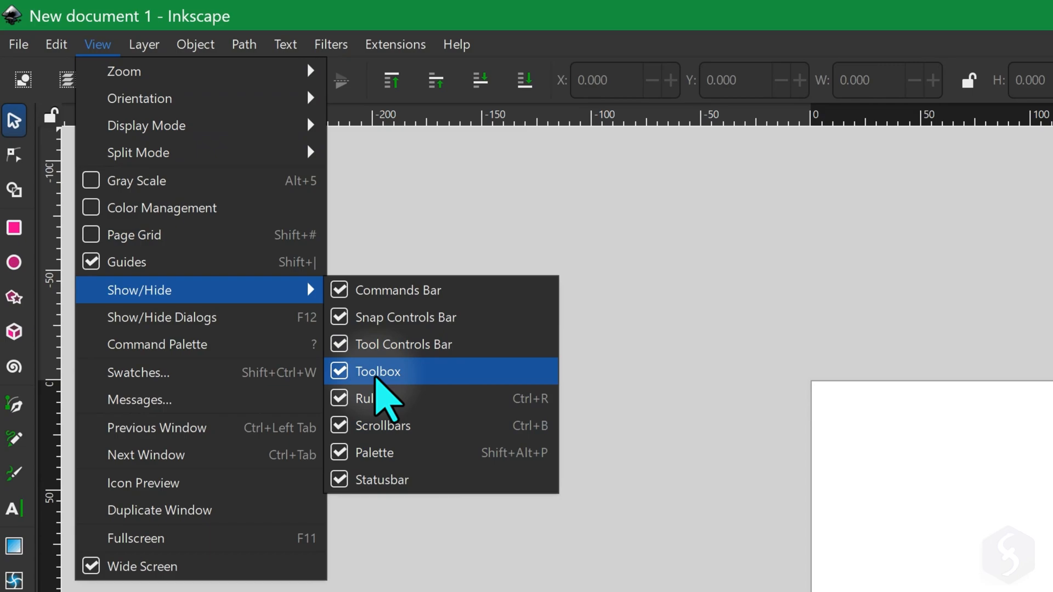
left_click(384, 371)
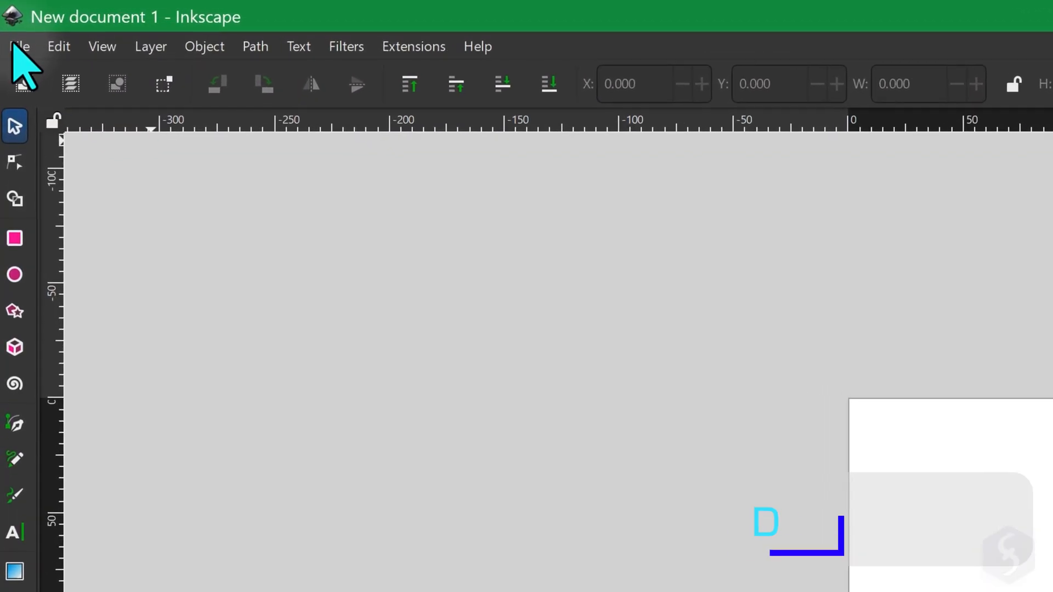
left_click(19, 46)
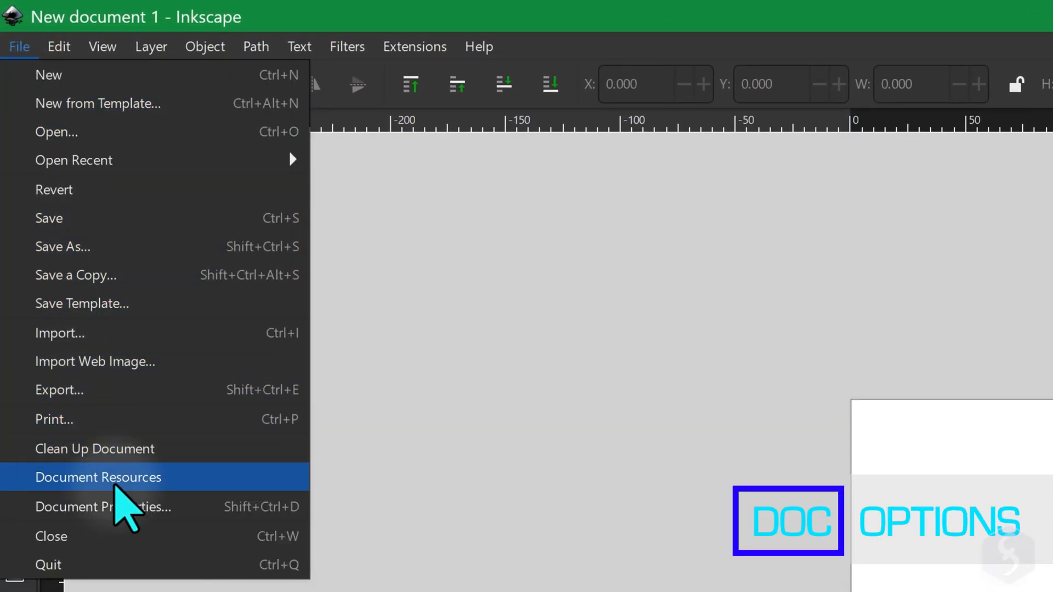
left_click(101, 506)
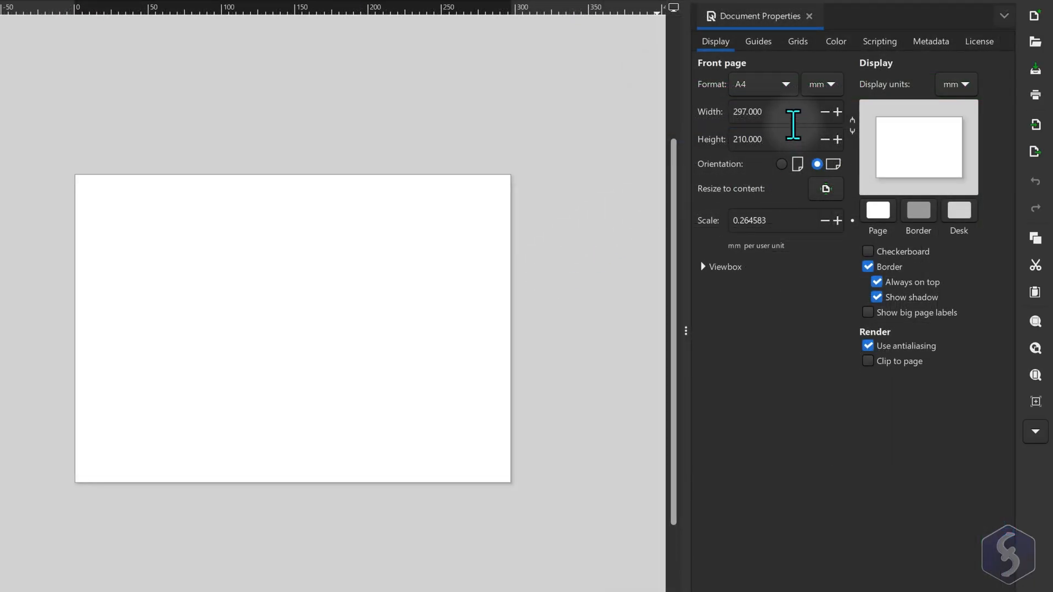
triple_click(746, 139)
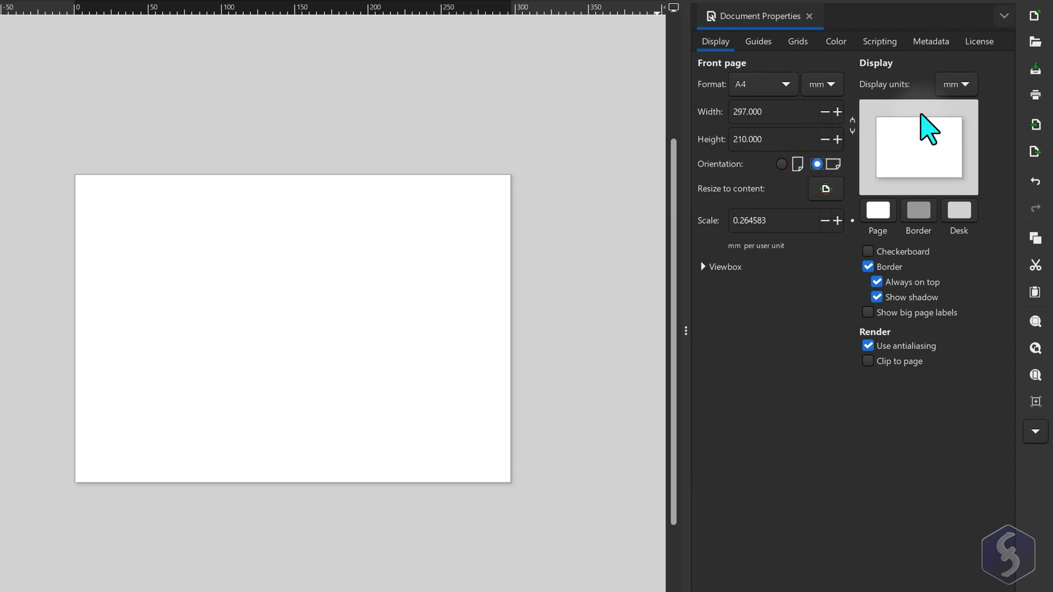
left_click(954, 83)
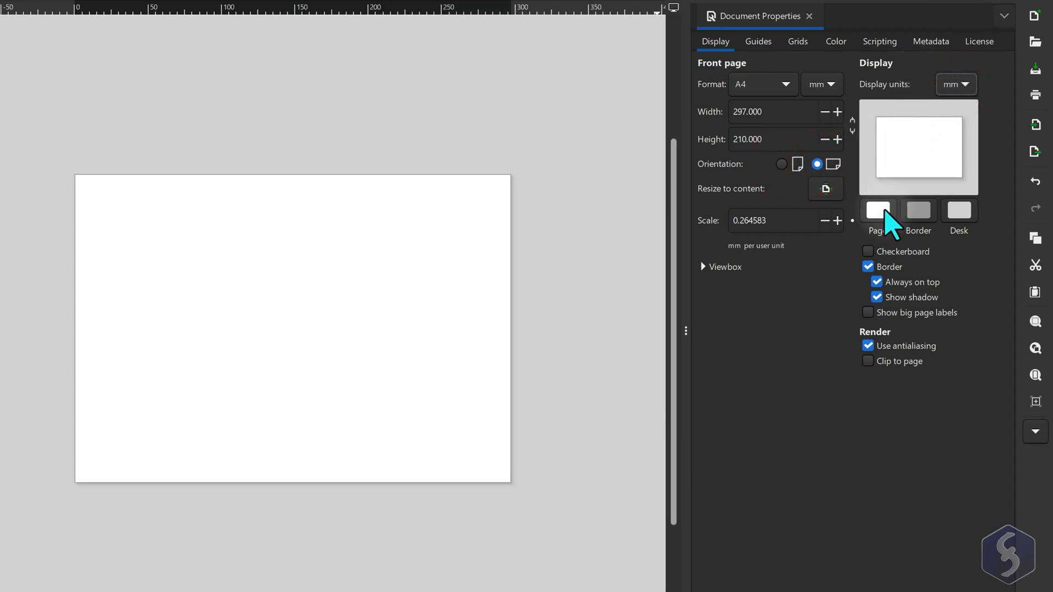
left_click(877, 210)
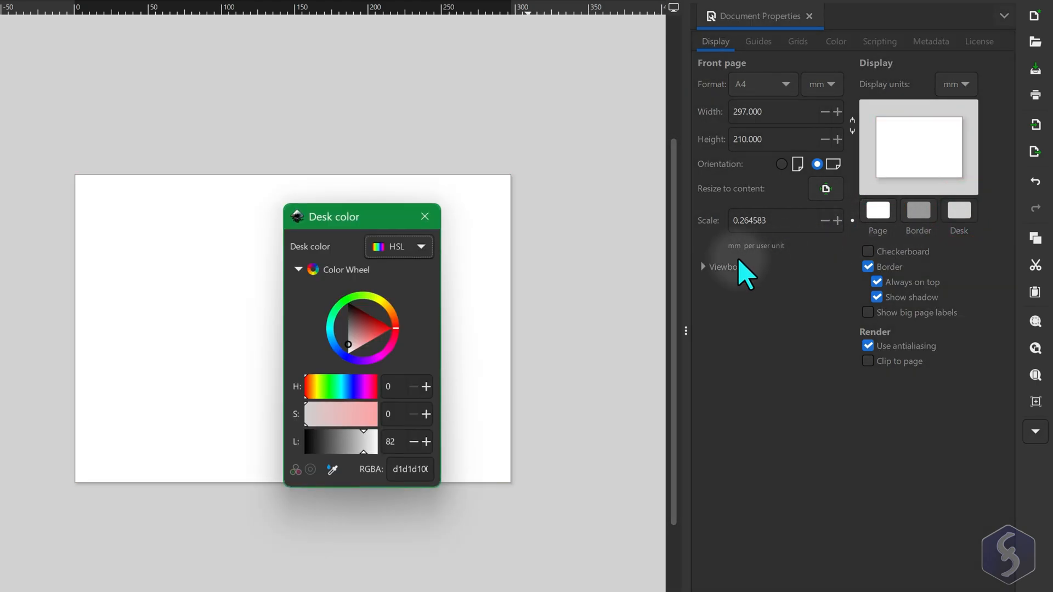
left_click(349, 316)
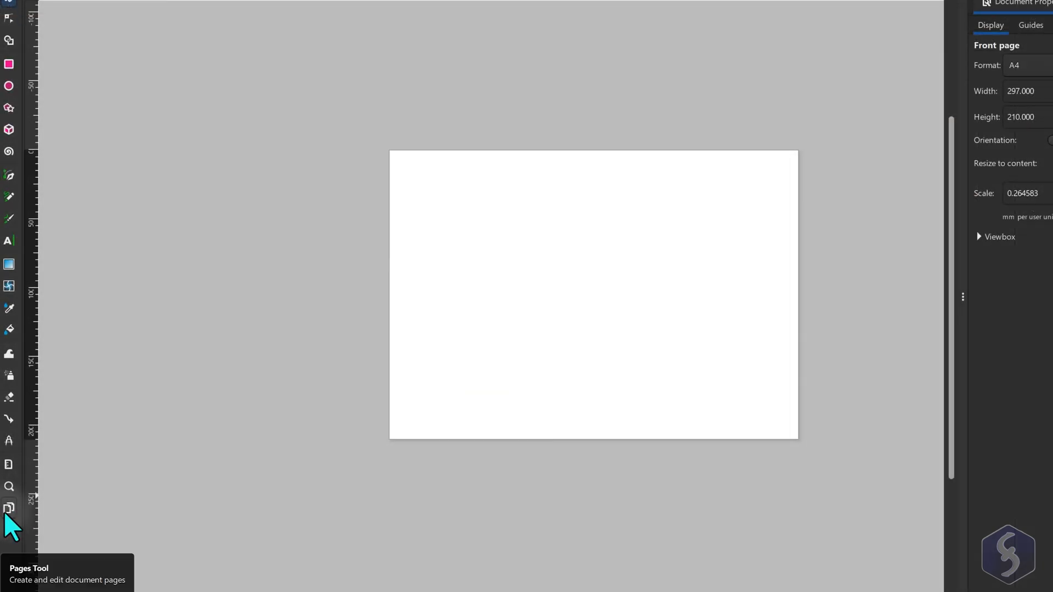
left_click(9, 508)
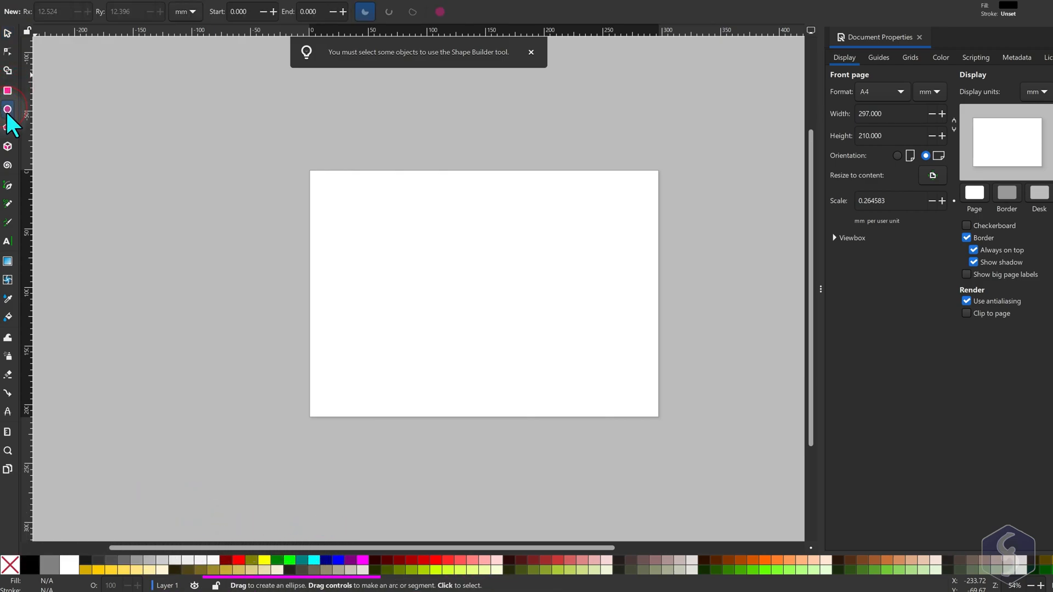
Step: Draw a black rectangle, wide ellipse and circle, deleting an unwanted shape
left_click(9, 147)
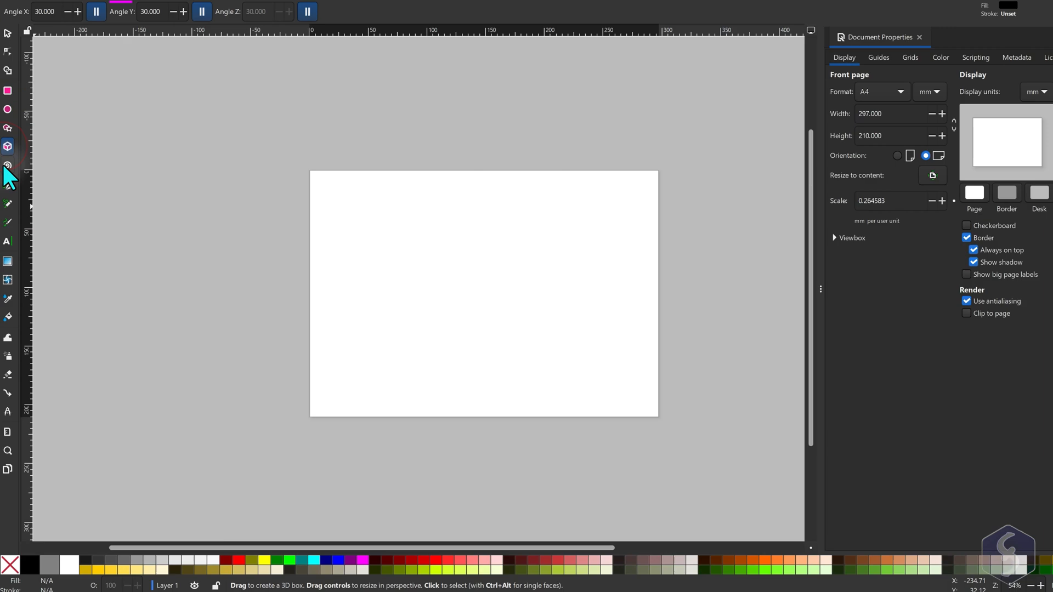
left_click(8, 186)
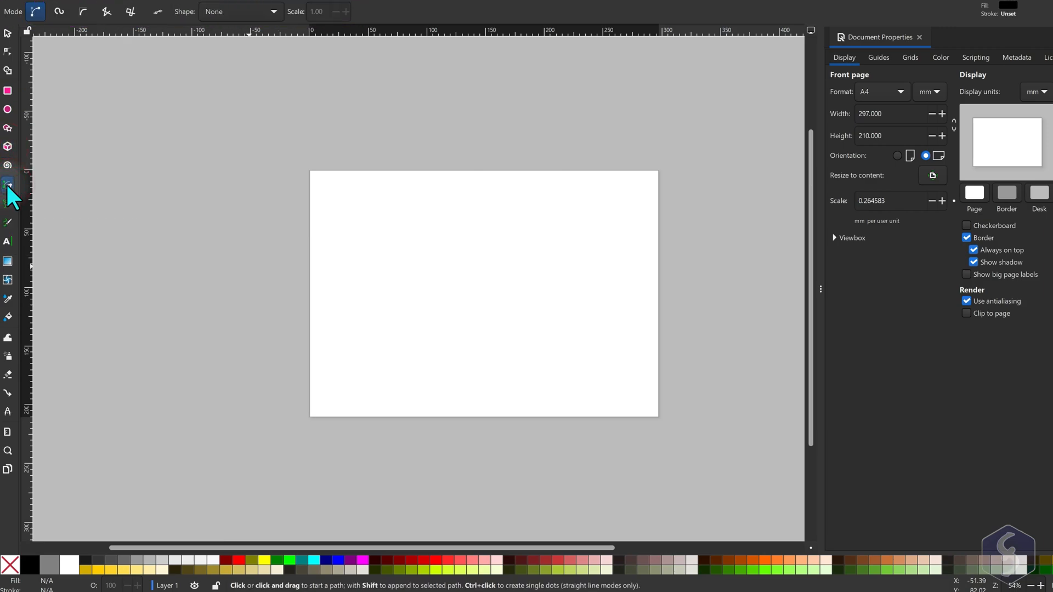
left_click(9, 140)
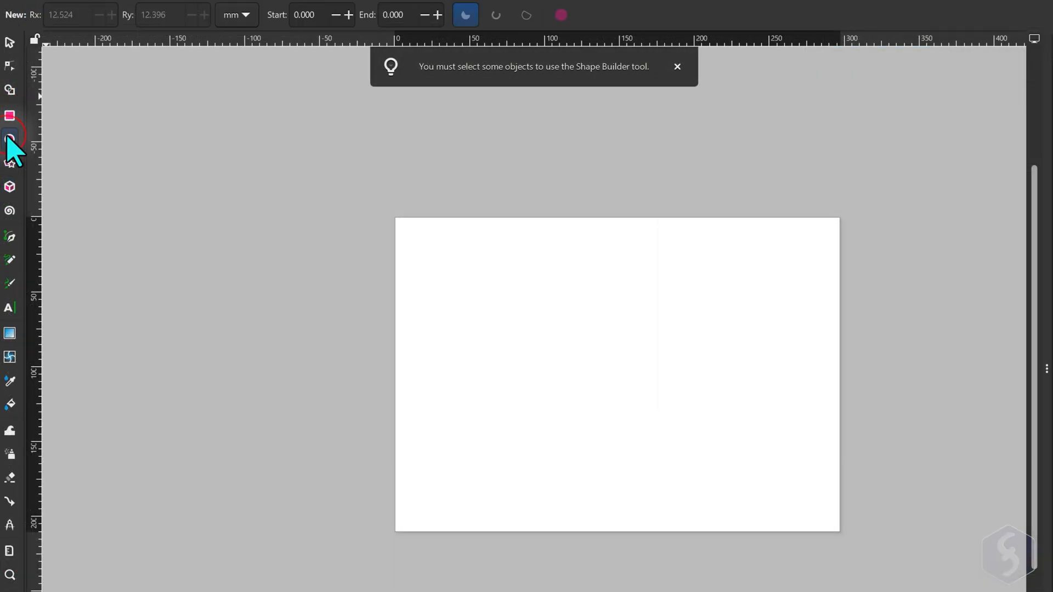
left_click(9, 186)
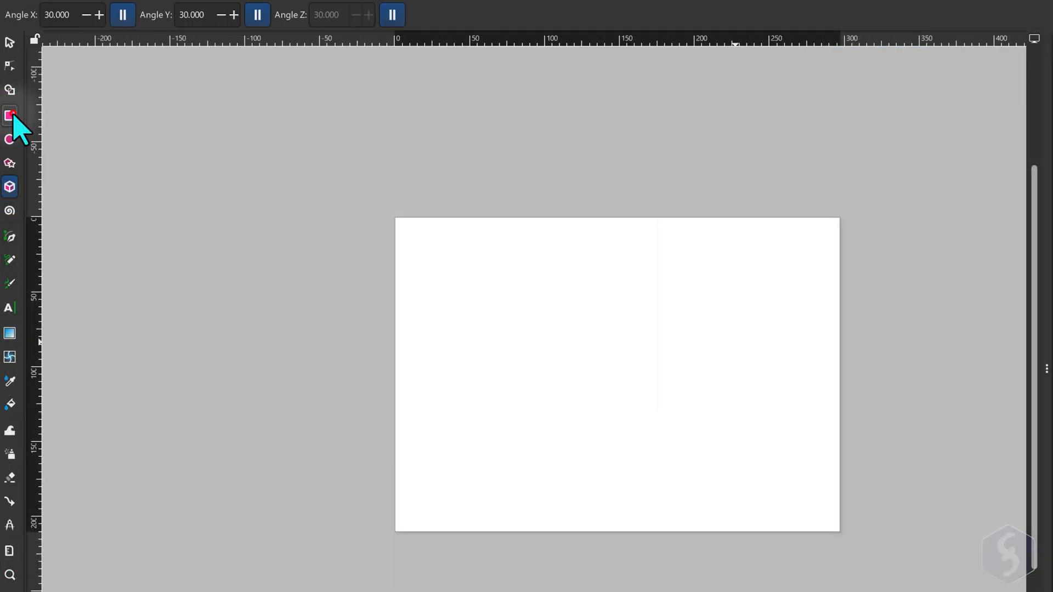
left_click(9, 116)
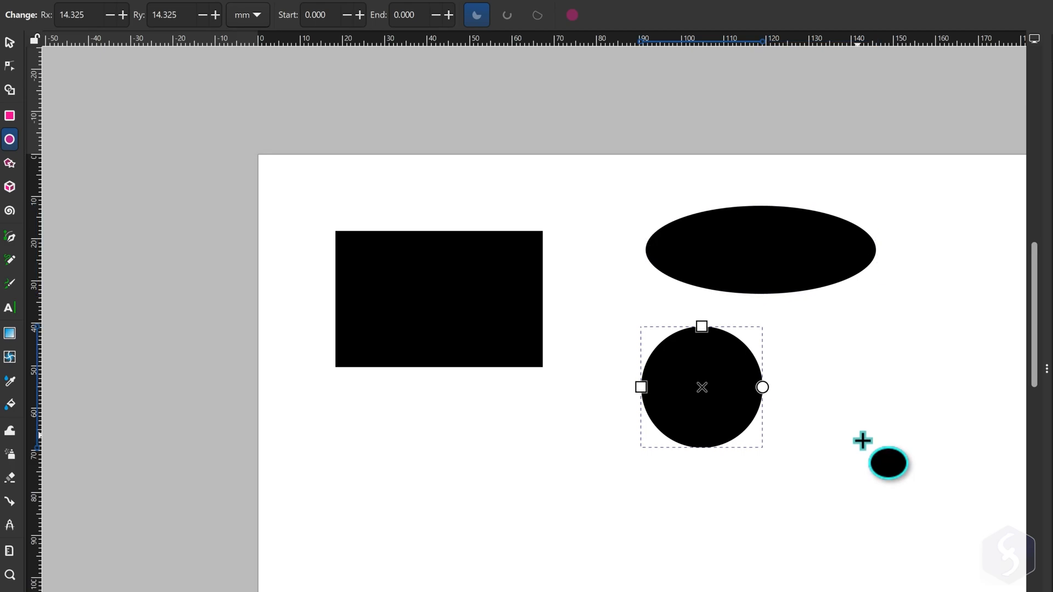
key("Delete")
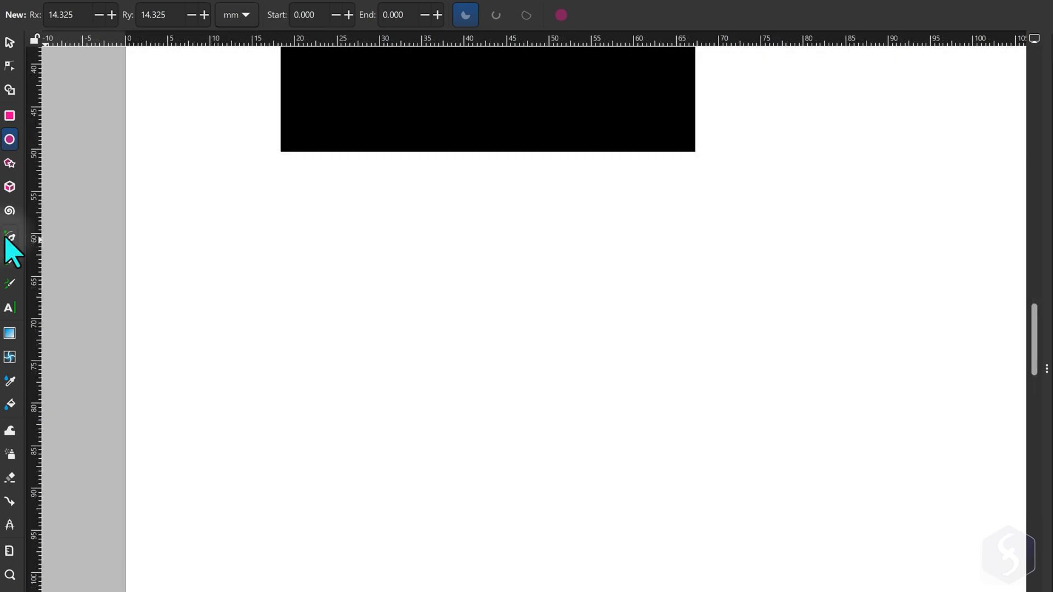
Step: Draw a curved Bezier path below the rectangle and close it at its first node
left_click(10, 236)
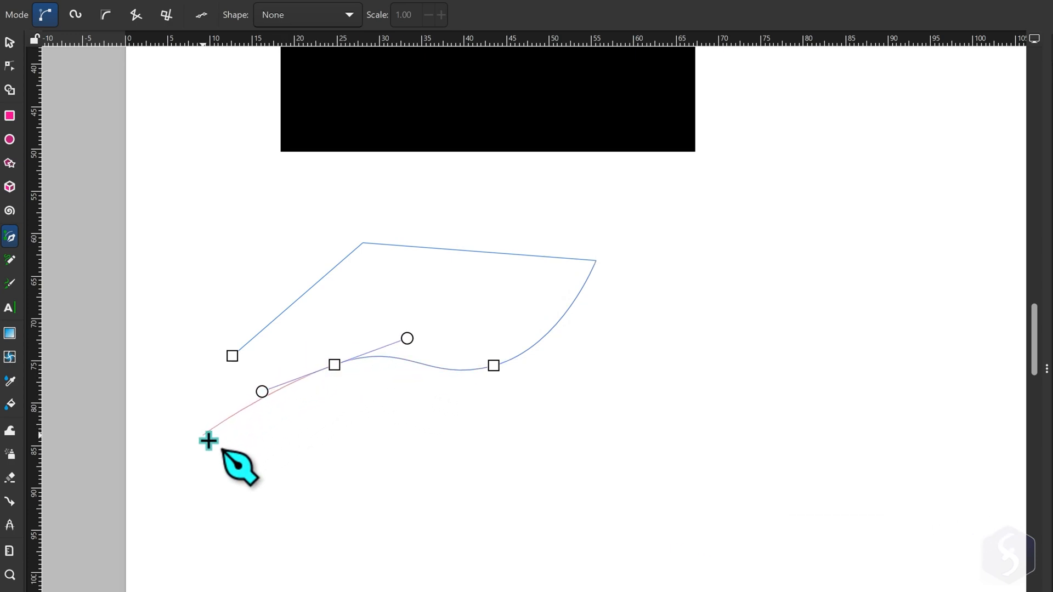
left_click(209, 441)
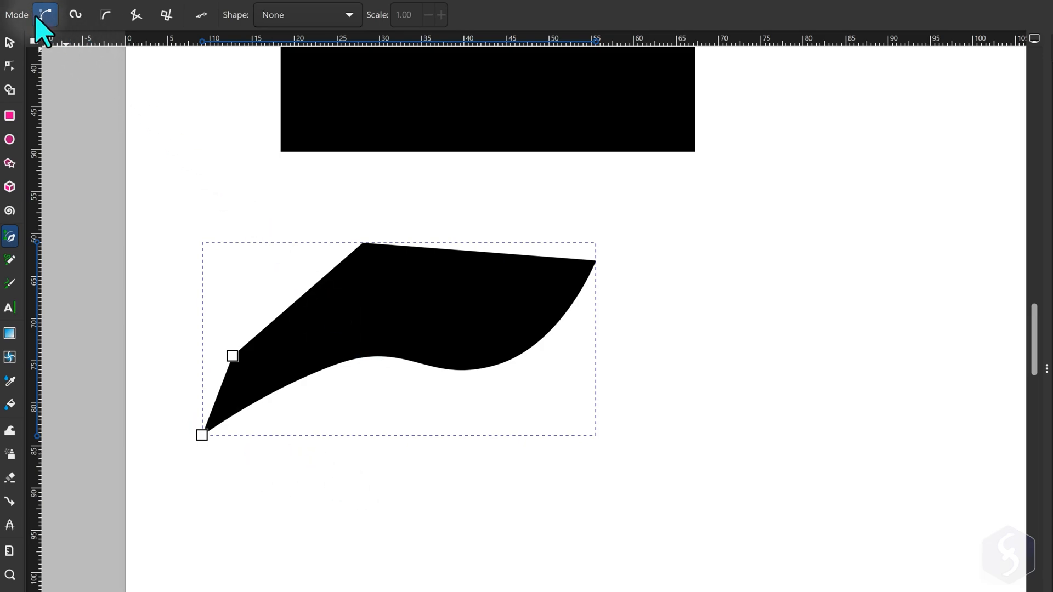
mouse_move(106, 15)
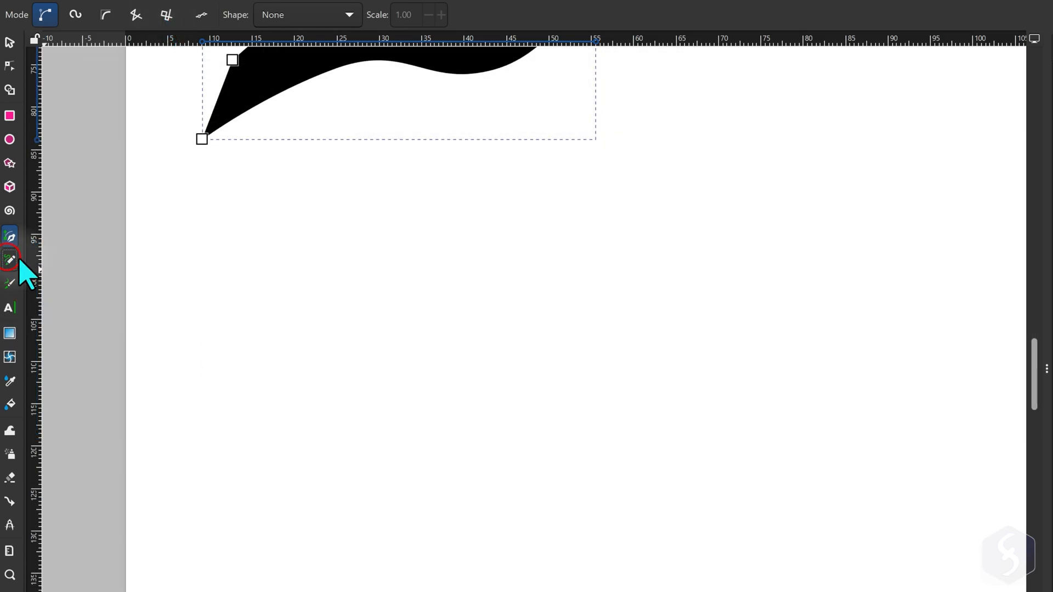
Step: Paint two flowing black Dip pen calligraphy strokes beneath the curved shape
left_click(9, 260)
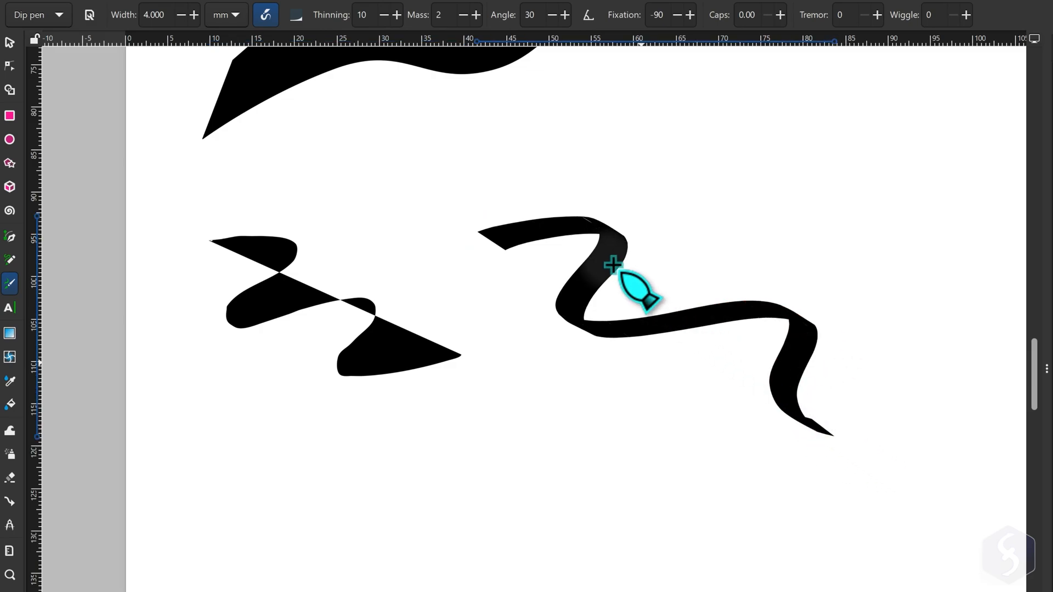
left_click(535, 14)
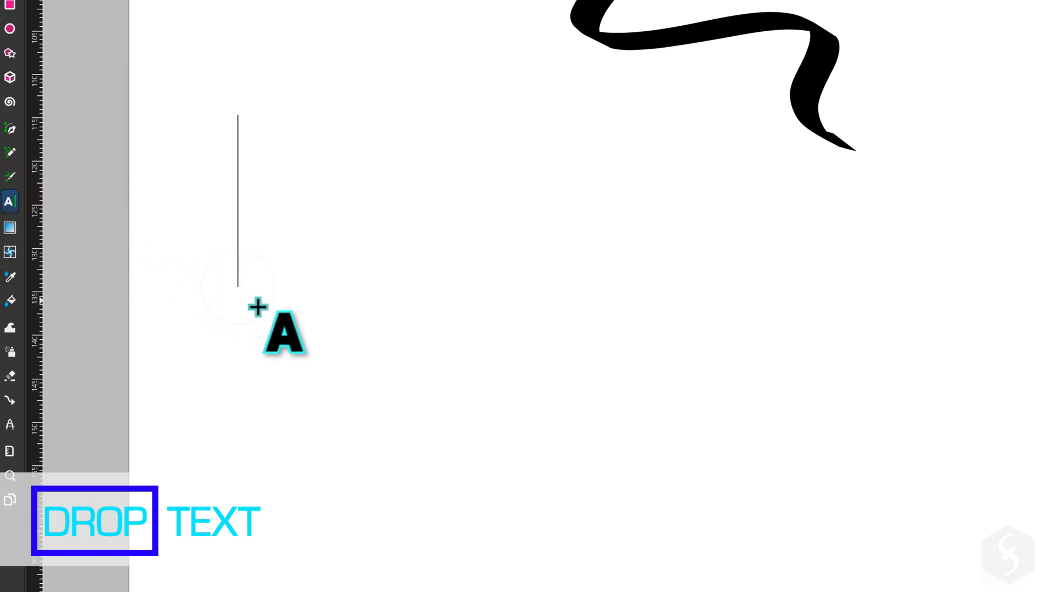
Step: Type the 'Inkscape' heading, then a paragraph starting 'Inkscape is rea…' in a text box
type("Inkscape")
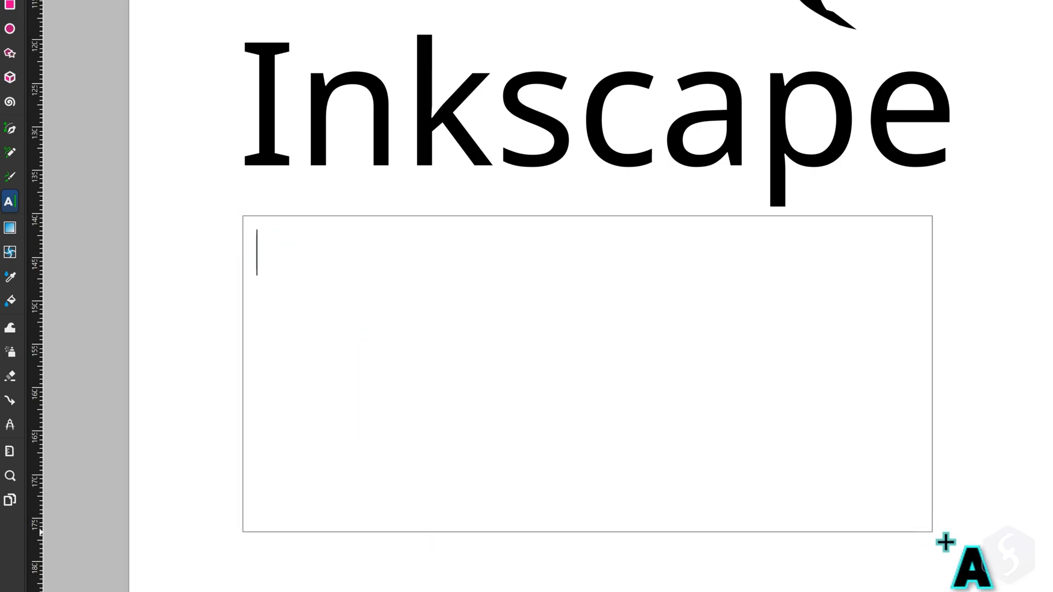
type("Inkscape is really awesome. As")
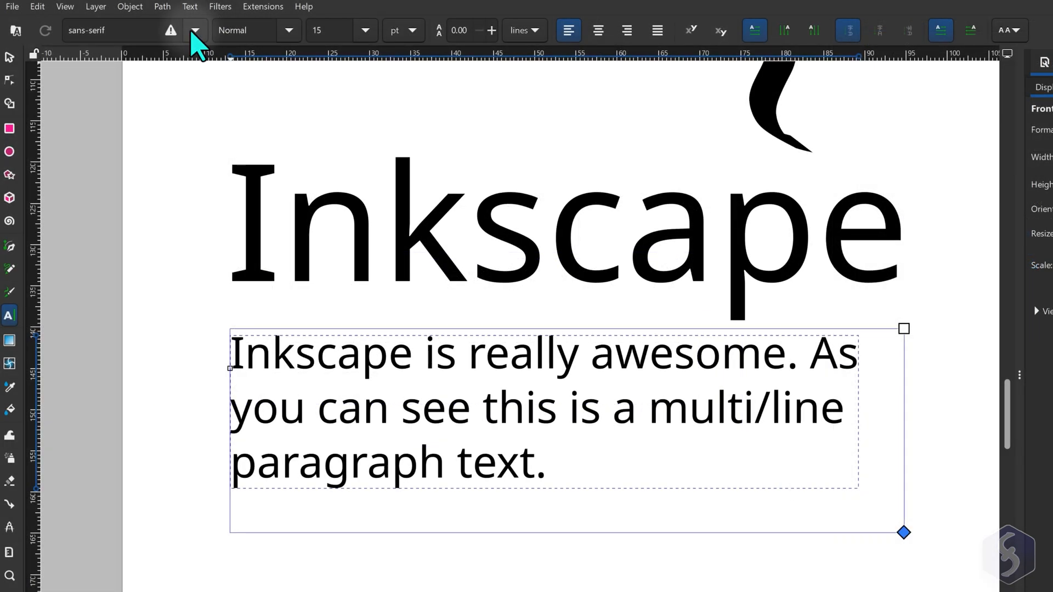
Step: Set the paragraph to the Adobe Arabic font at 16 pt
left_click(194, 30)
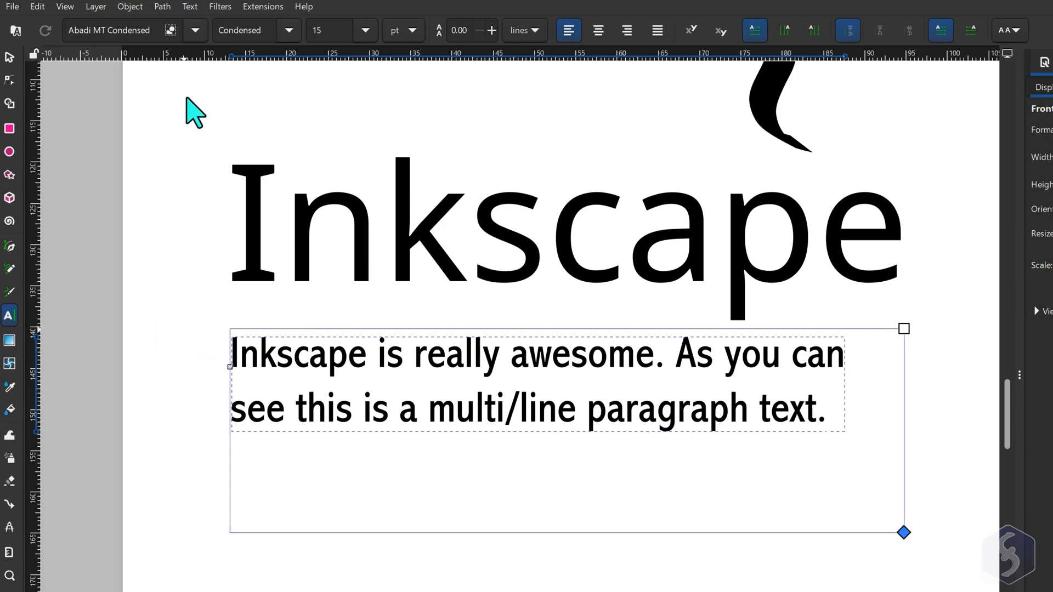
left_click(120, 30)
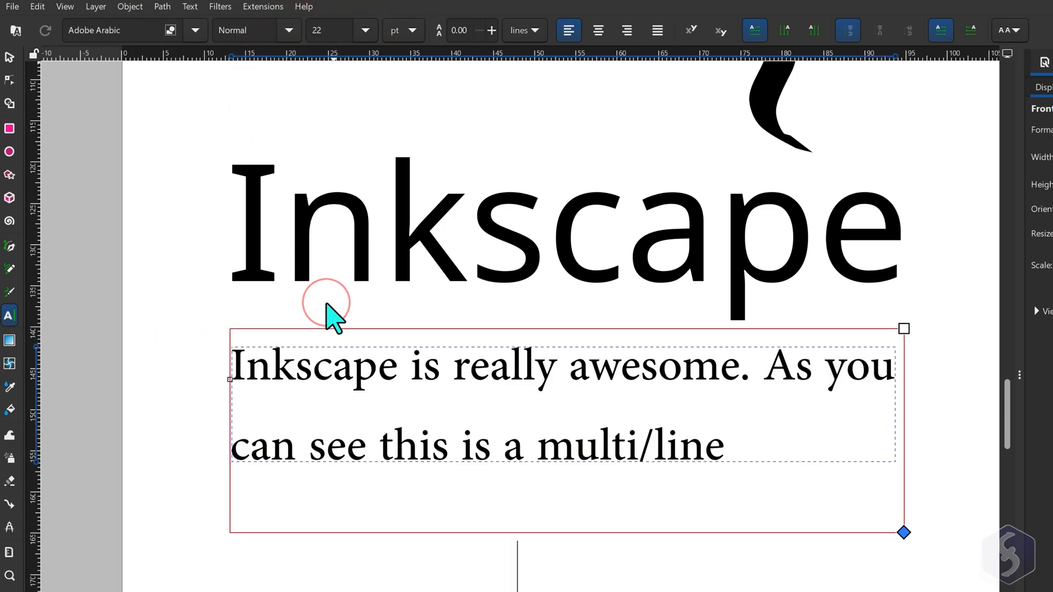
left_click(813, 31)
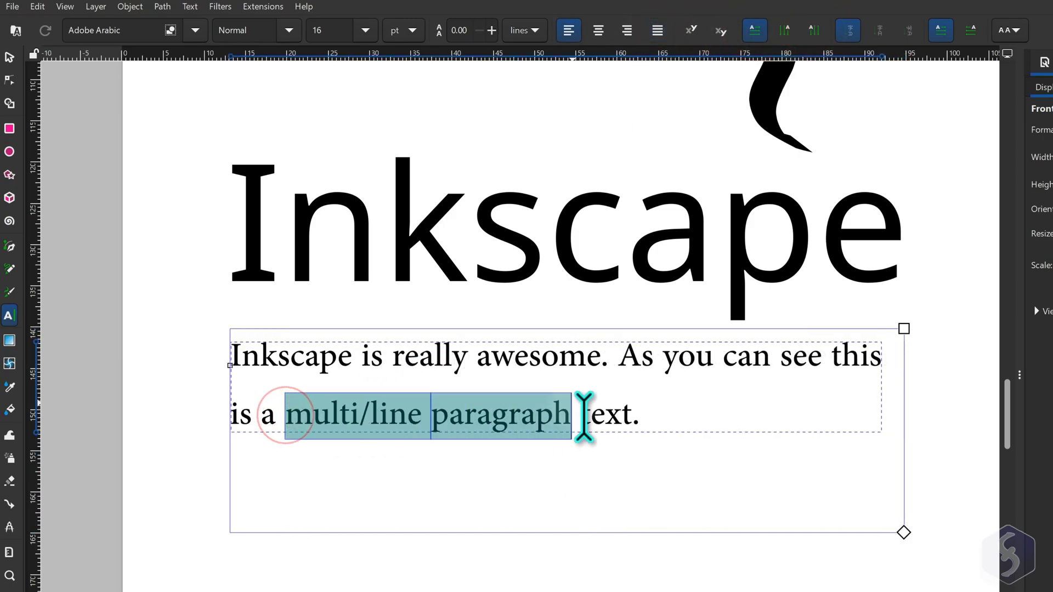
left_click(288, 30)
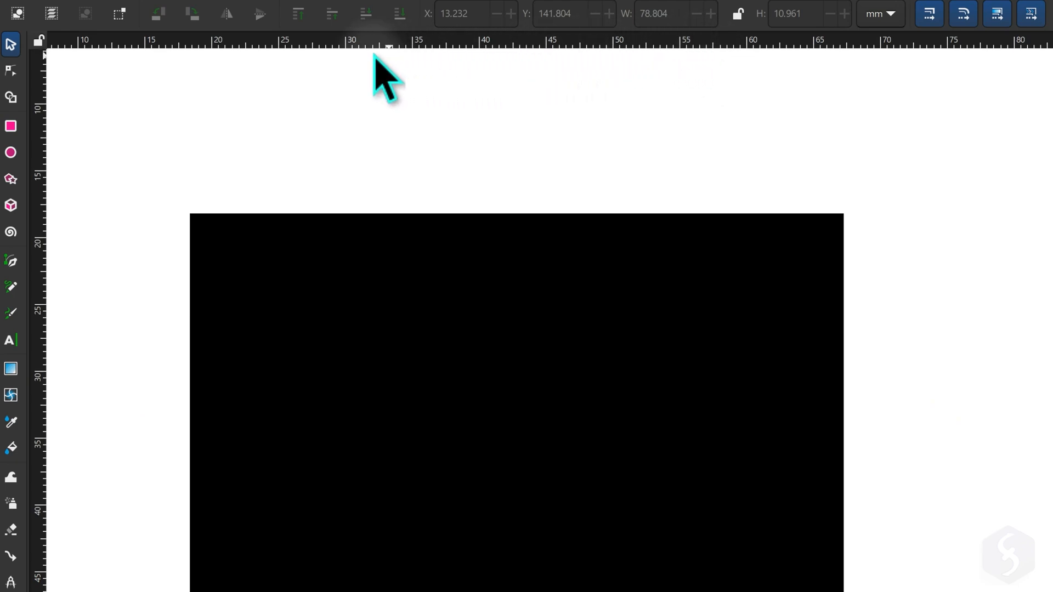
mouse_move(118, 111)
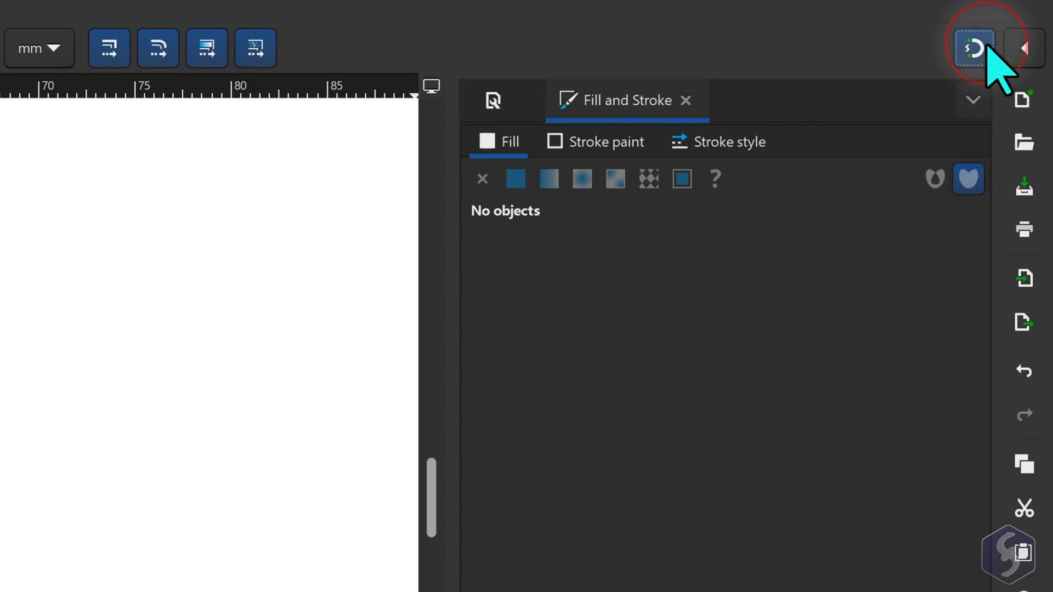
Step: Enable snapping, test it by snapping a path to the rectangle's edge, and view advanced snap targets
left_click(972, 48)
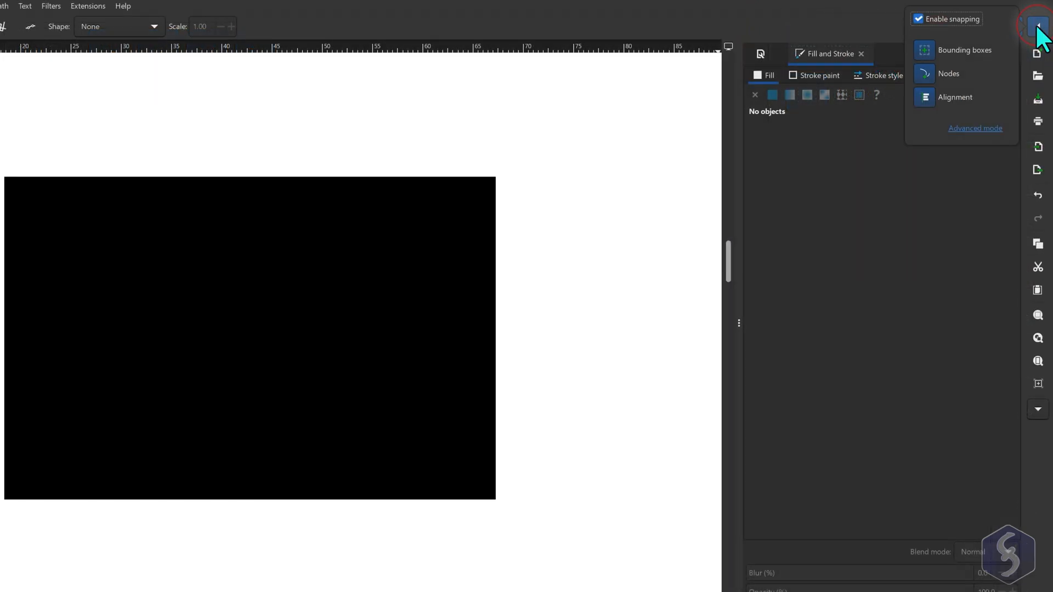
left_click(1038, 27)
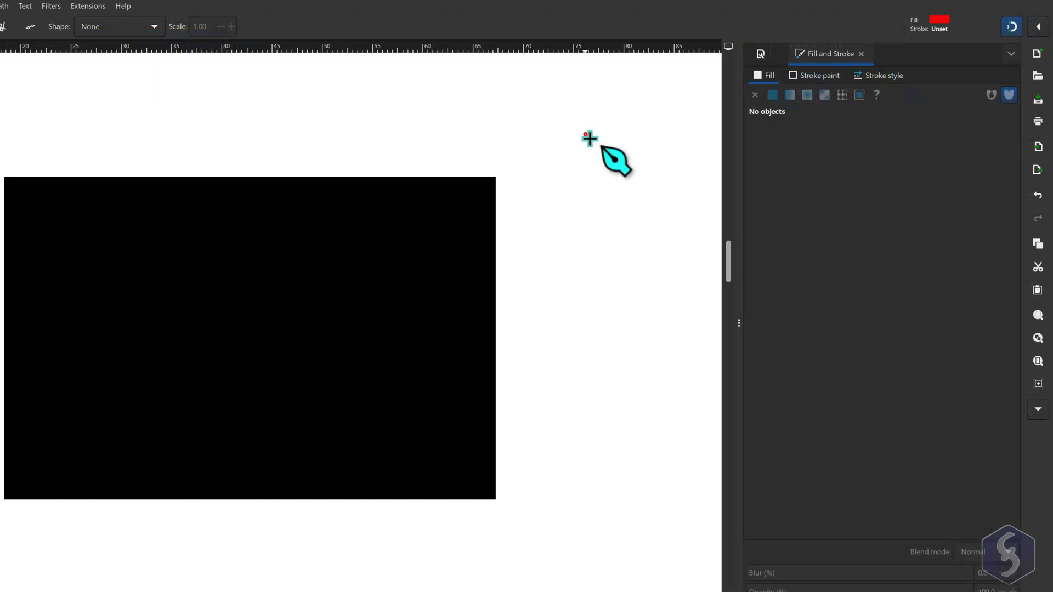
left_click(588, 138)
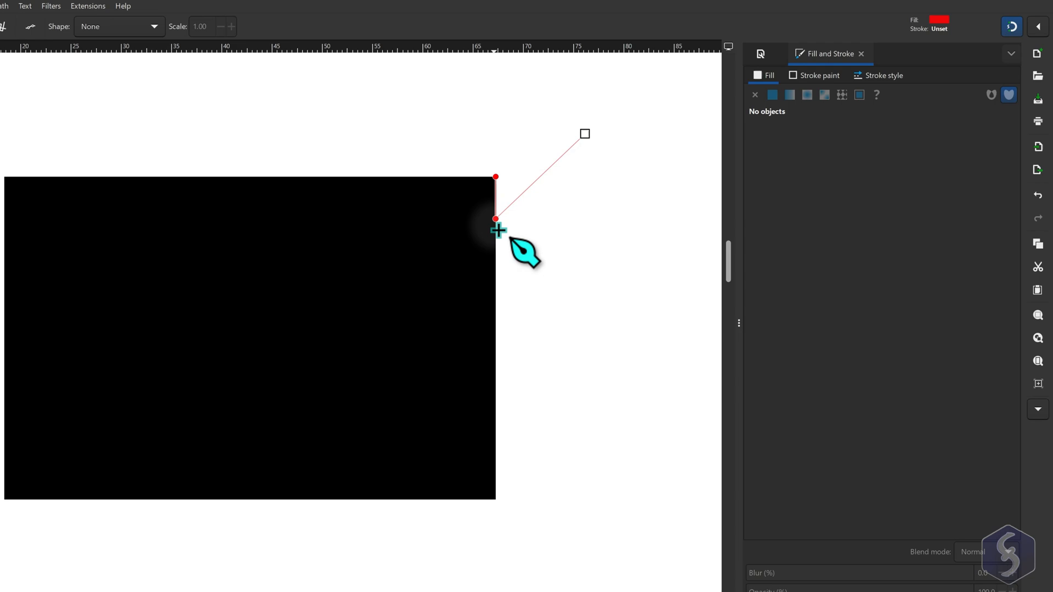
left_click(1037, 26)
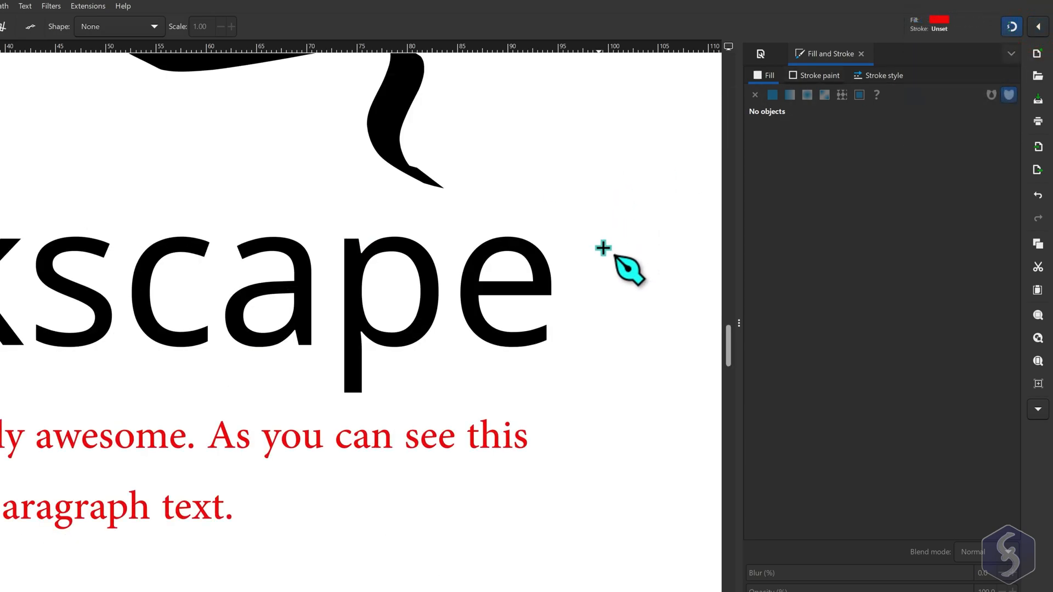
left_click_drag(602, 262, 550, 102)
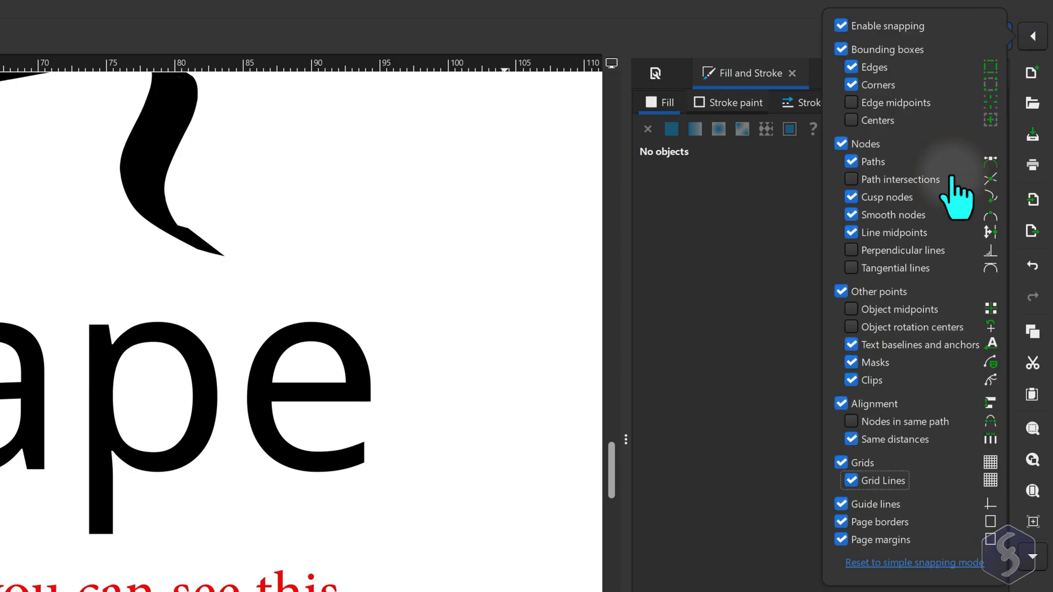
mouse_move(909, 497)
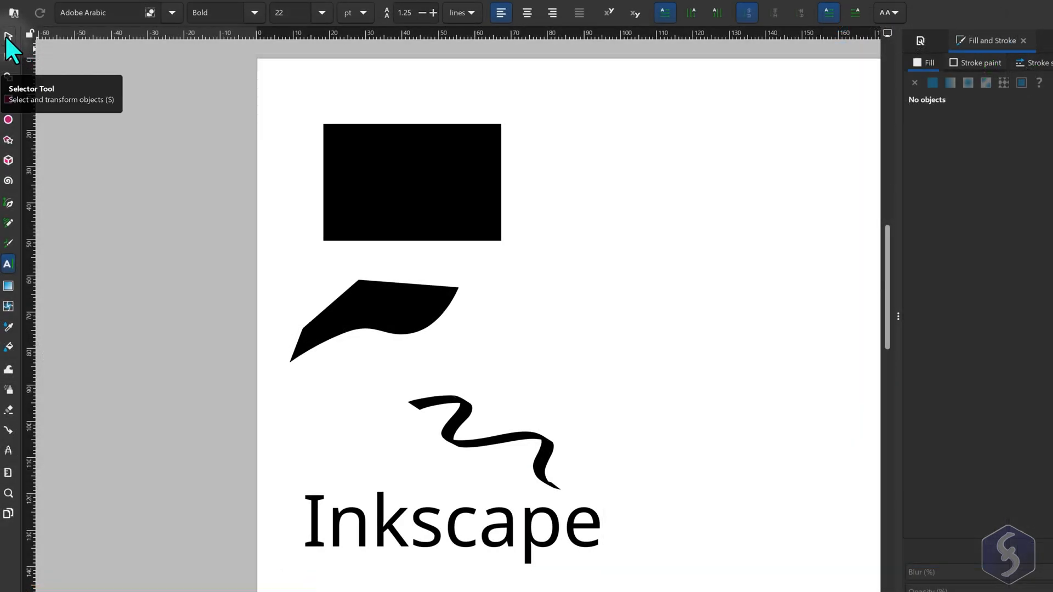
Step: Draw a black rectangle above the curved shape and move a duplicate to its right
left_click(9, 38)
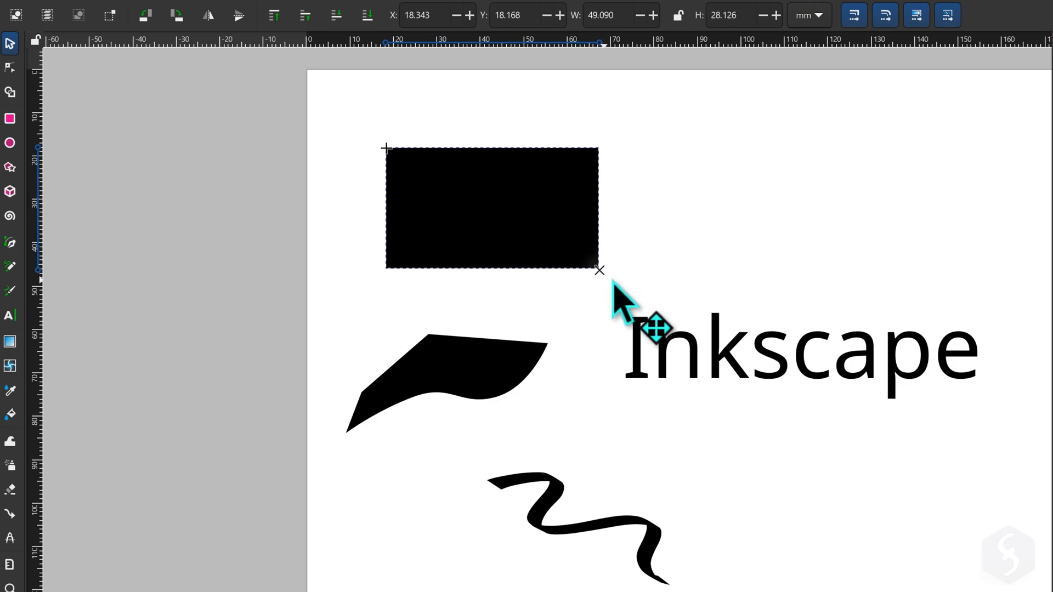
left_click_drag(598, 270, 636, 190)
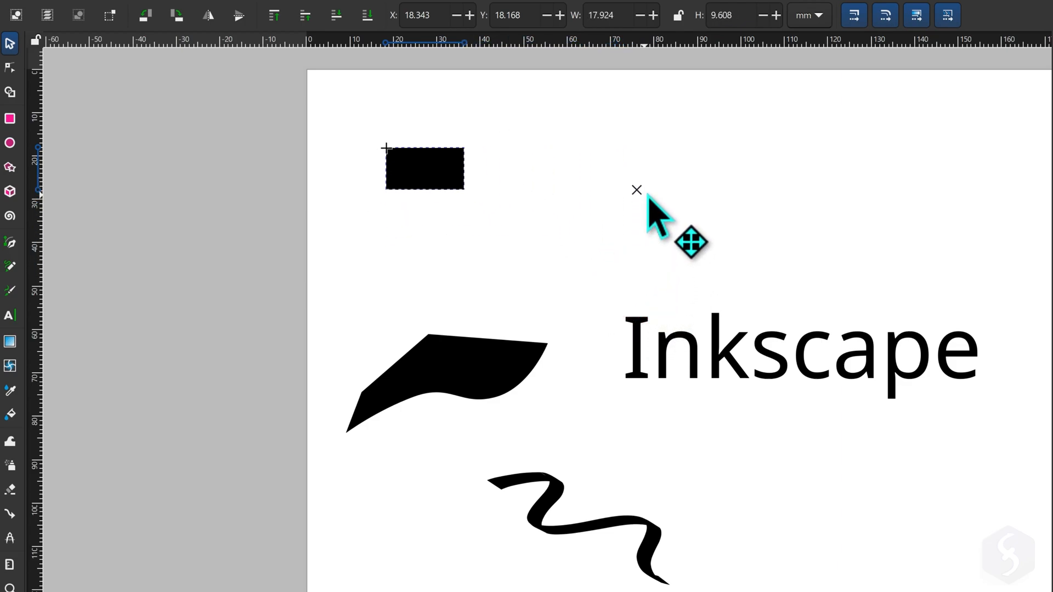
left_click_drag(655, 215, 738, 296)
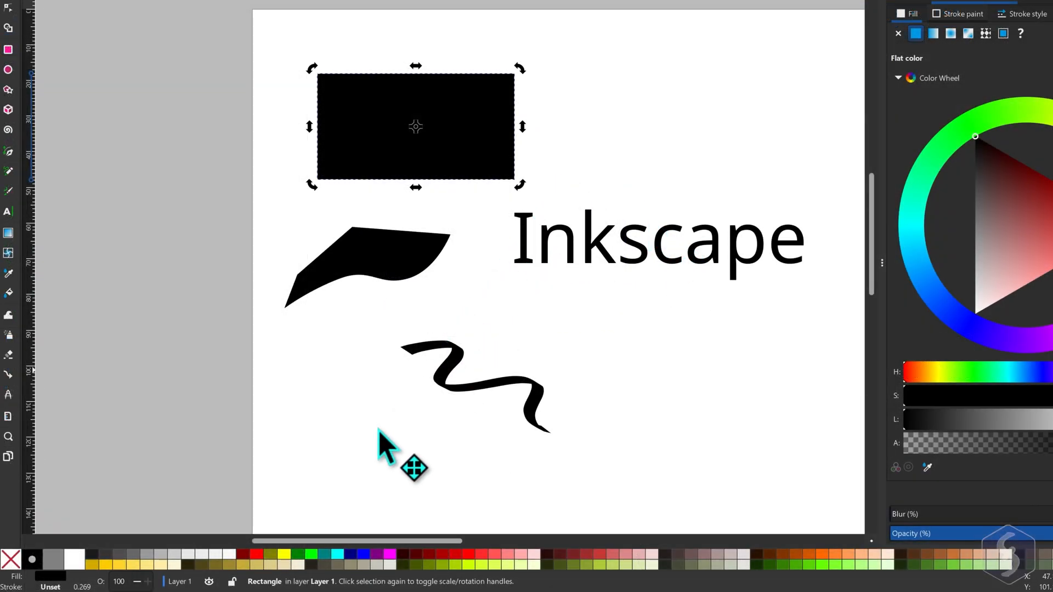
mouse_move(410, 584)
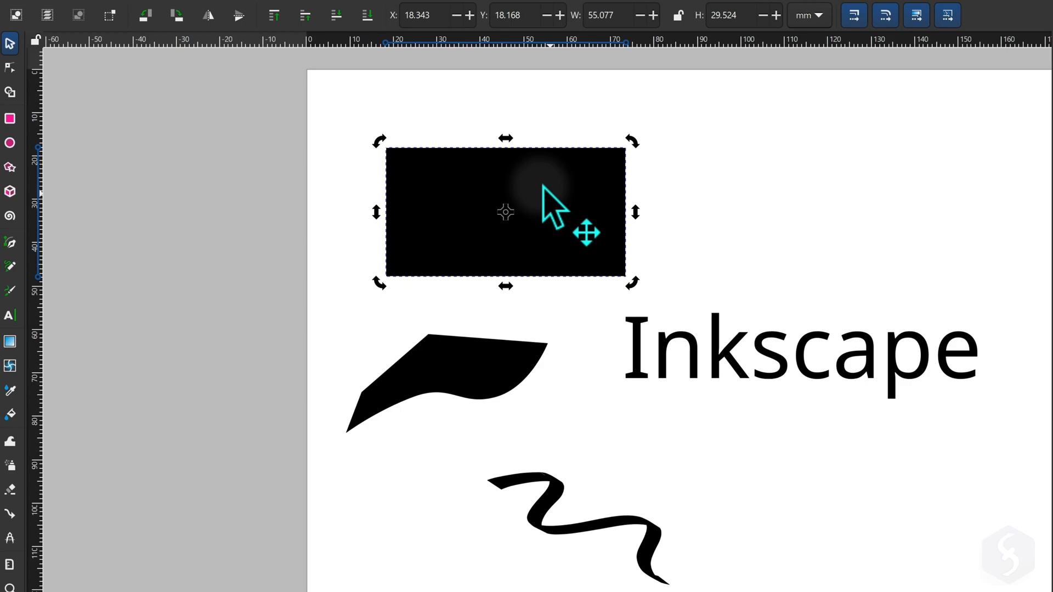
key("Delete")
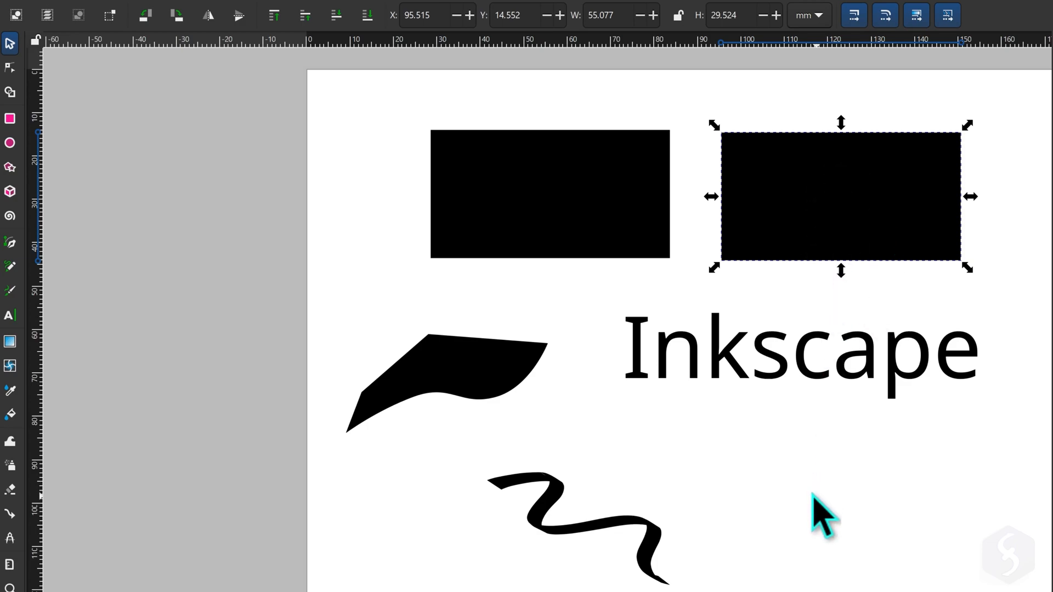
left_click_drag(841, 197, 816, 490)
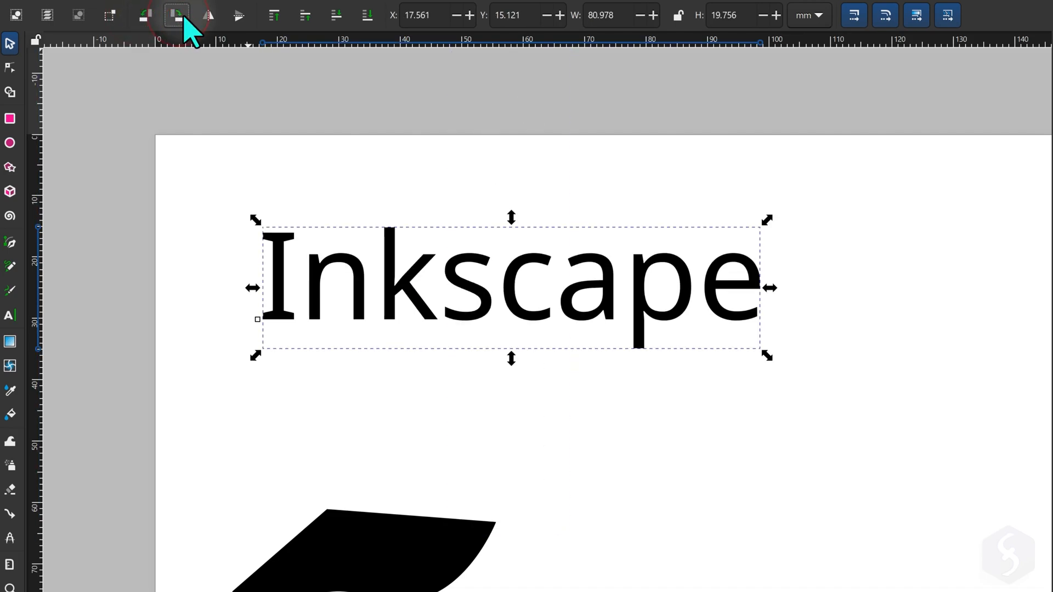
Step: Position the Inkscape title at X 20 mm, Y 20 mm with width 80
left_click(207, 14)
type("20")
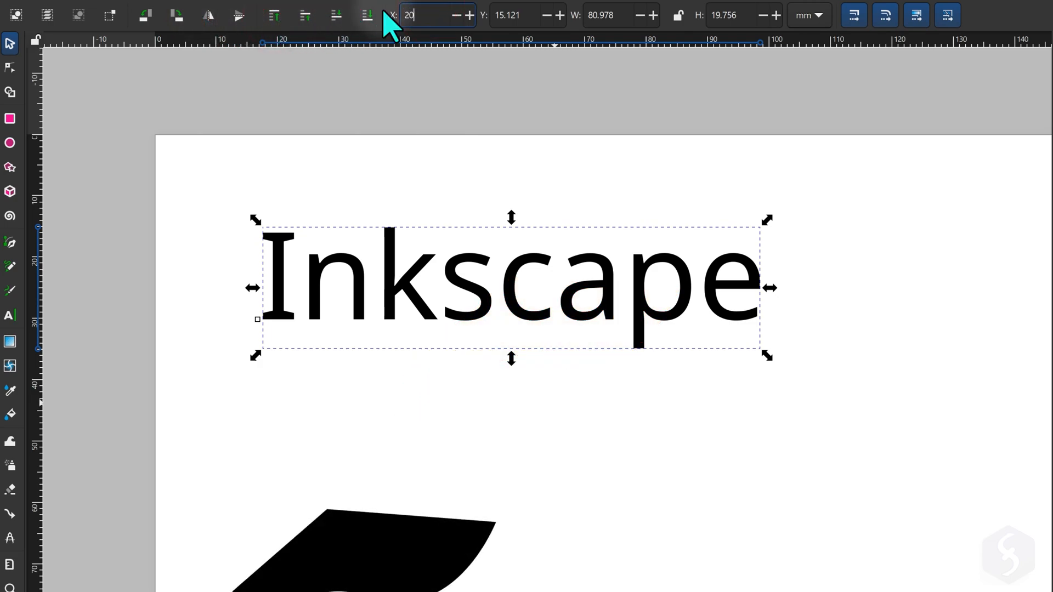
key("Tab")
type("20.000")
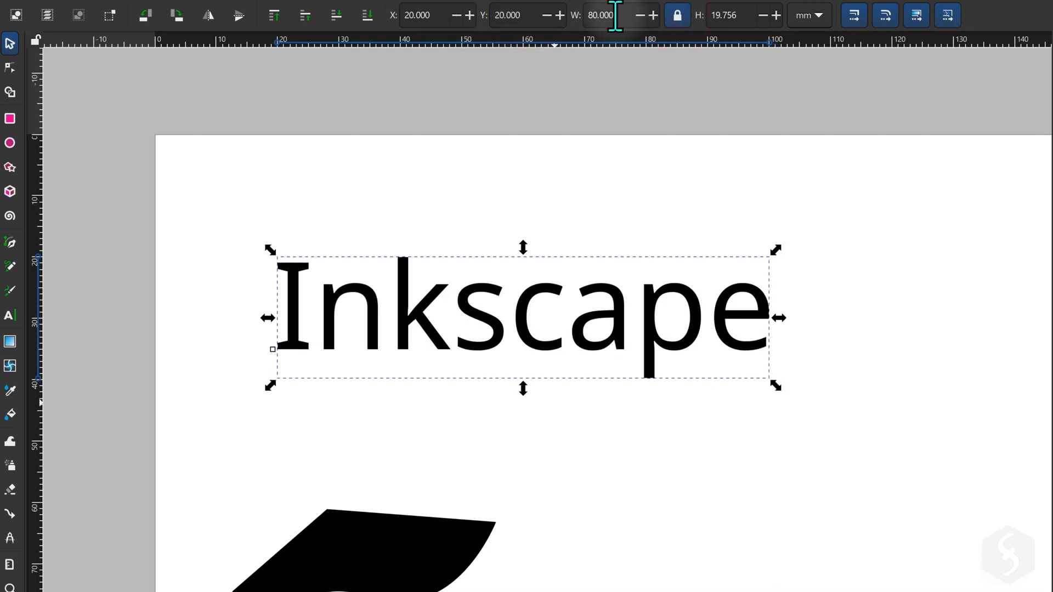
type("100.000")
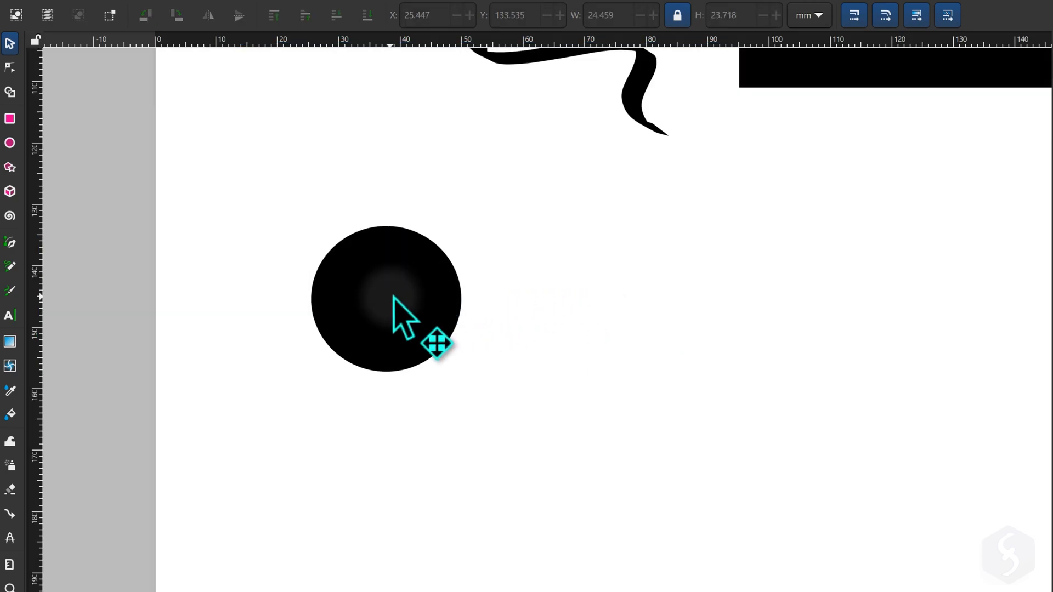
Step: With the Text tool, place the cursor inside the large Inkscape heading
left_click(10, 143)
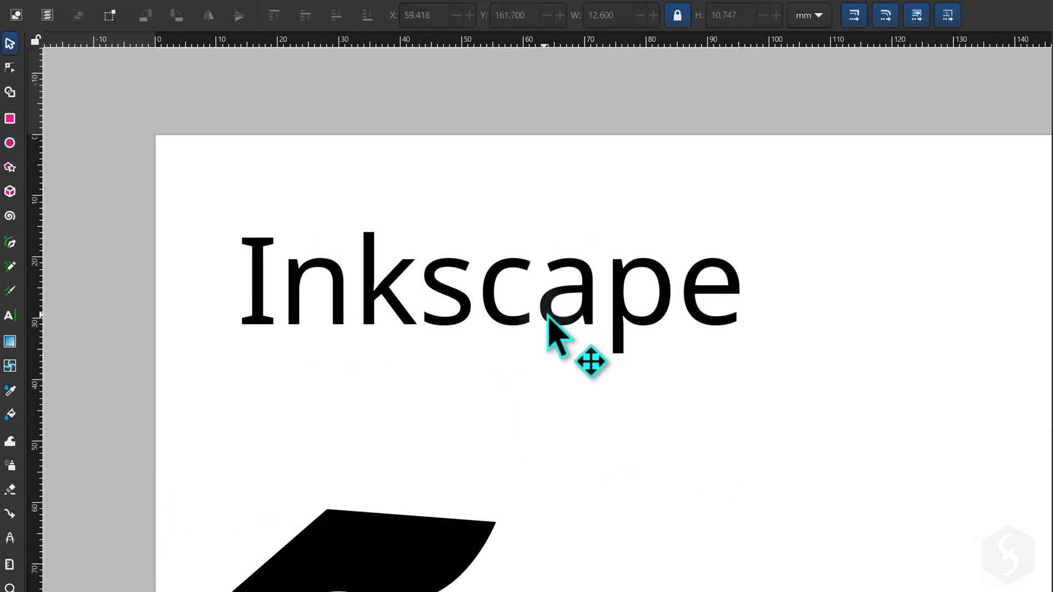
left_click(9, 314)
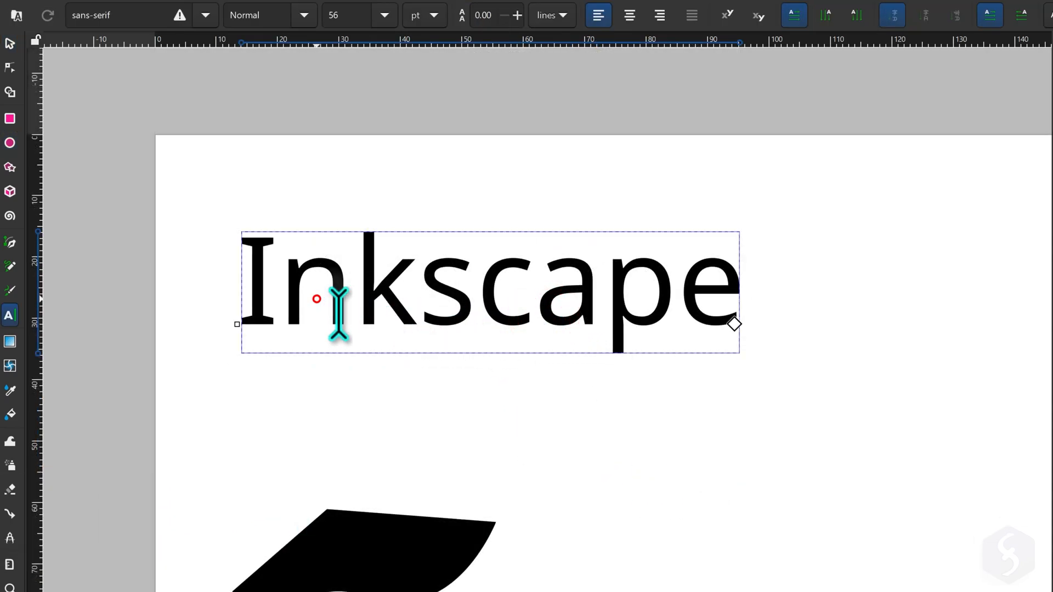
mouse_move(732, 403)
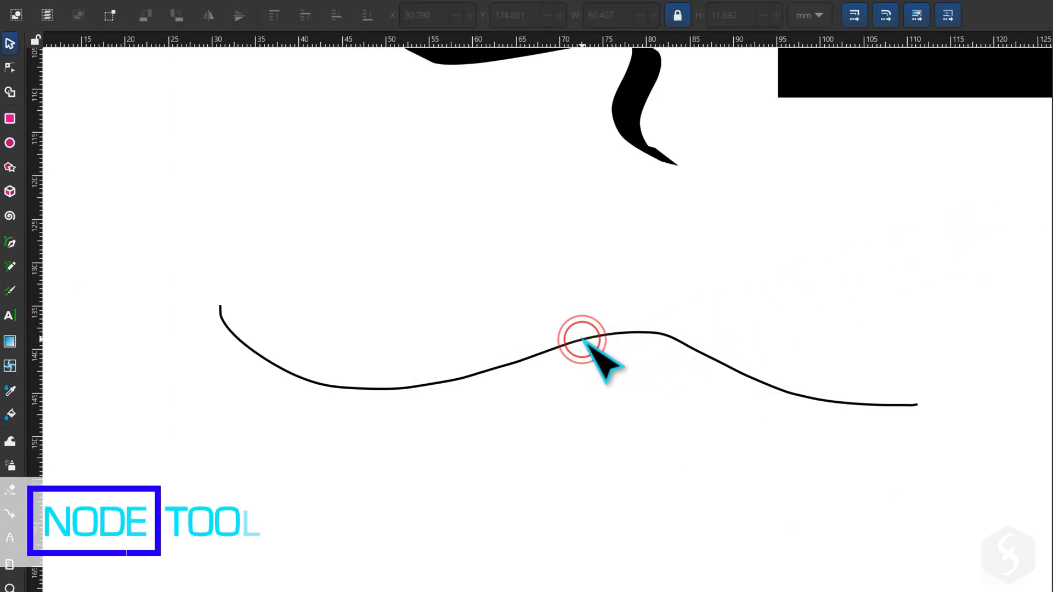
Step: Select the wavy line's starting node and raise its left end
left_click(579, 338)
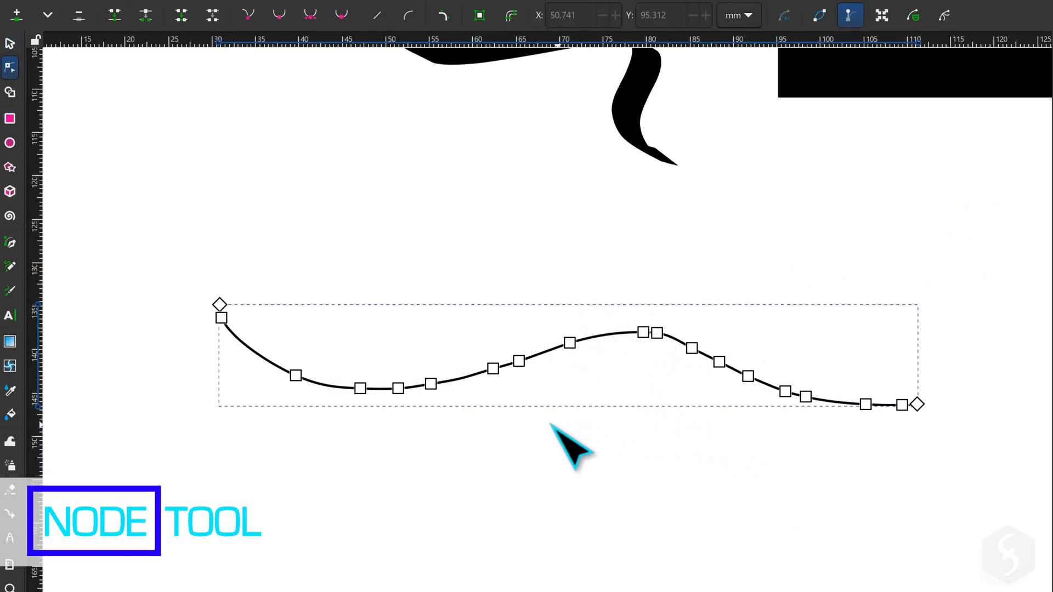
left_click(319, 386)
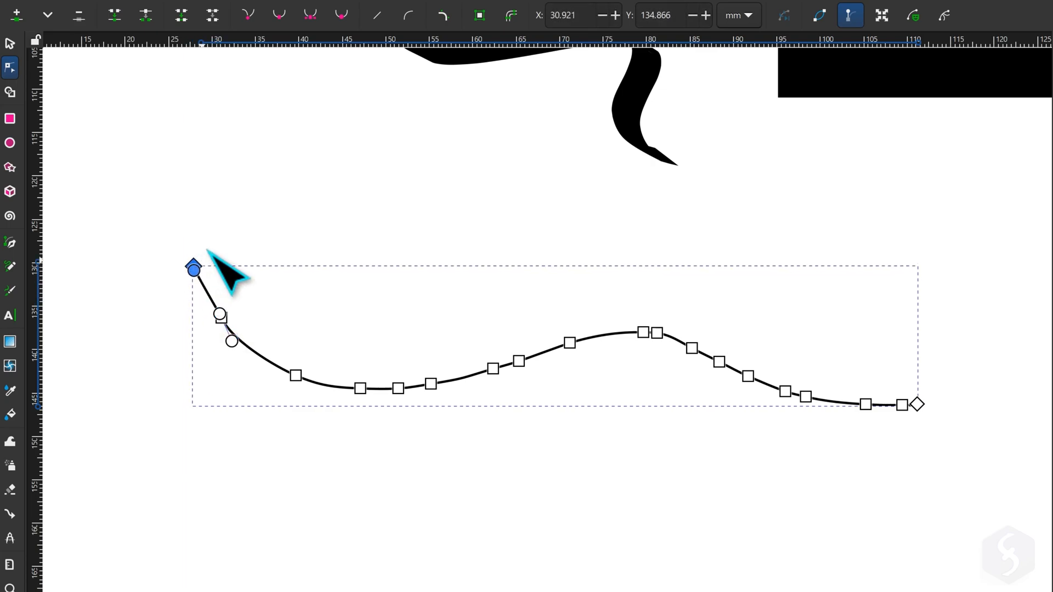
left_click_drag(192, 267, 210, 240)
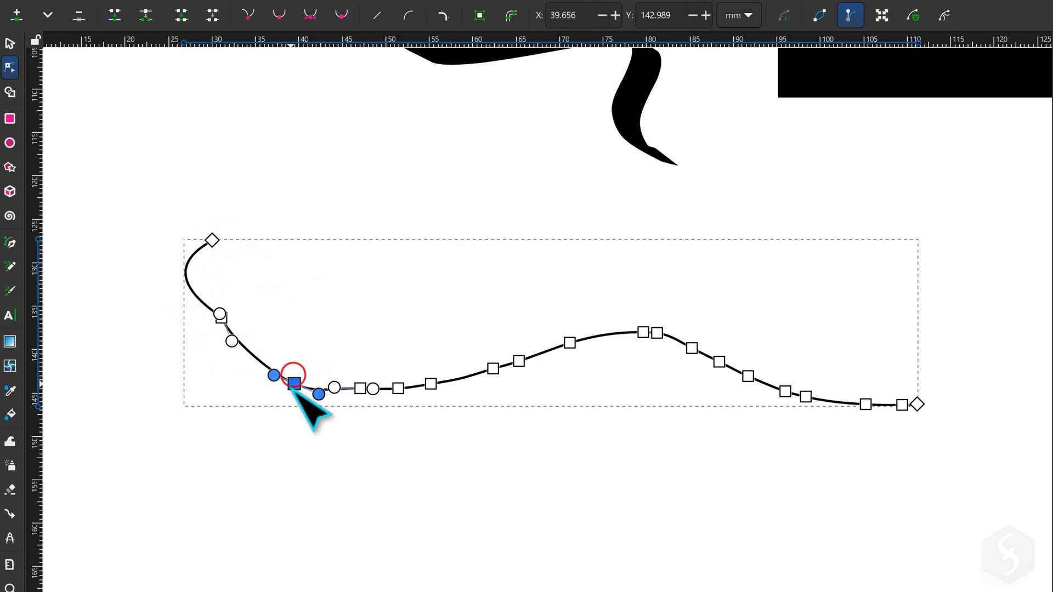
Step: Drag nearby nodes and handles to carve a deep dip near the left side
left_click_drag(294, 383, 266, 423)
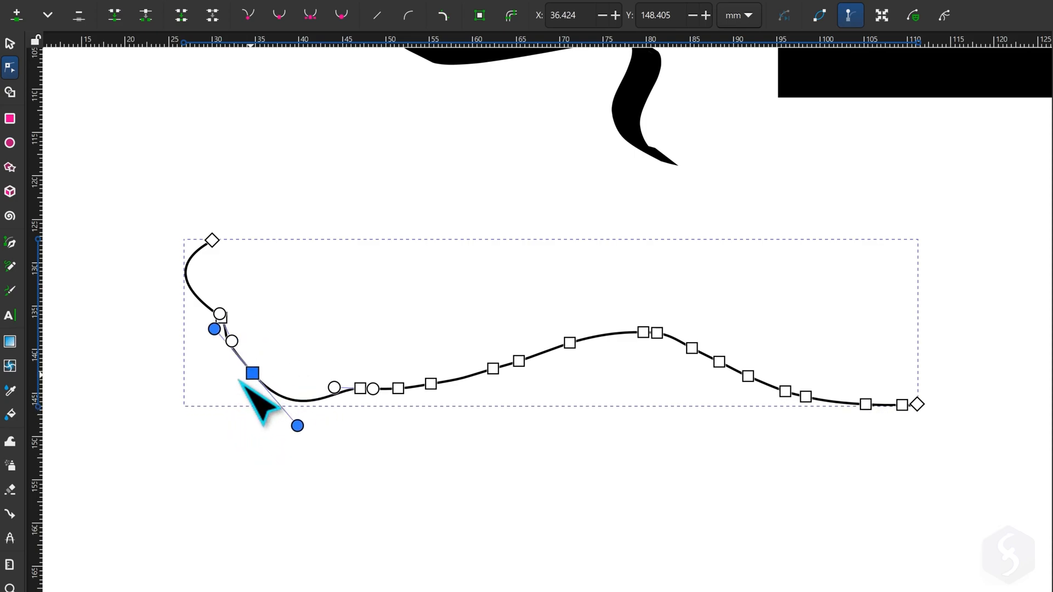
left_click_drag(250, 371, 242, 433)
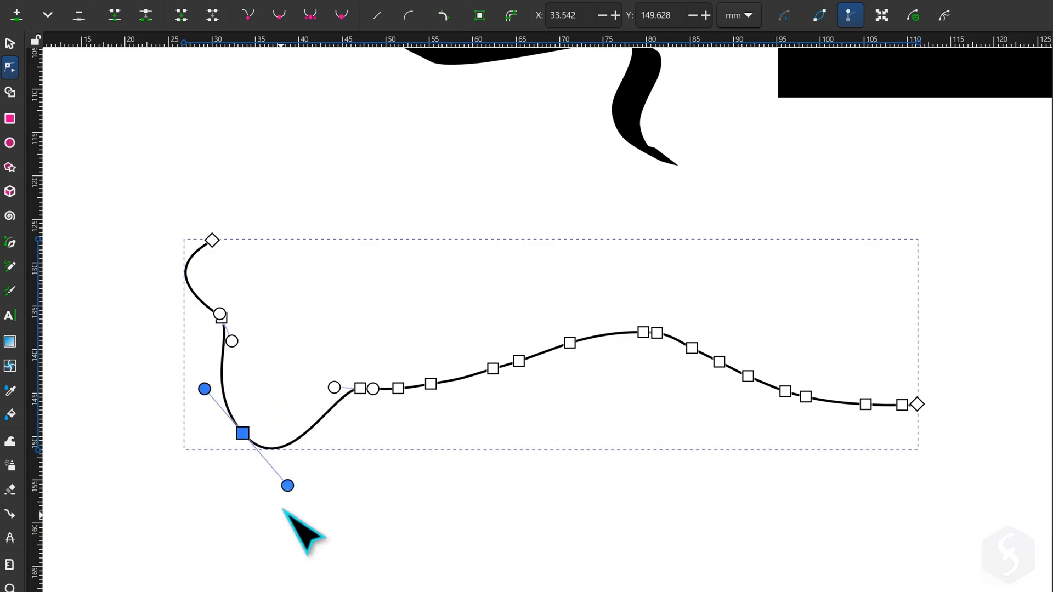
left_click_drag(286, 485, 262, 517)
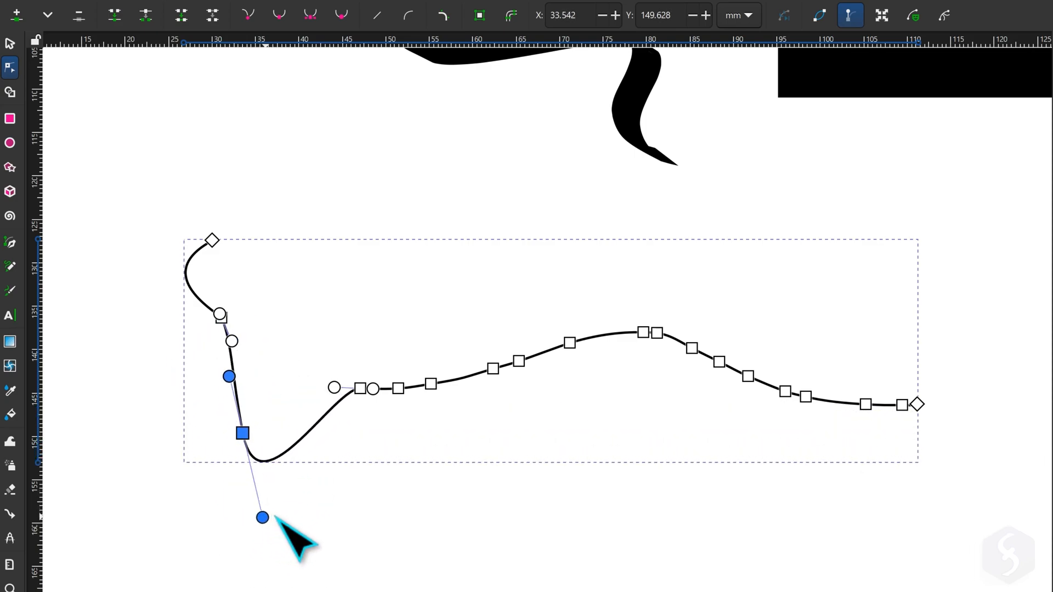
left_click_drag(262, 517, 298, 517)
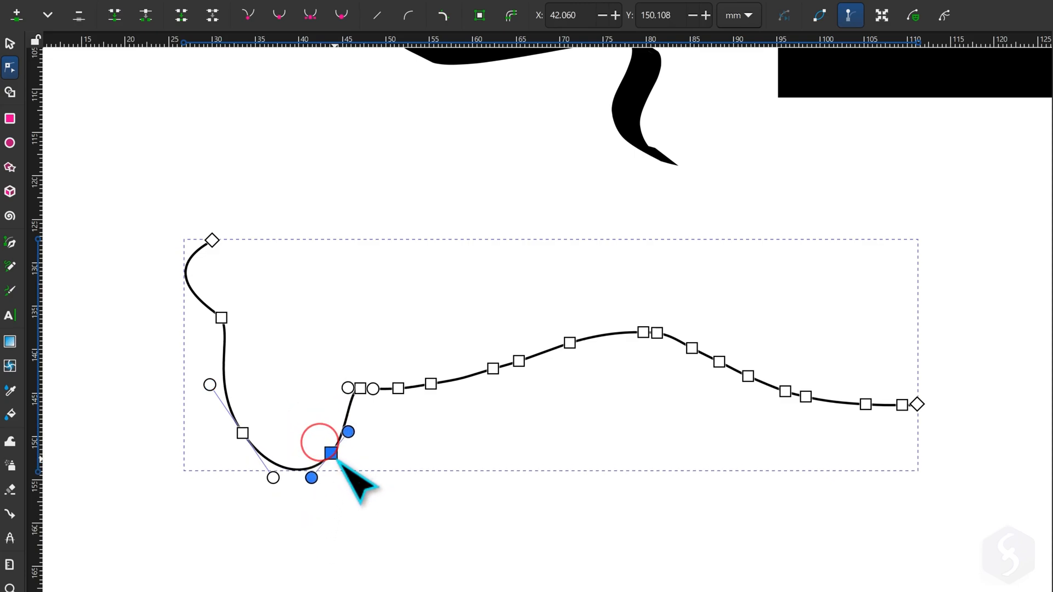
left_click_drag(328, 453, 336, 442)
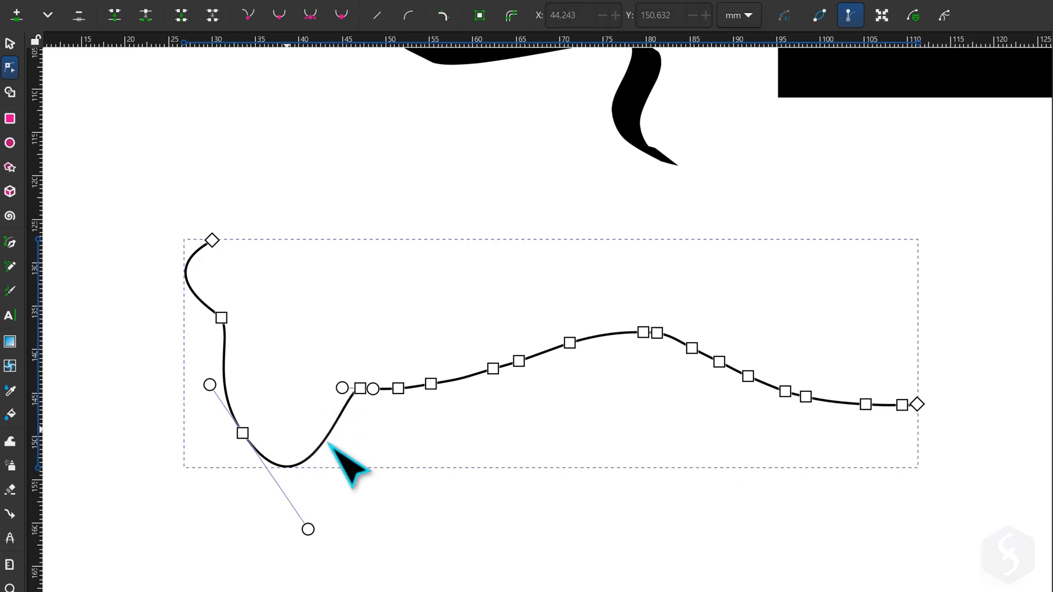
left_click_drag(240, 433, 248, 464)
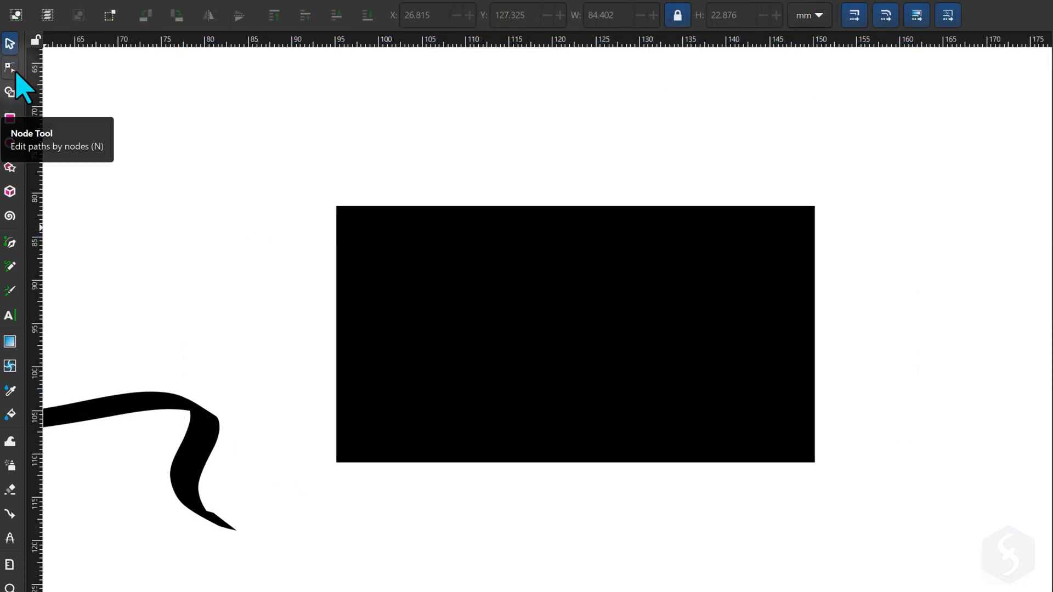
Step: Convert the black rectangle into a four-node path with Path > Object to Path
left_click(9, 67)
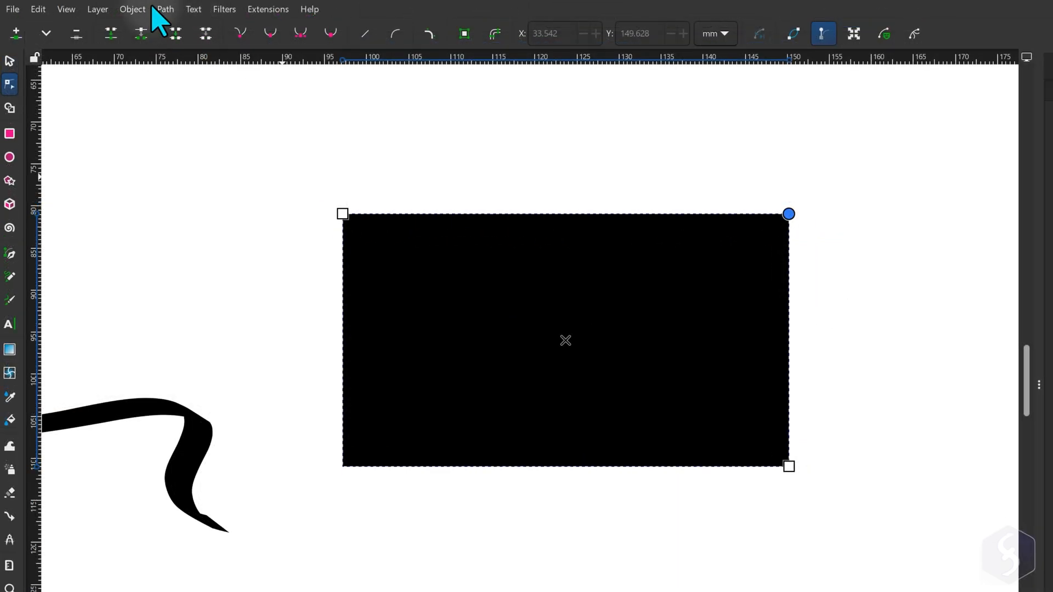
left_click(165, 9)
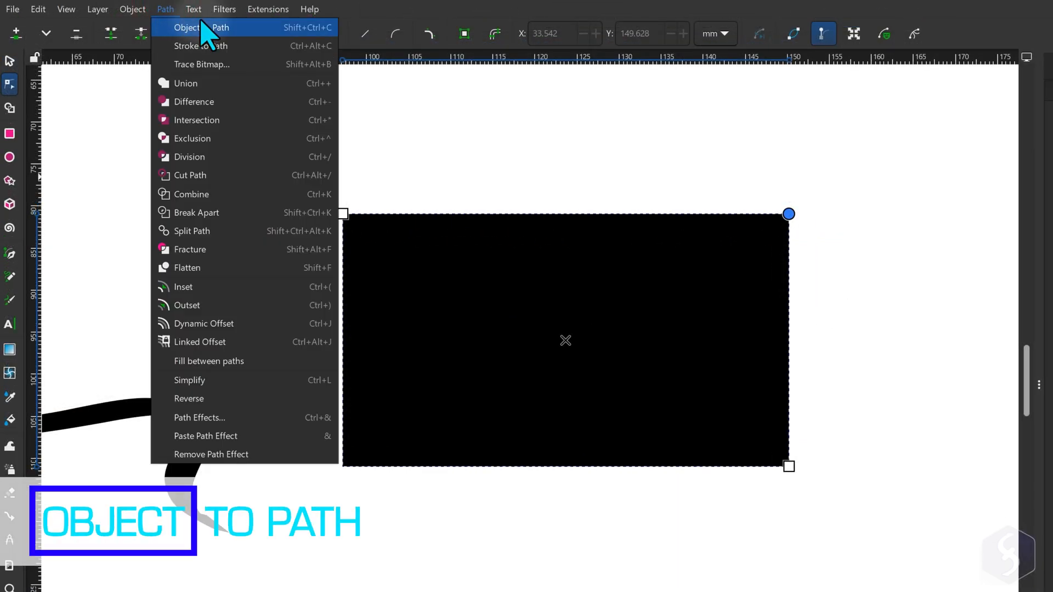
left_click(194, 27)
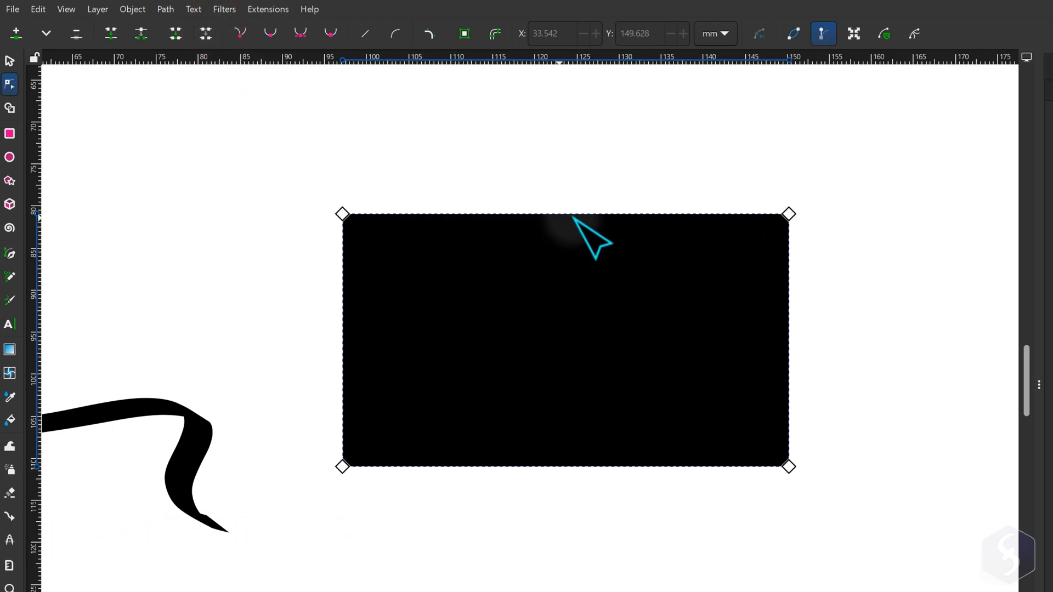
left_click_drag(558, 216, 559, 293)
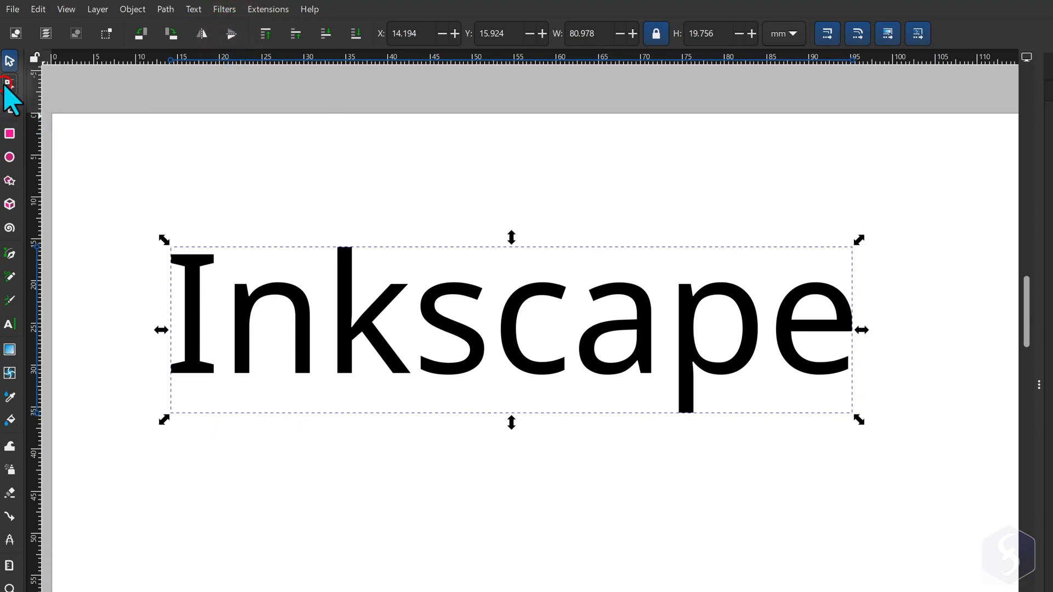
left_click(10, 83)
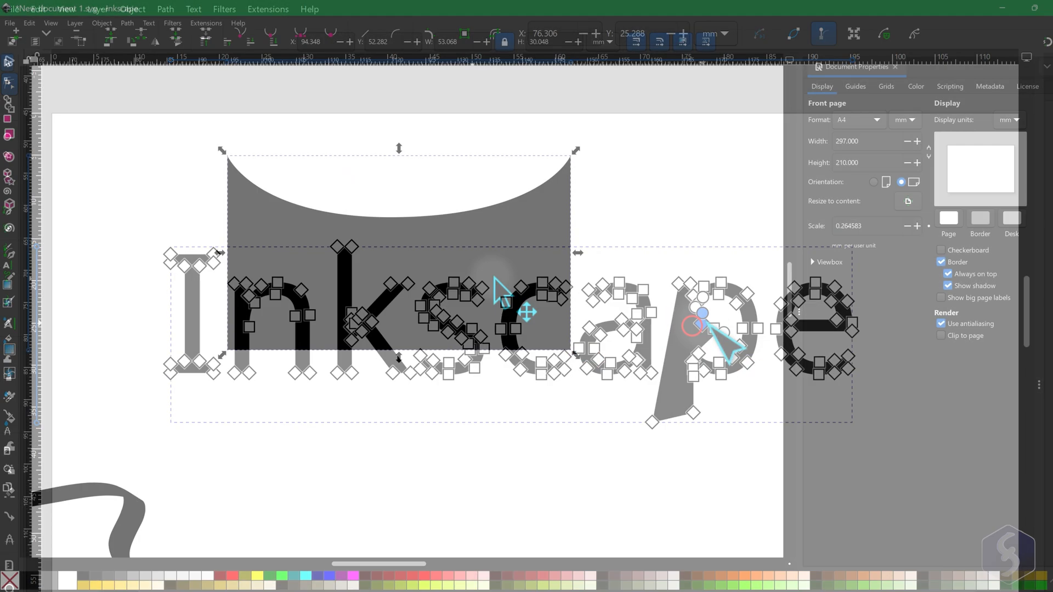
Step: In Fill and Stroke, give the curved shape a flat red fill
left_click(102, 22)
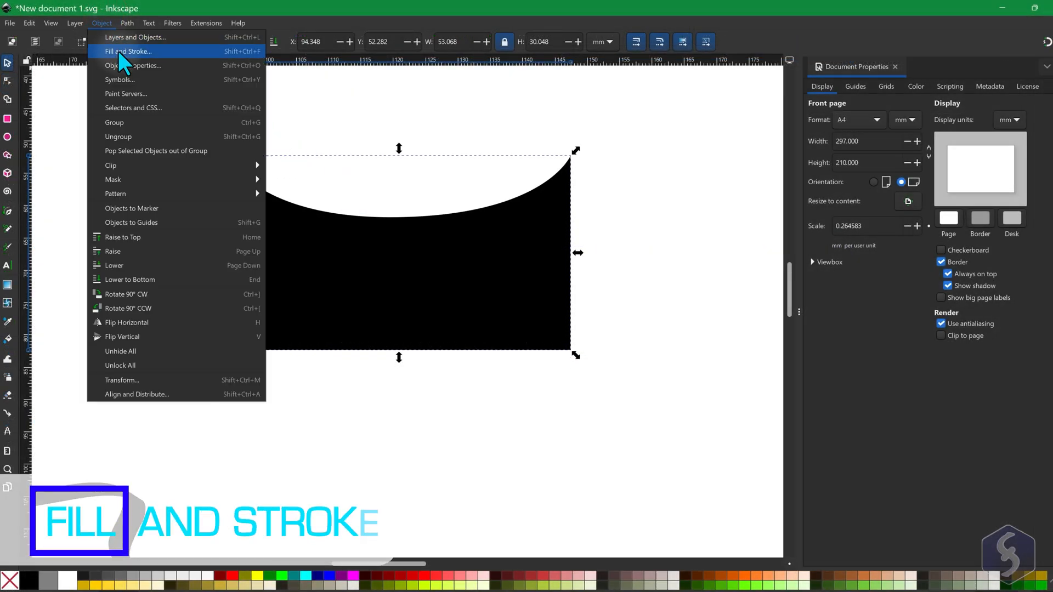
left_click(128, 51)
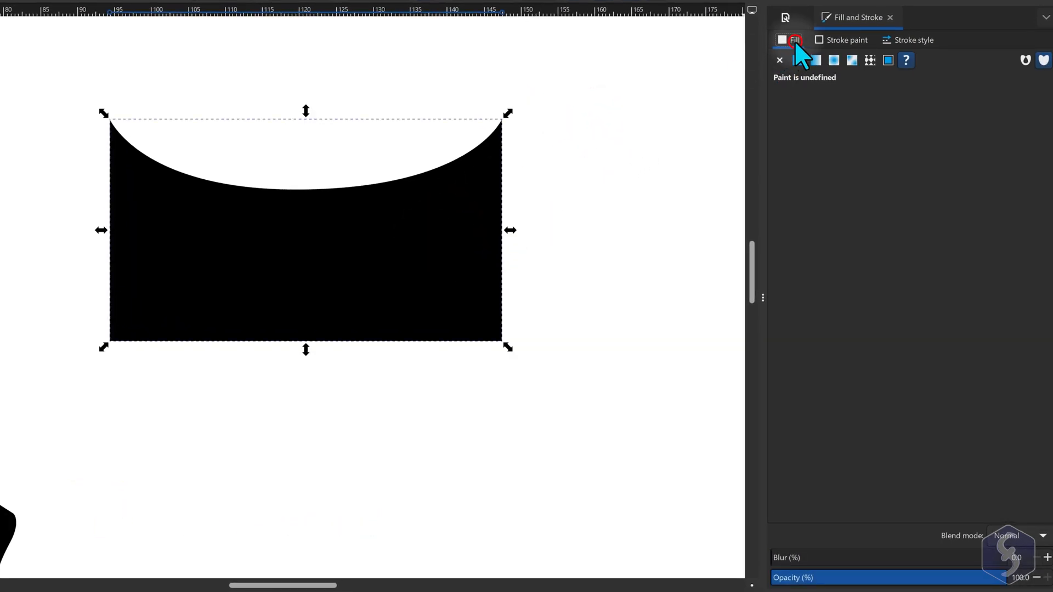
left_click(798, 61)
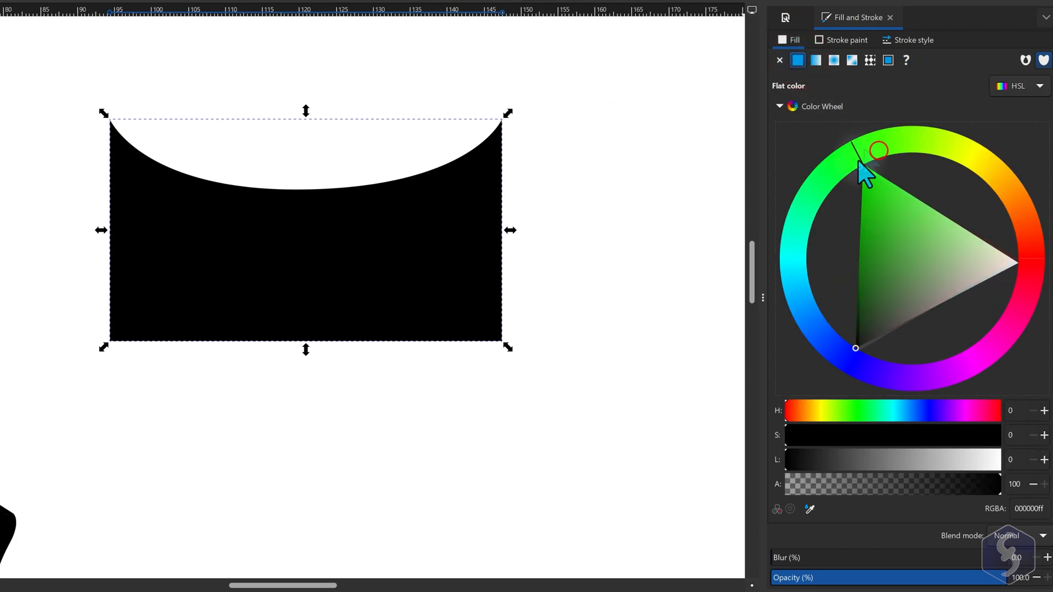
left_click(873, 149)
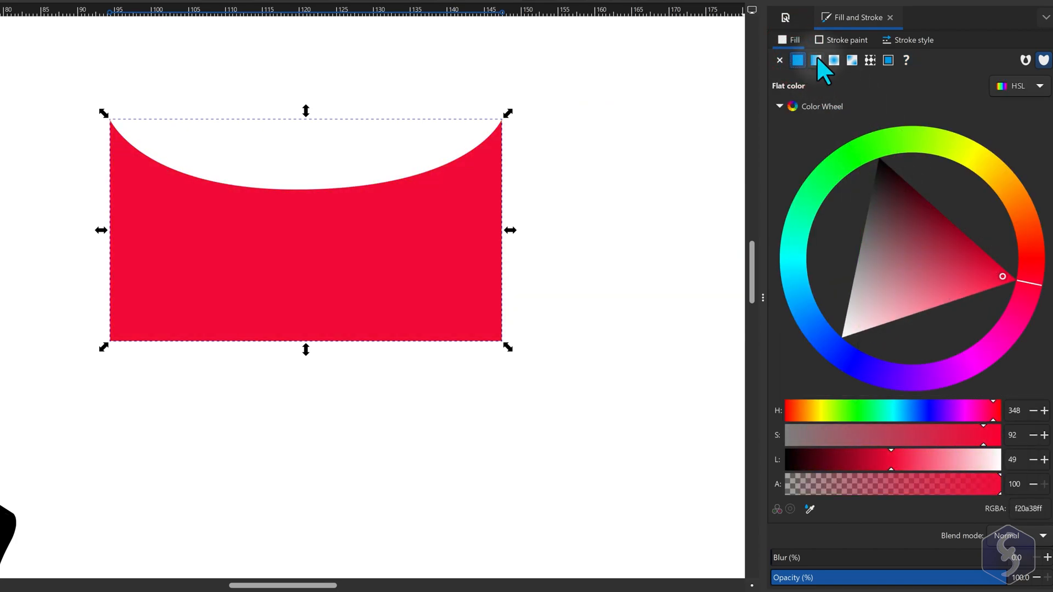
left_click(816, 60)
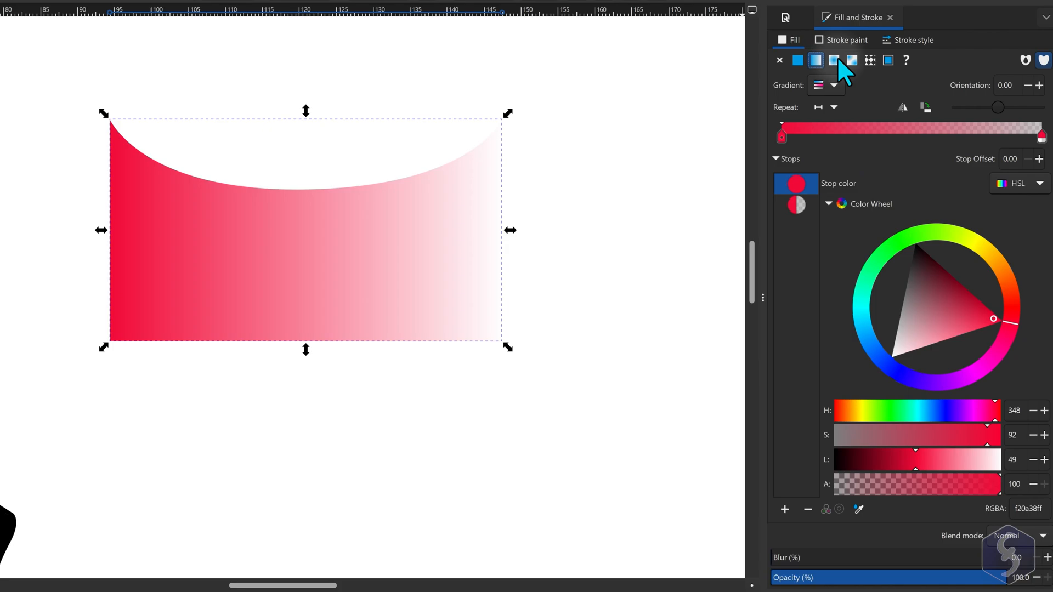
left_click(869, 60)
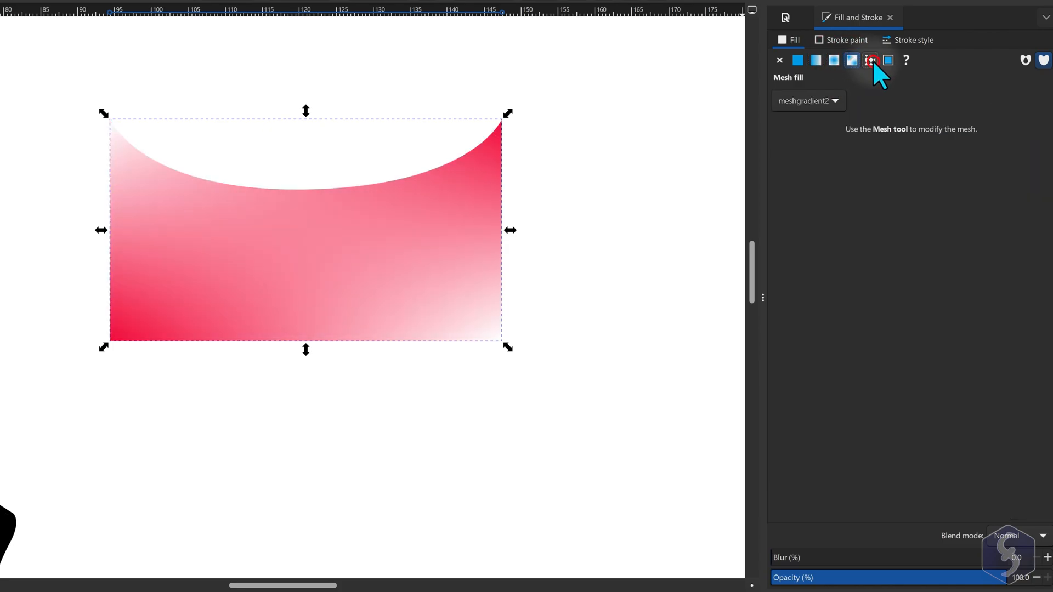
left_click(797, 59)
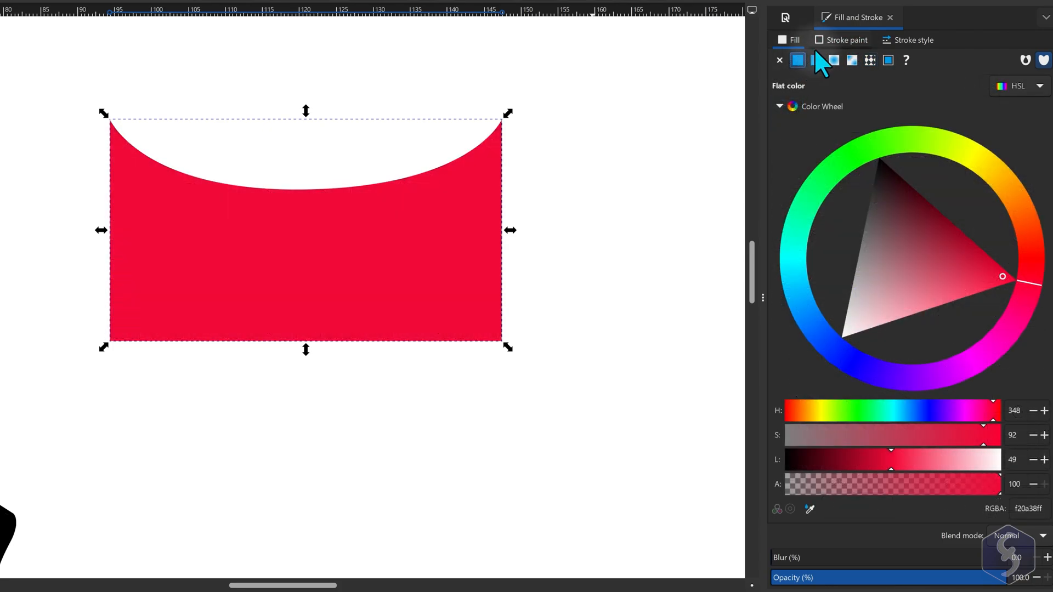
Step: Give the shape a solid blue, thicker 0.669 mm outline and browse markers
left_click(798, 60)
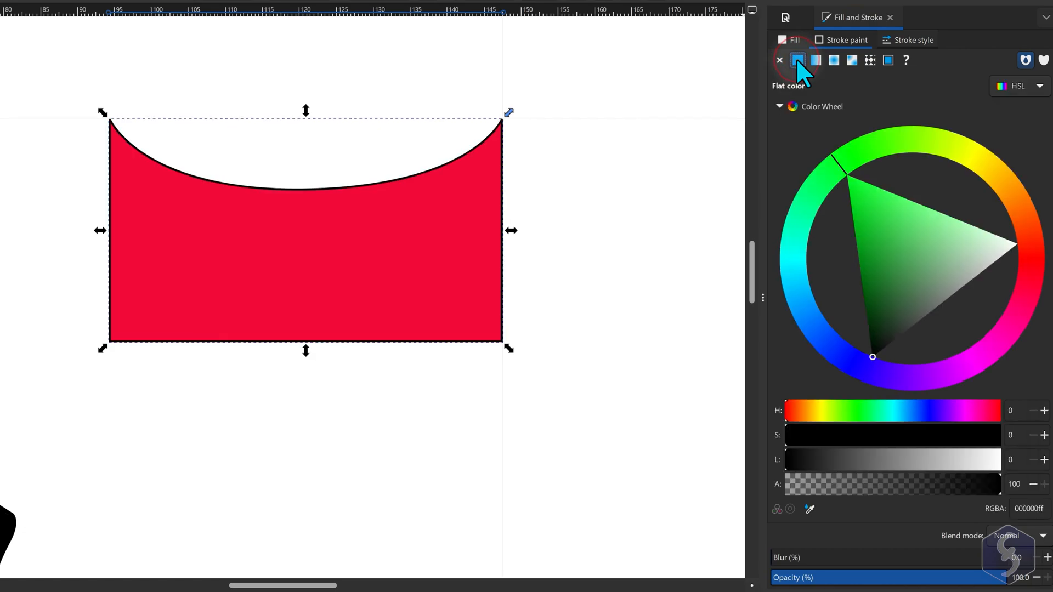
left_click(845, 40)
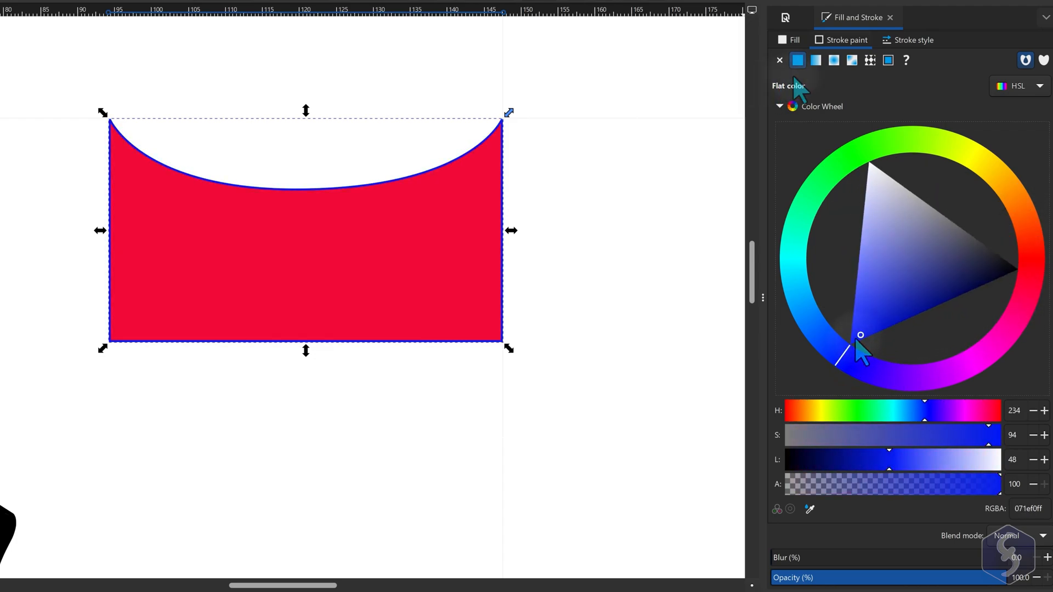
left_click(913, 40)
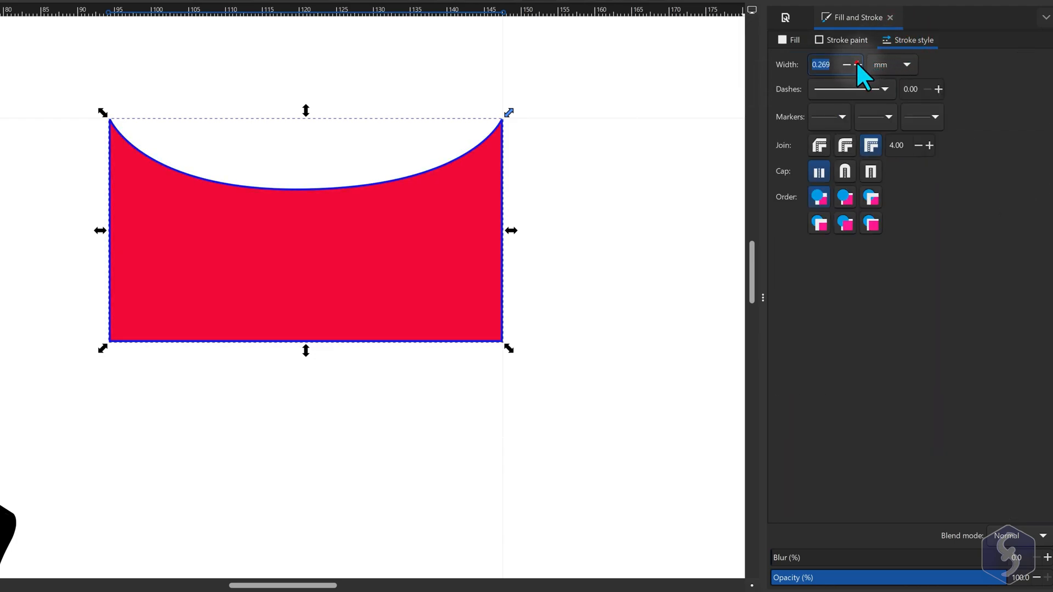
left_click(883, 89)
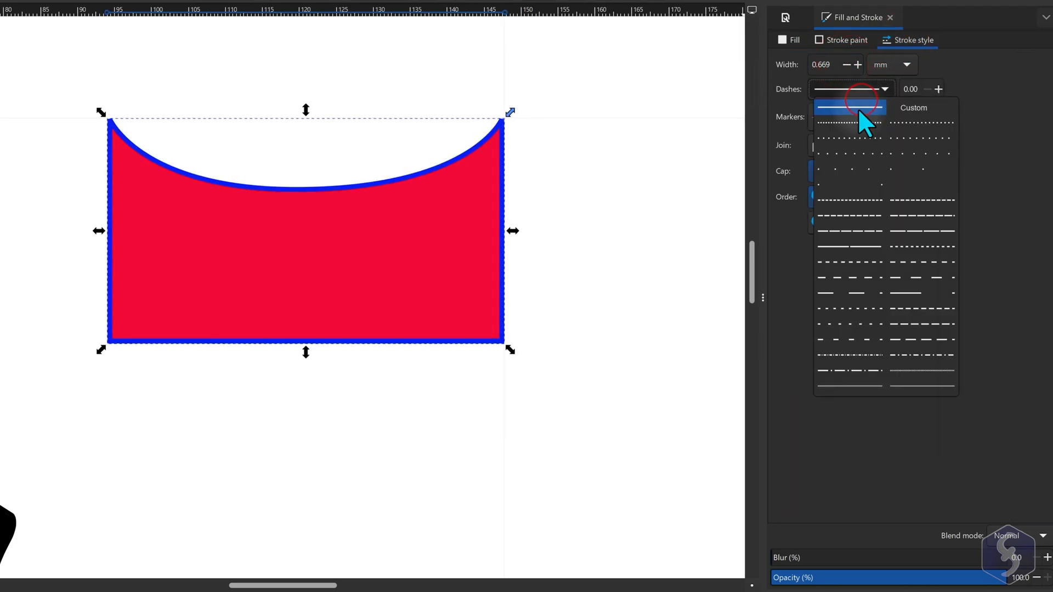
left_click(840, 117)
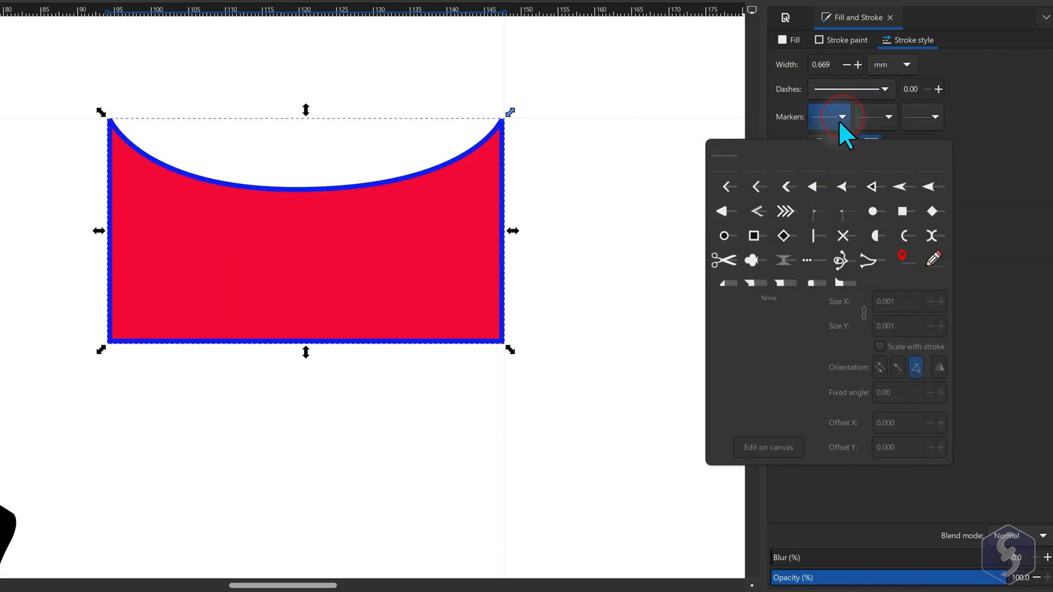
left_click(758, 186)
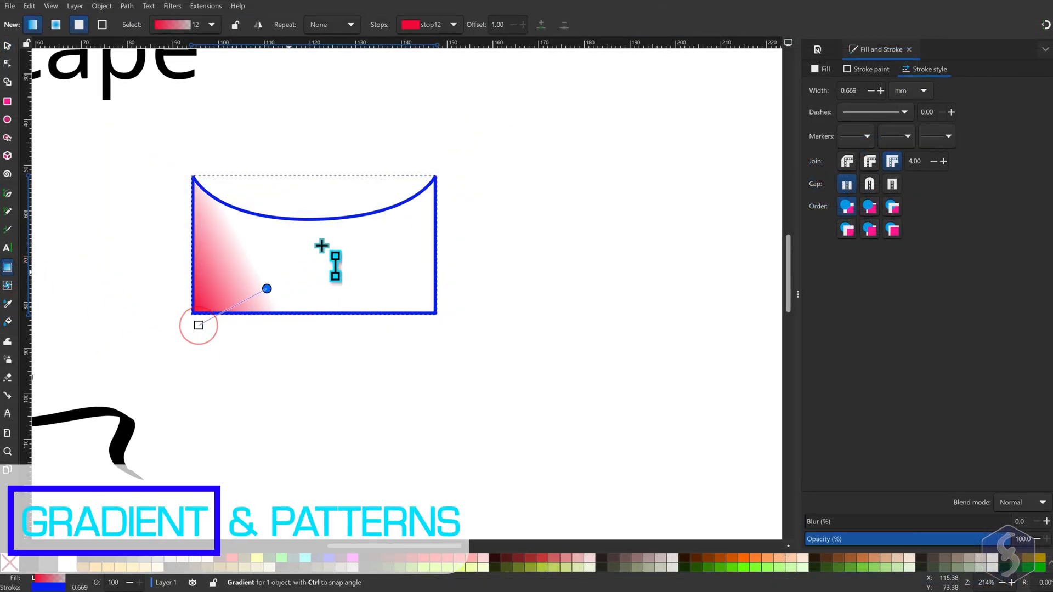
Step: Drag a diagonal gradient across the shape with a blue end and centred purple stop
left_click_drag(266, 289, 420, 221)
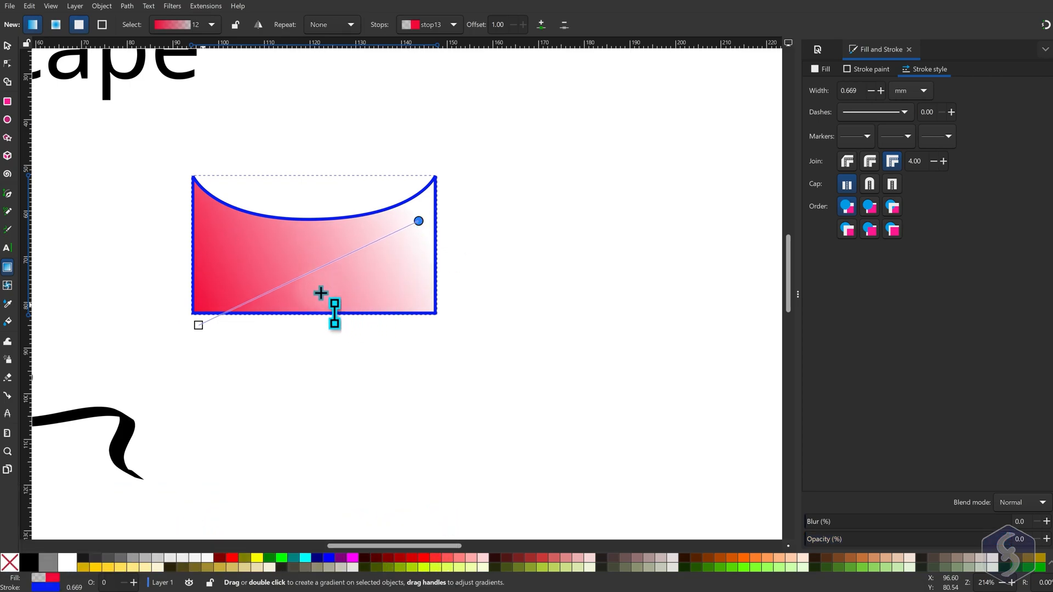
left_click_drag(334, 316, 258, 284)
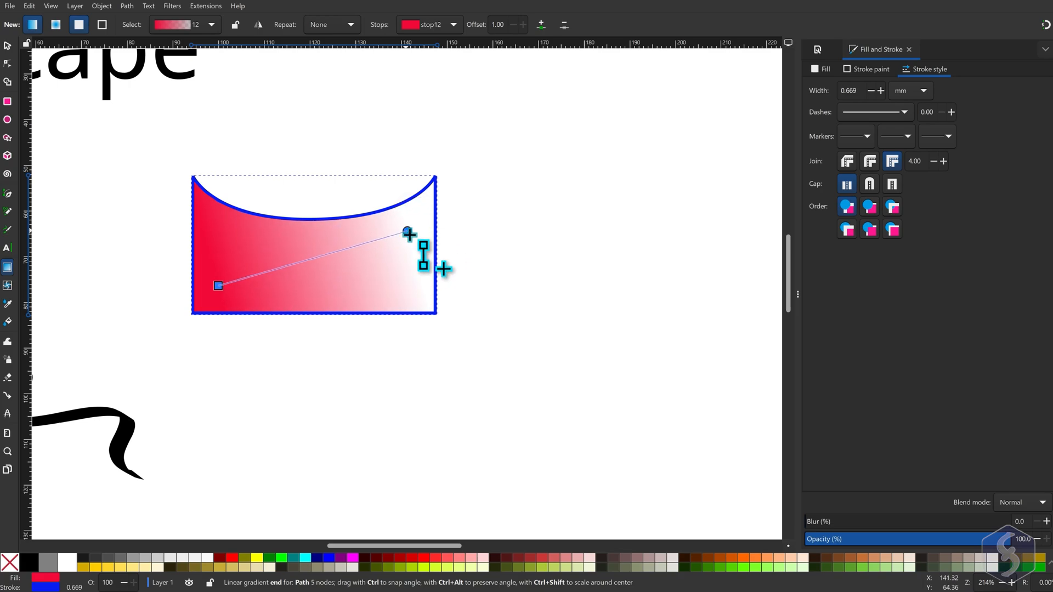
left_click(822, 68)
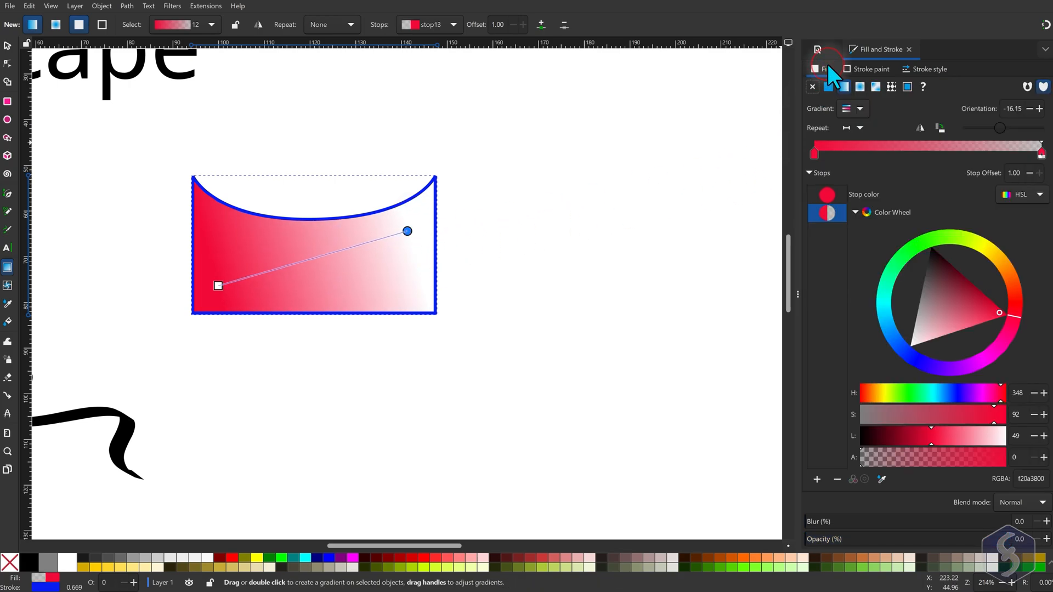
left_click(918, 362)
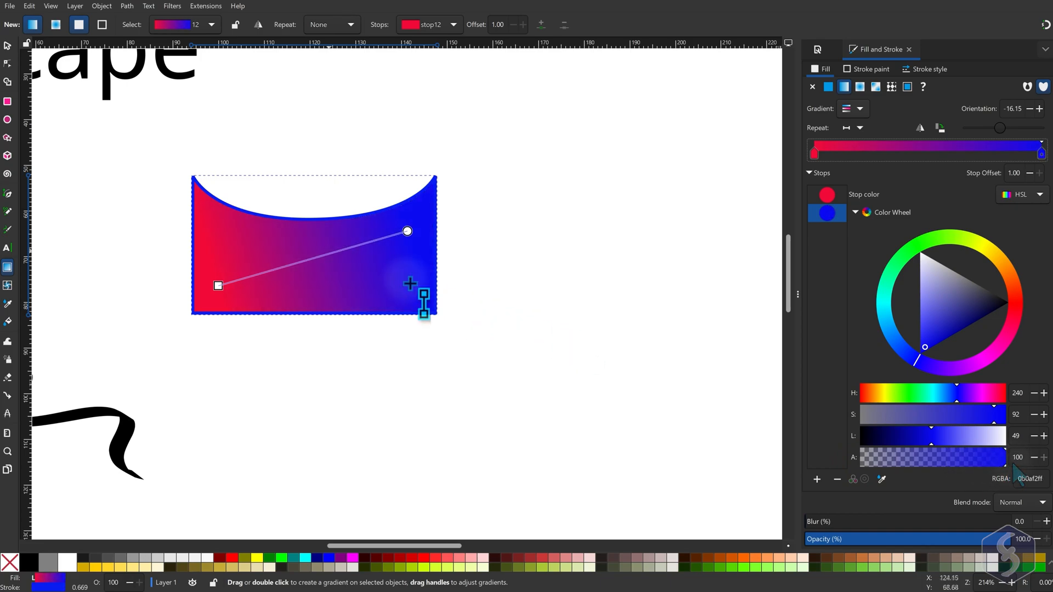
double_click(293, 263)
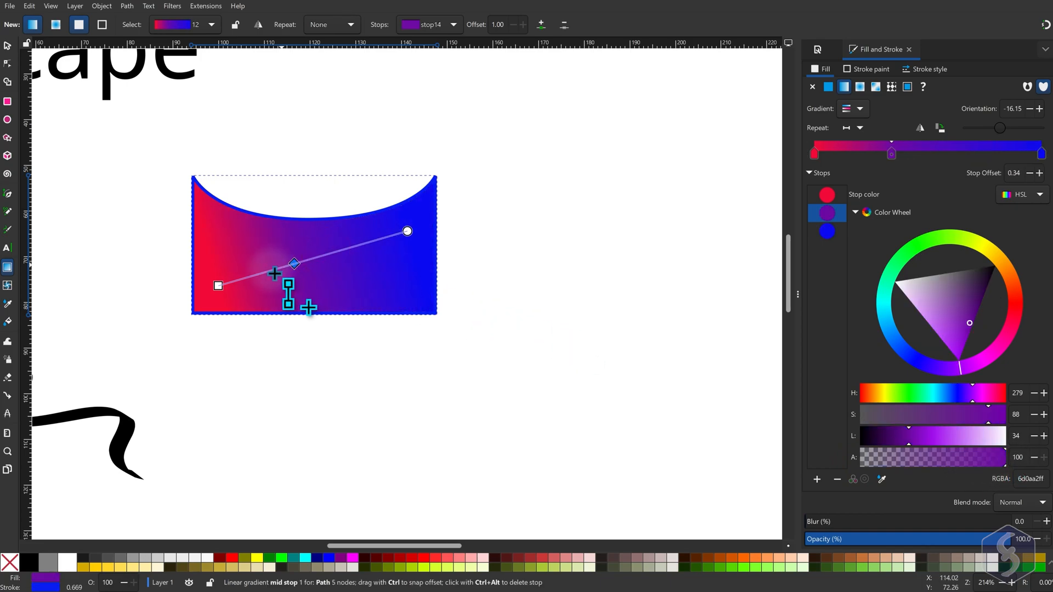
left_click_drag(293, 263, 334, 251)
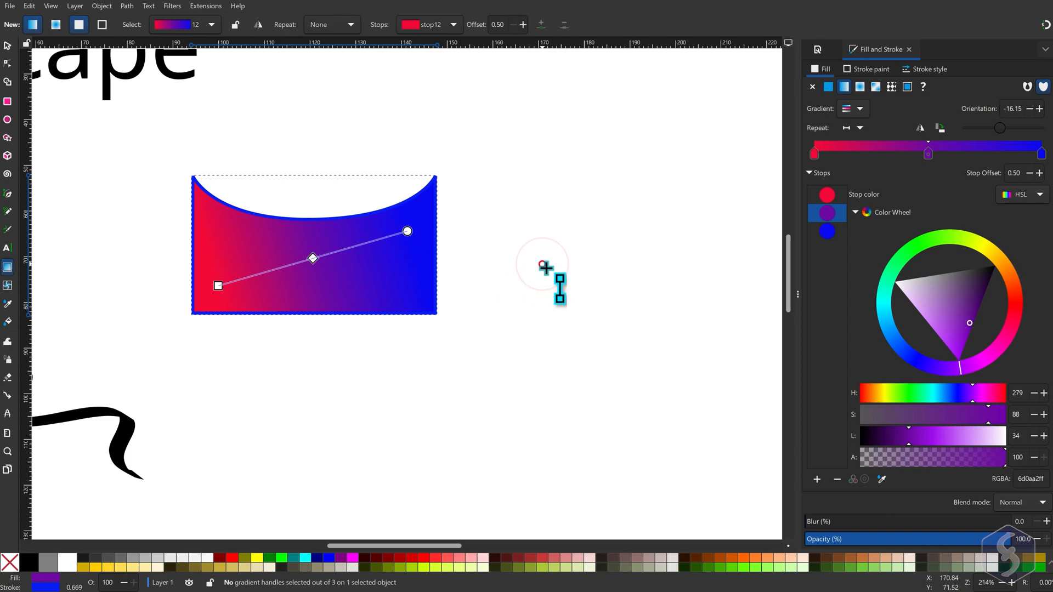
left_click(891, 86)
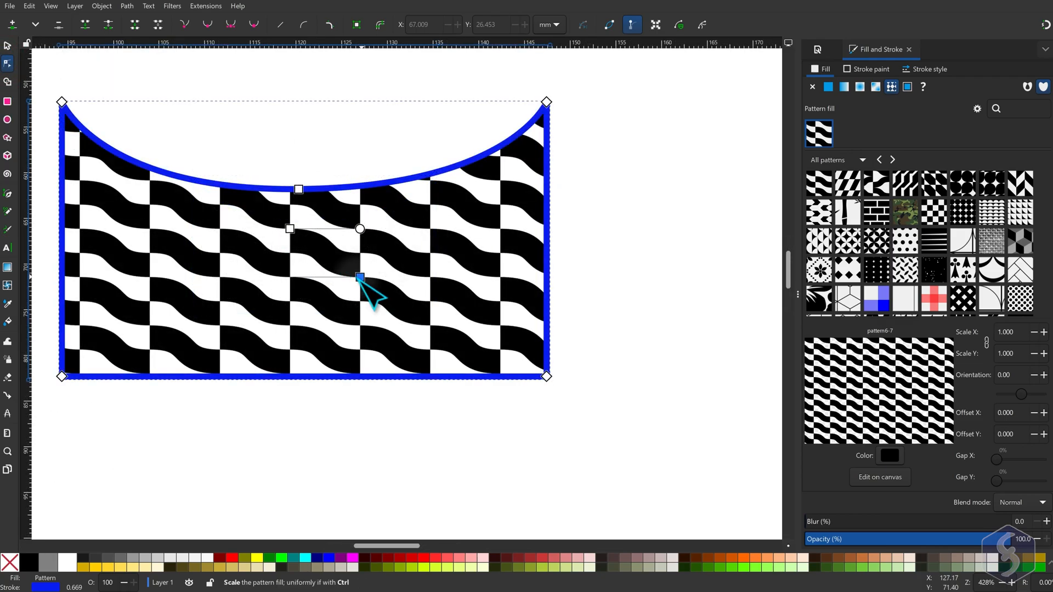
Step: Rescale the wavy checker pattern by dragging its on-canvas handle
left_click_drag(359, 277, 365, 274)
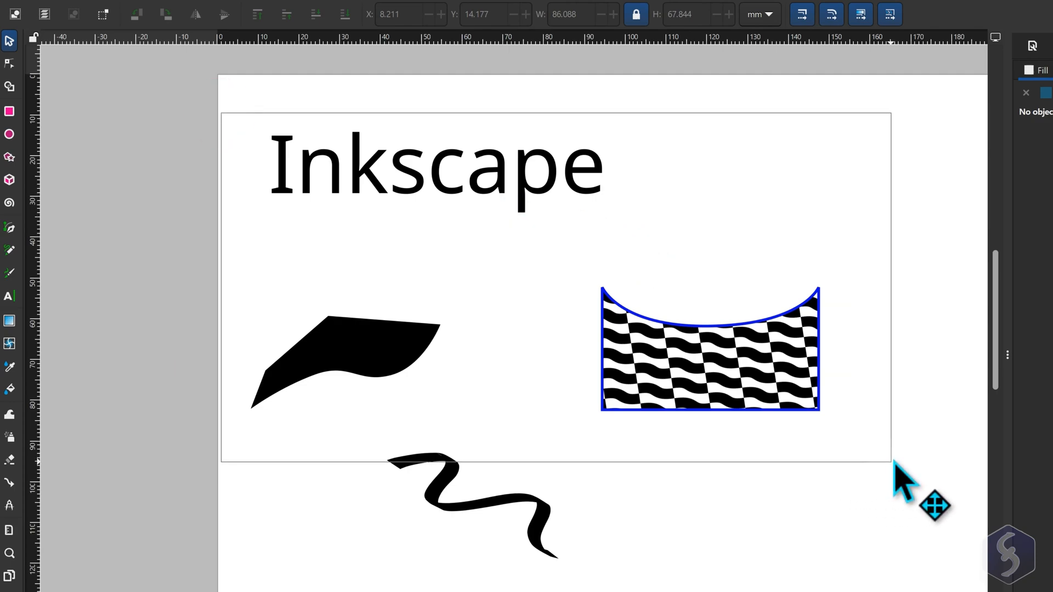
Step: Choose an entry from the context menu for the title and both shapes
right_click(766, 380)
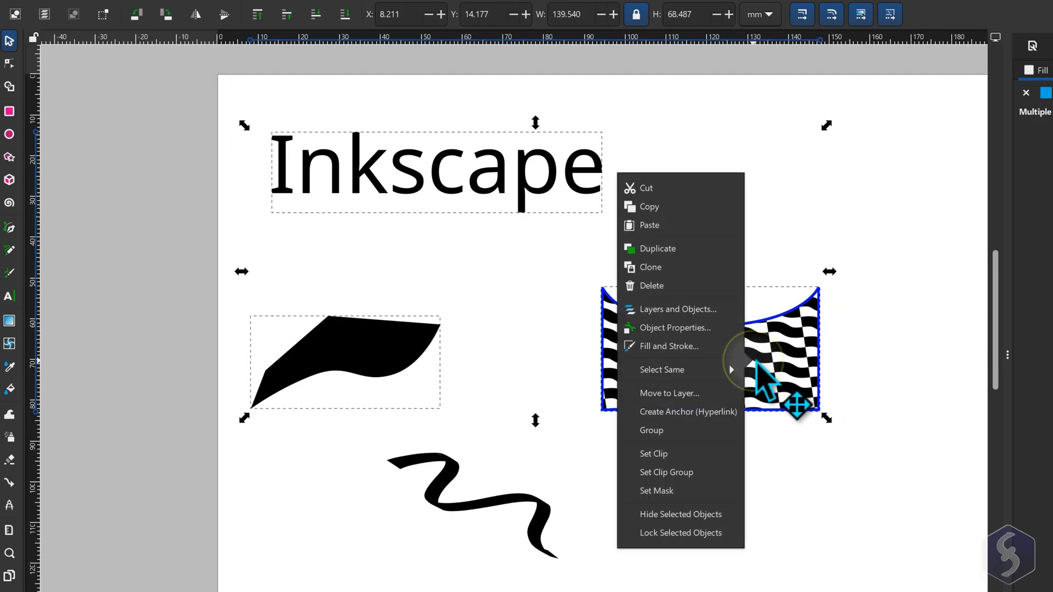
left_click(685, 442)
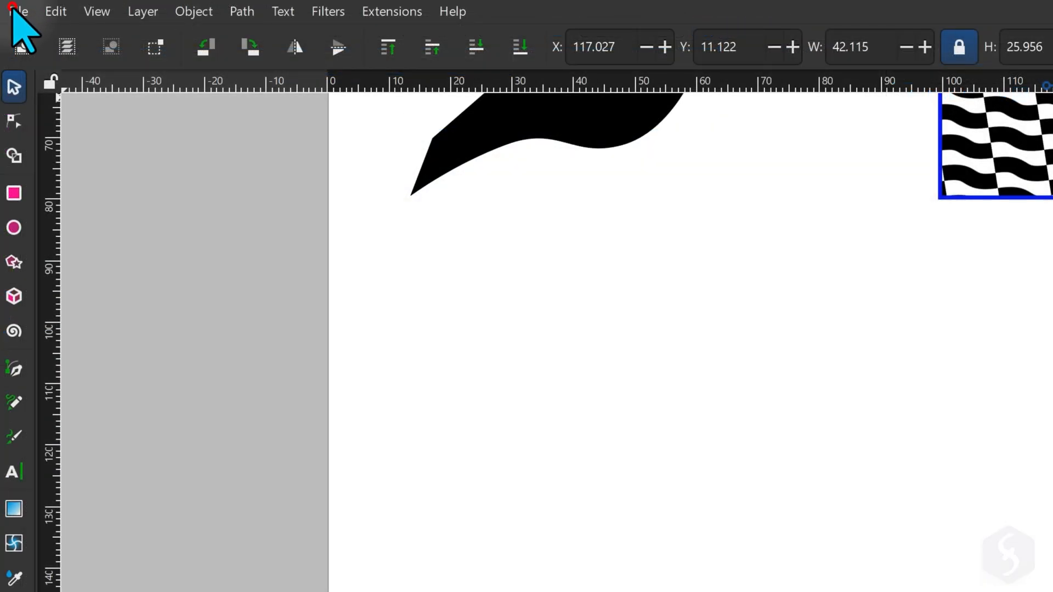
Step: Import the blue coastal bay photo onto the page and select it
left_click(17, 12)
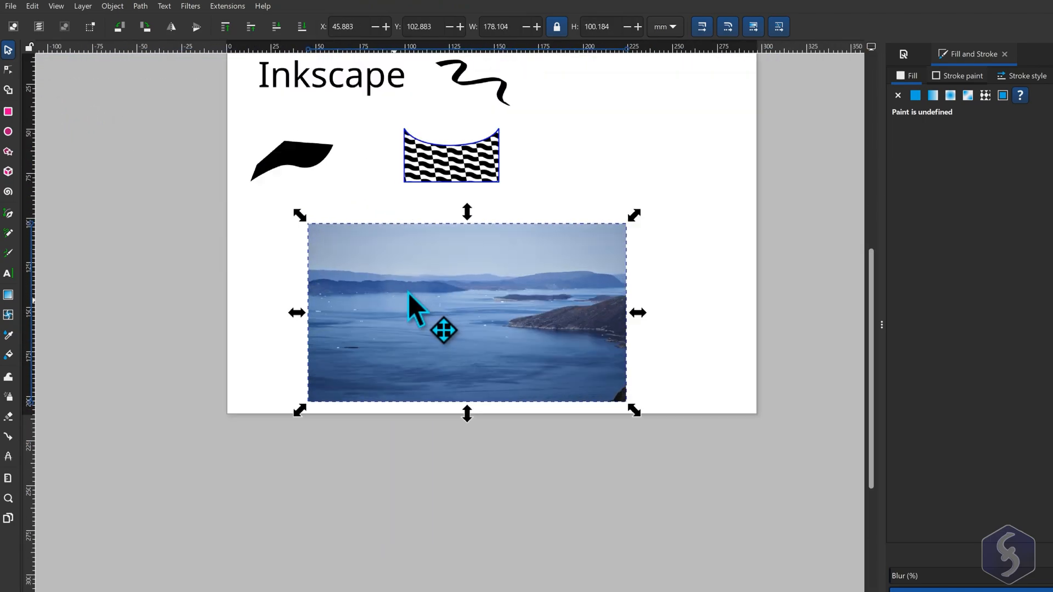
left_click(188, 6)
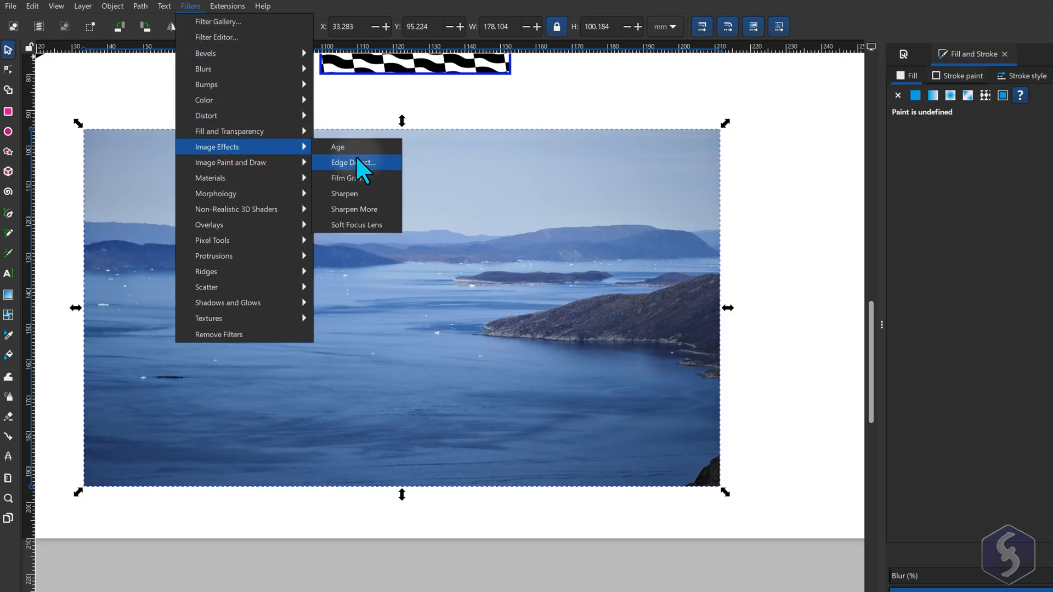
left_click(349, 177)
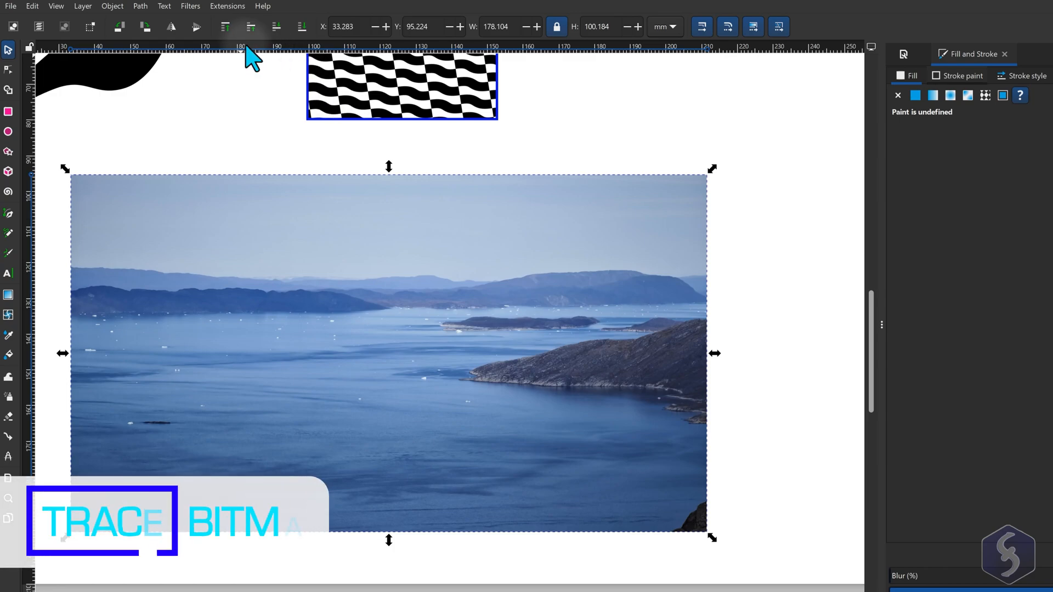
left_click(140, 6)
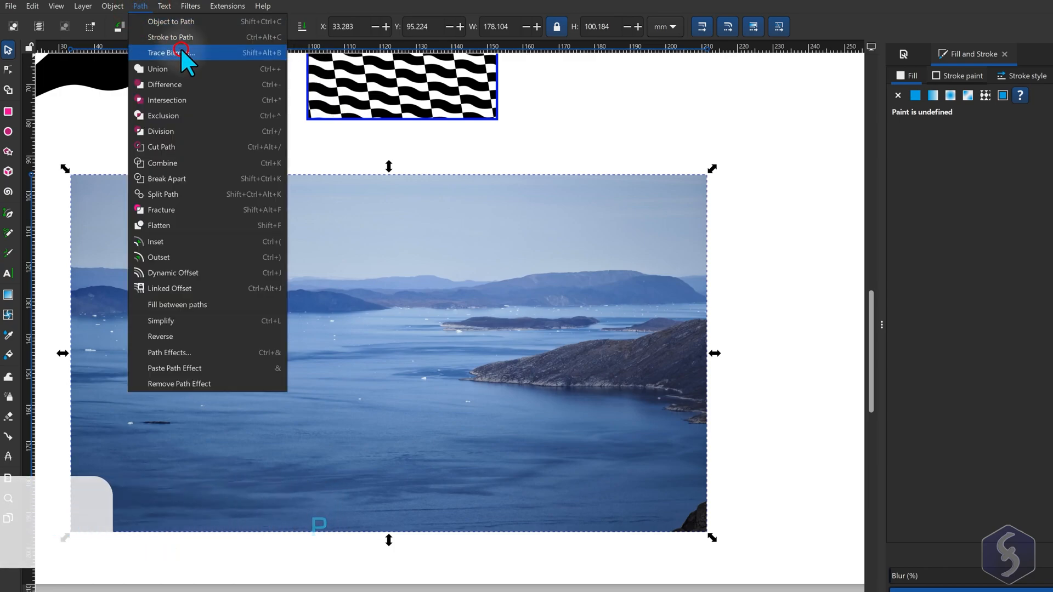
Step: Open Trace Bitmap for the coastal photo on the Multicolor tab
left_click(170, 53)
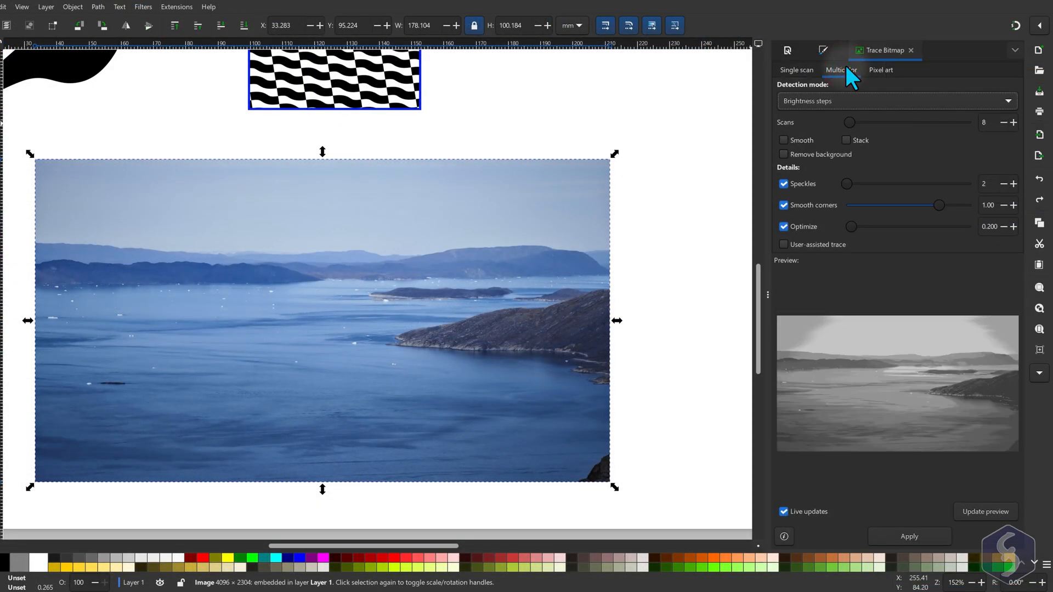
left_click(796, 70)
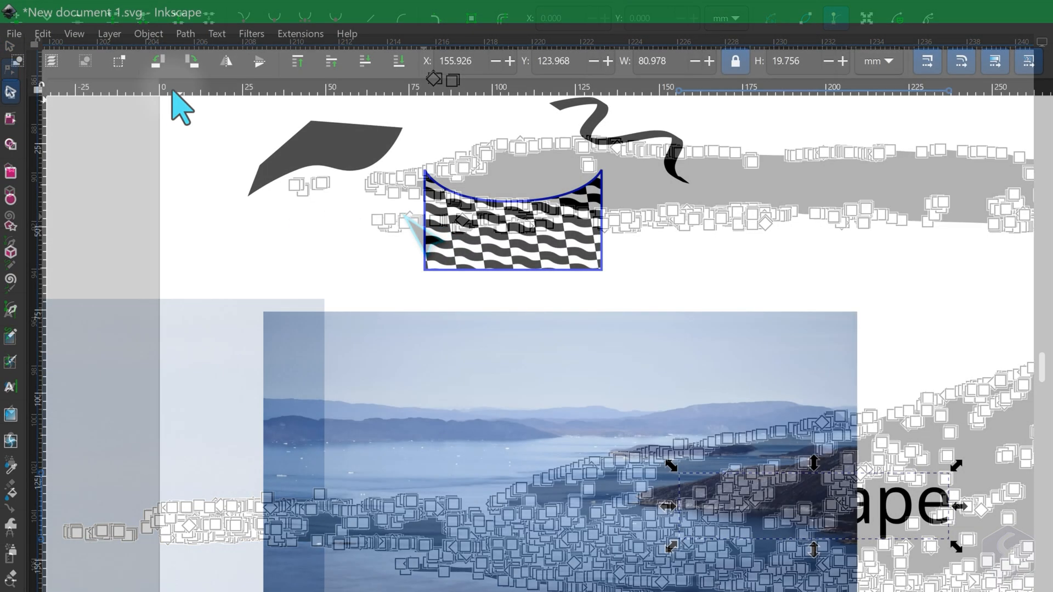
Step: Lower the landscape photo's opacity and try Multiply and other blend modes on it
left_click(148, 33)
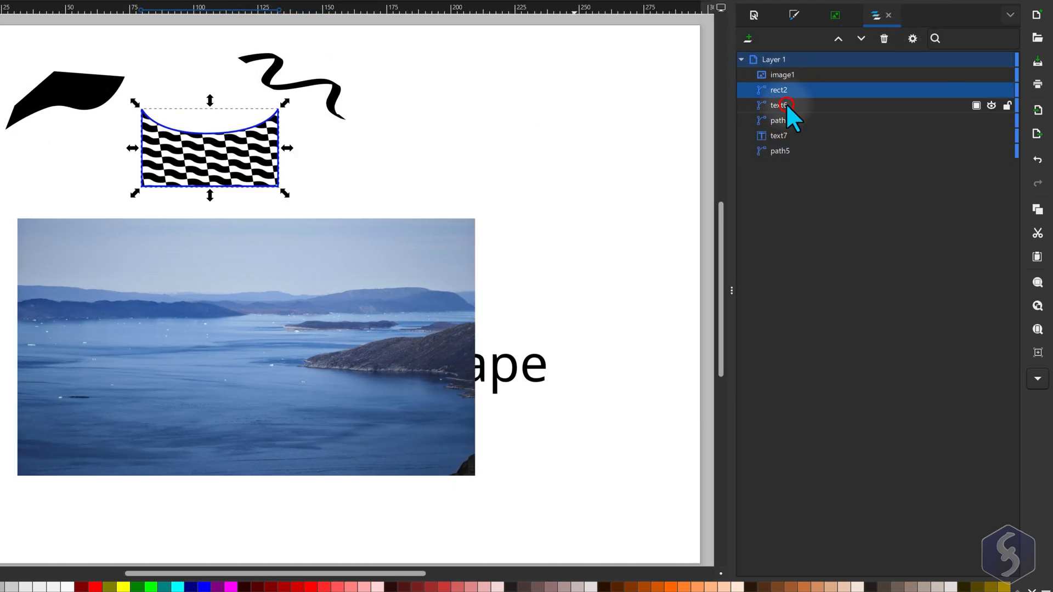
left_click(782, 75)
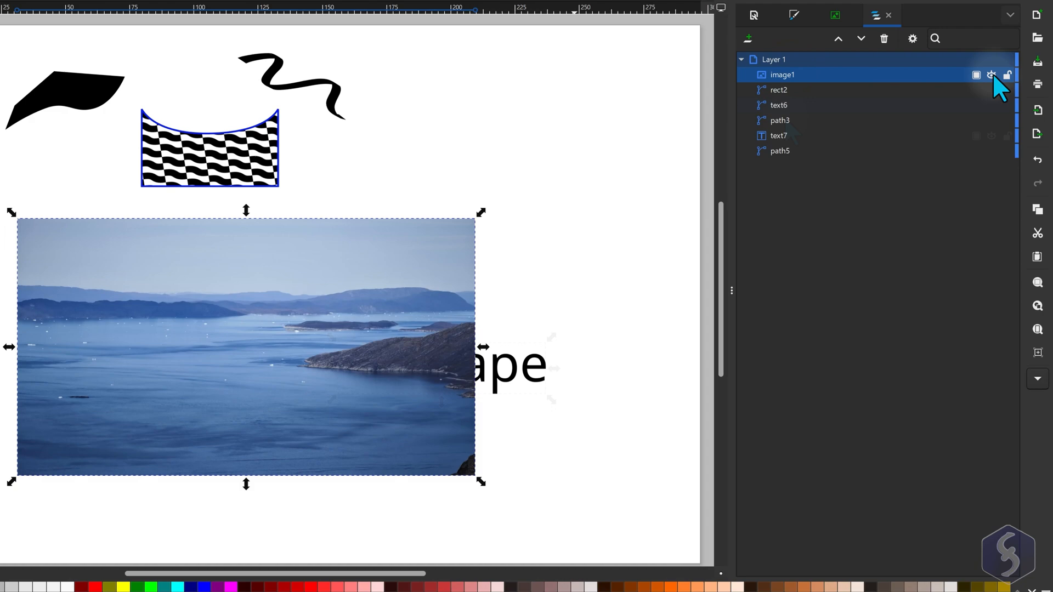
left_click(990, 75)
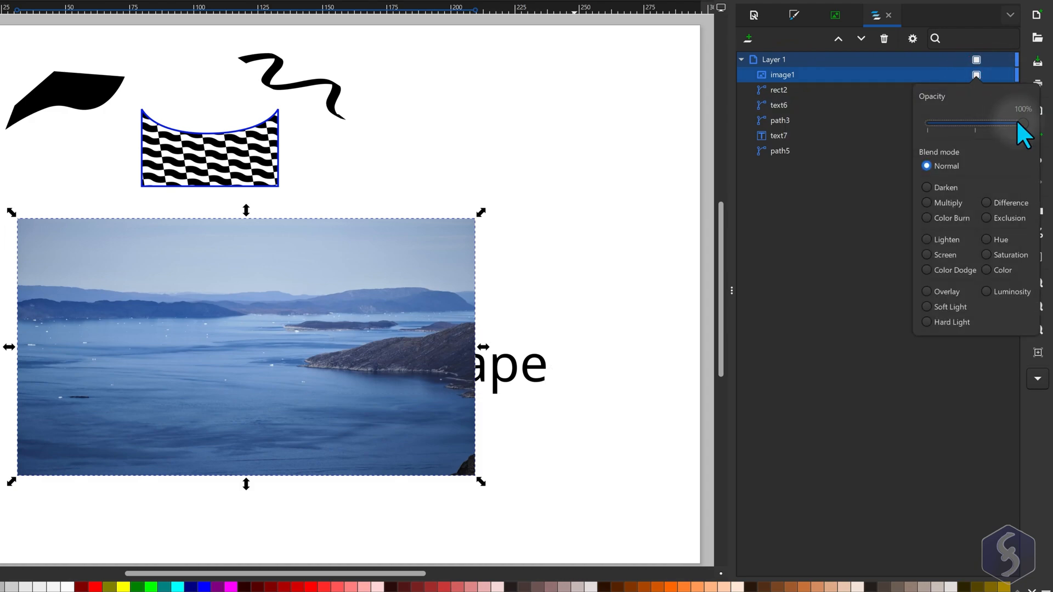
left_click_drag(1023, 124, 992, 124)
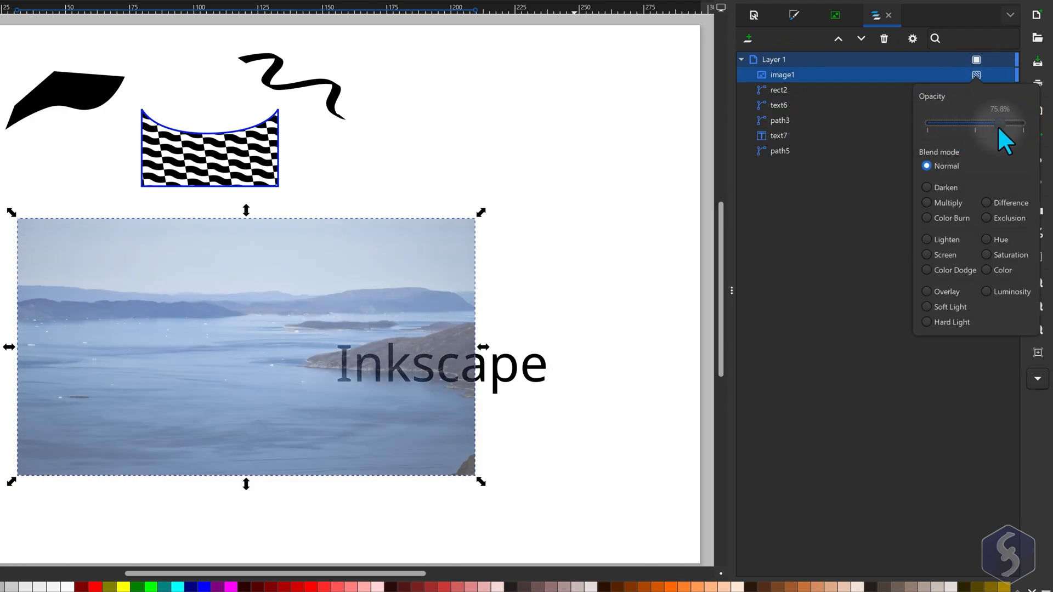
left_click(927, 203)
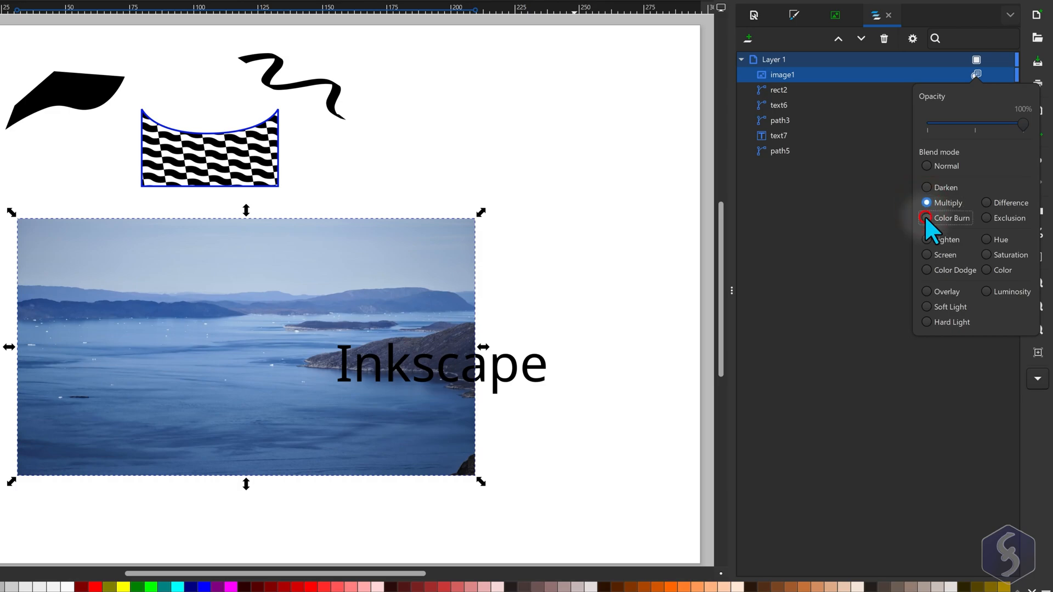
left_click(975, 75)
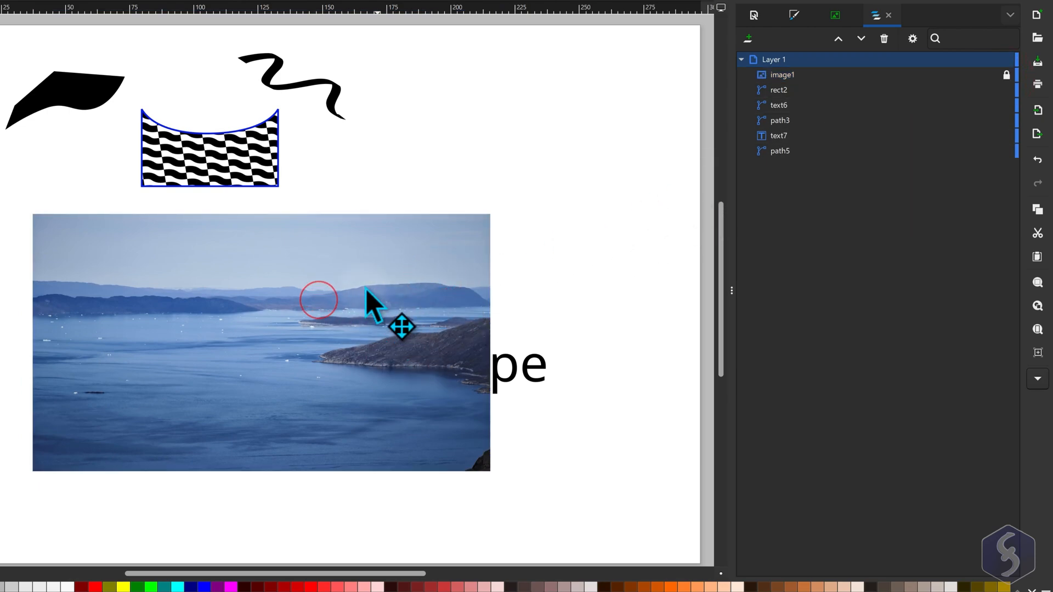
Step: Reselect the photo, then select the Inkscape title text to move it up
left_click(781, 75)
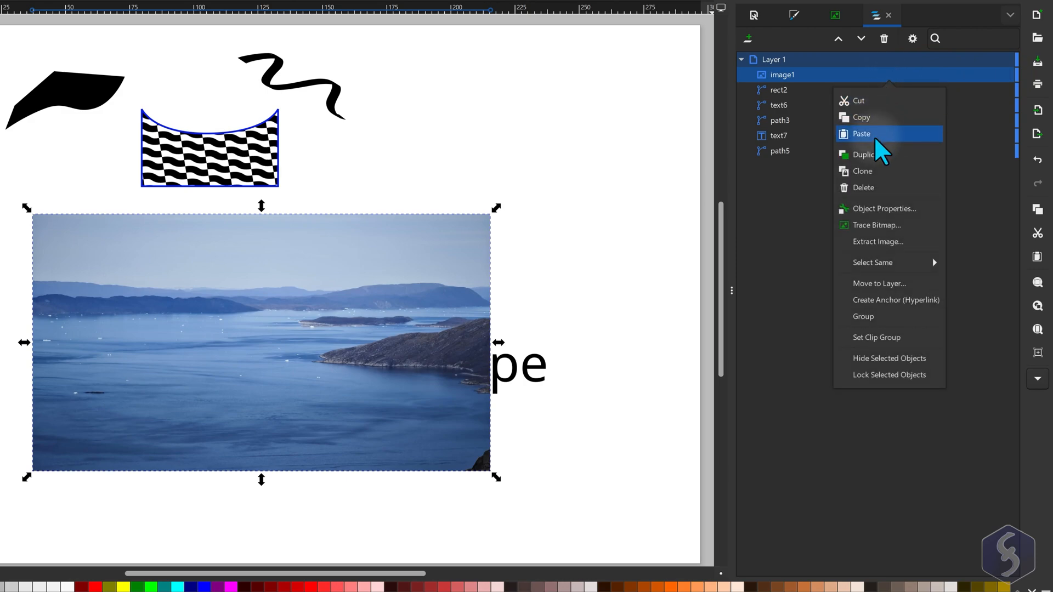
left_click(861, 134)
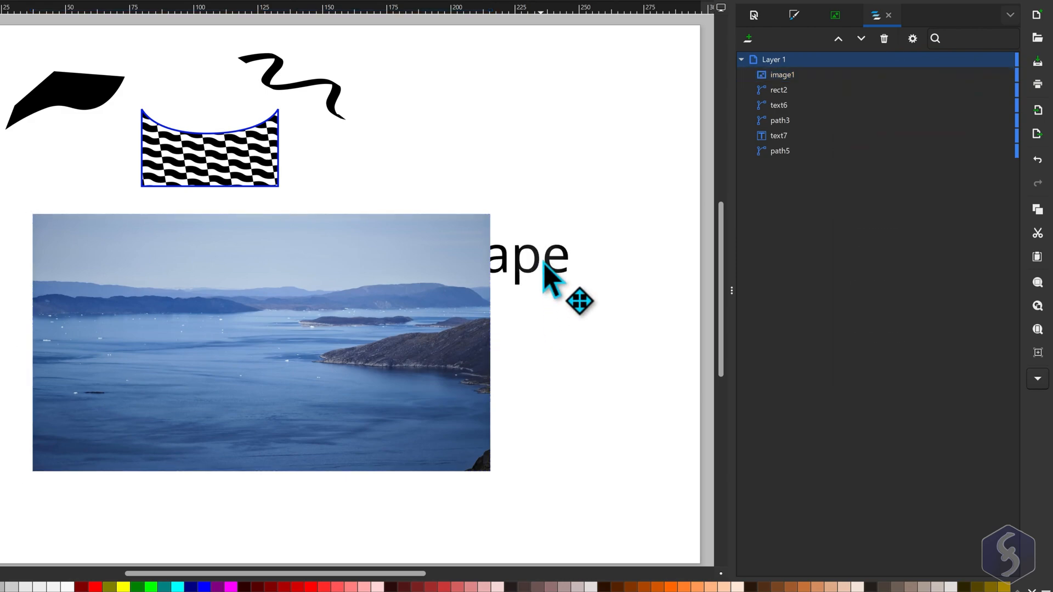
left_click(778, 104)
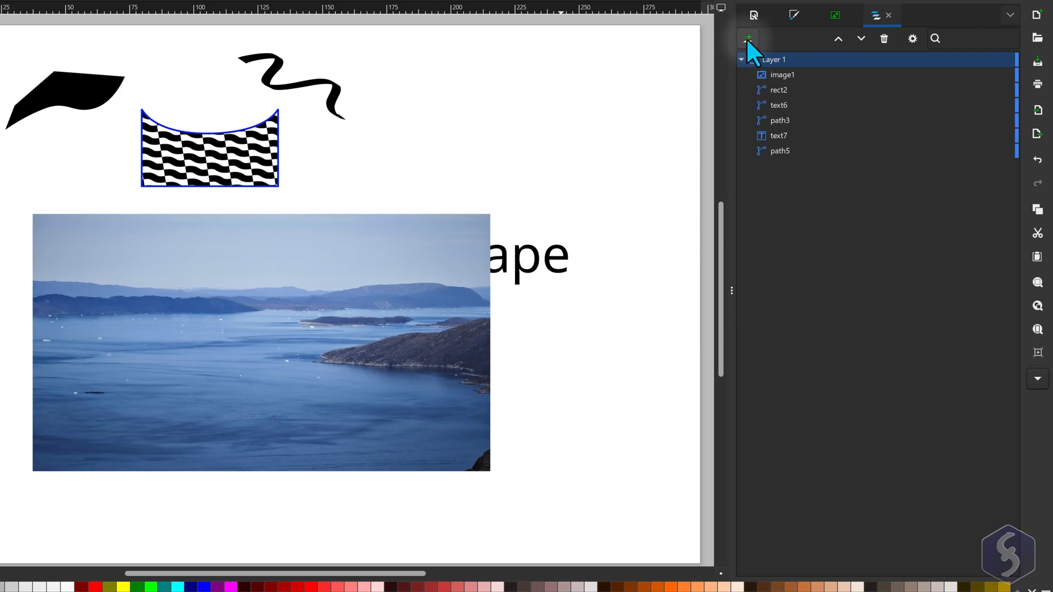
Step: Create Layer 2 above Layer 1 and move image1 into it
left_click(747, 38)
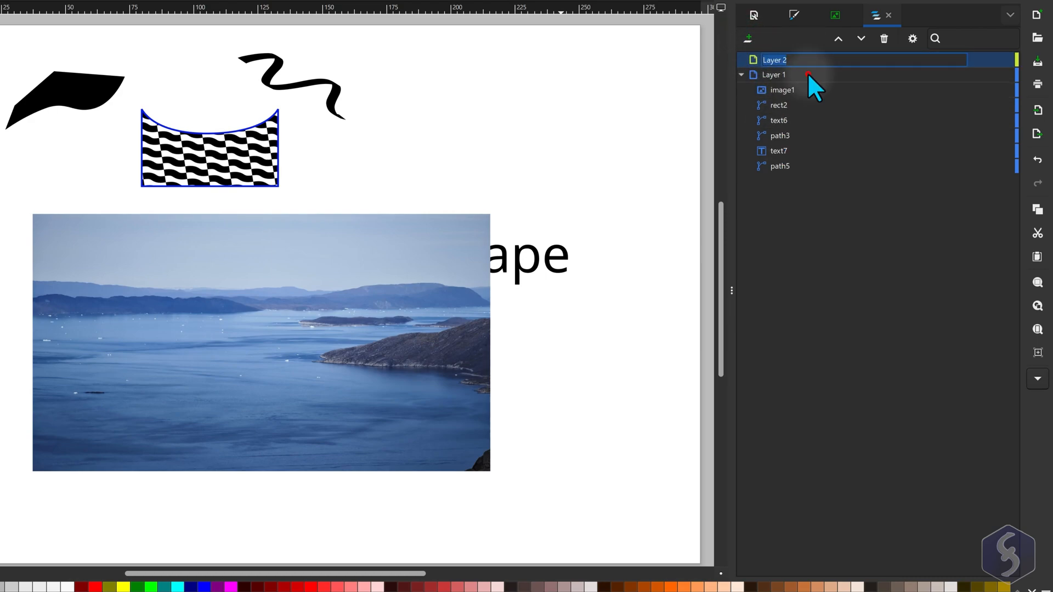
left_click(782, 90)
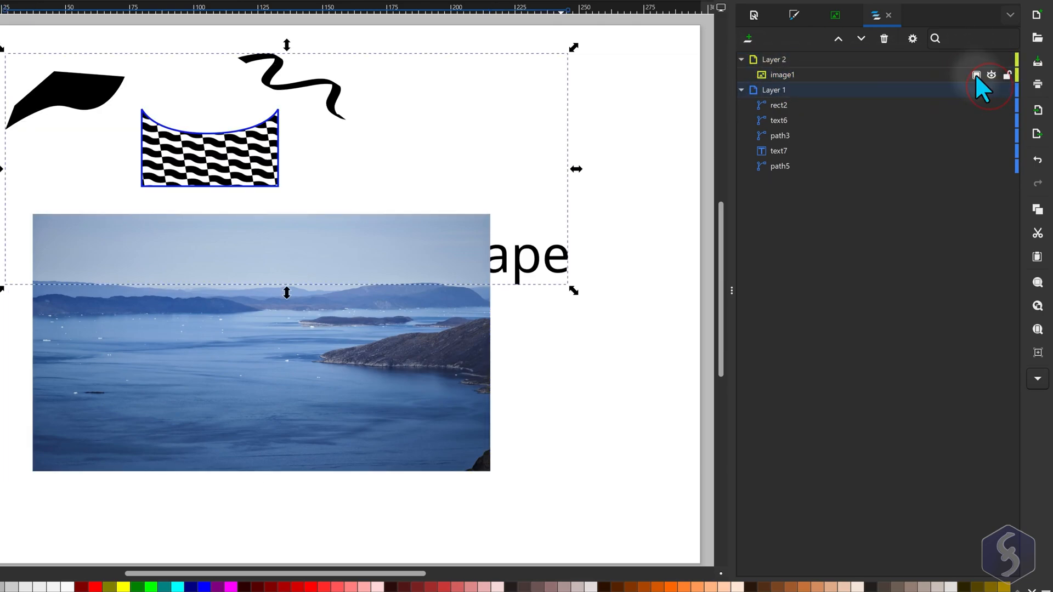
left_click(1005, 74)
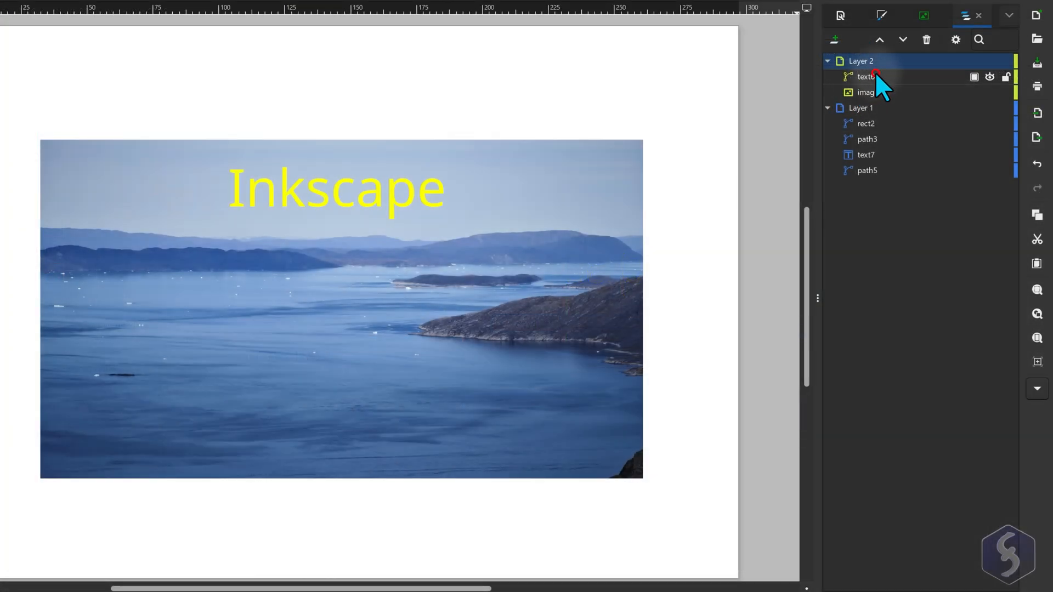
Step: Select the title in Layer 2 and rect2 in Layer 1, then clear the selection
left_click(866, 124)
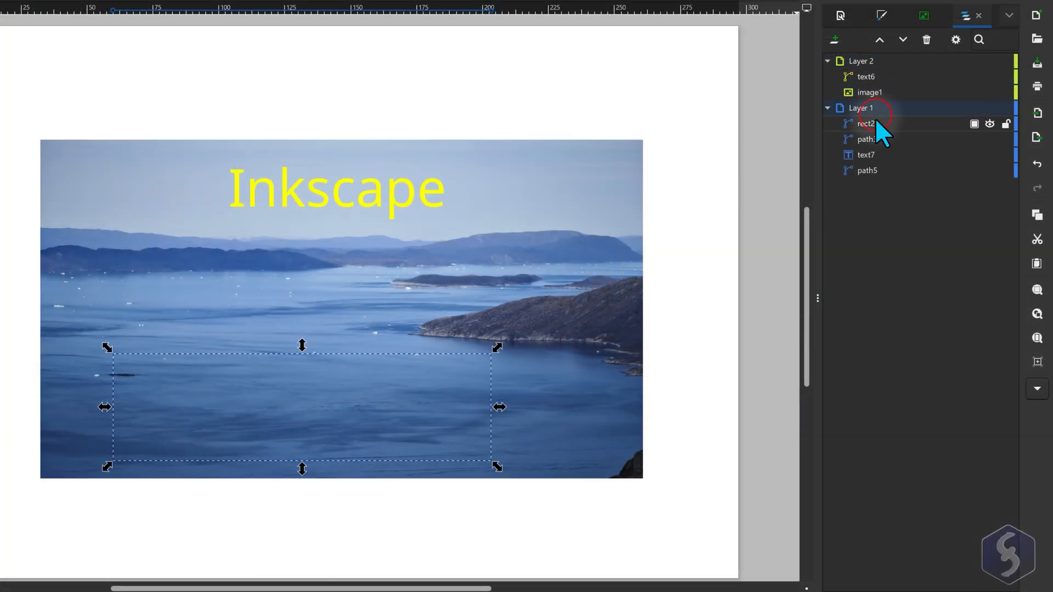
left_click(866, 170)
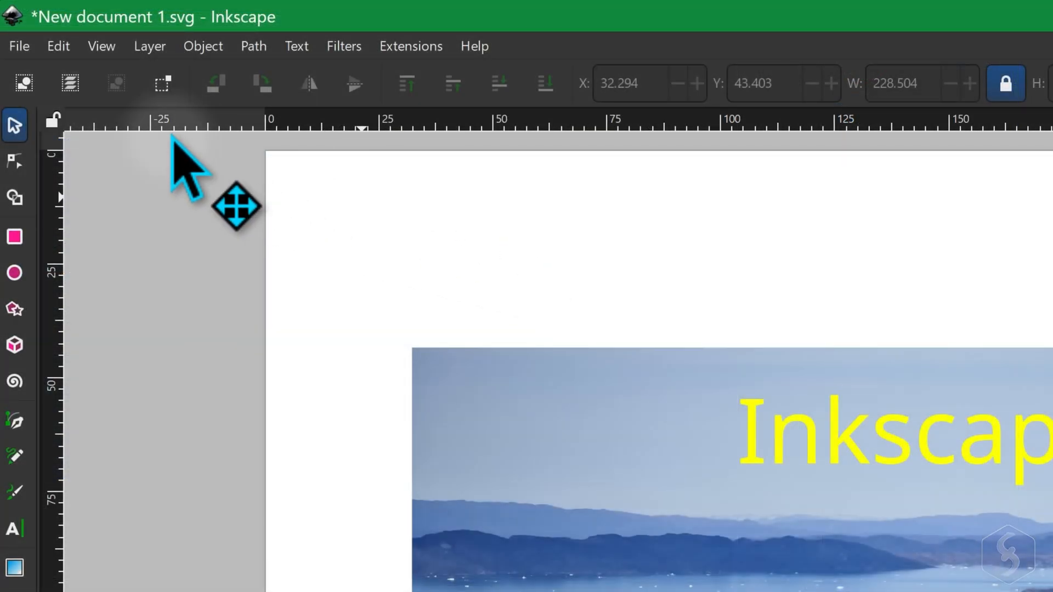
left_click(18, 46)
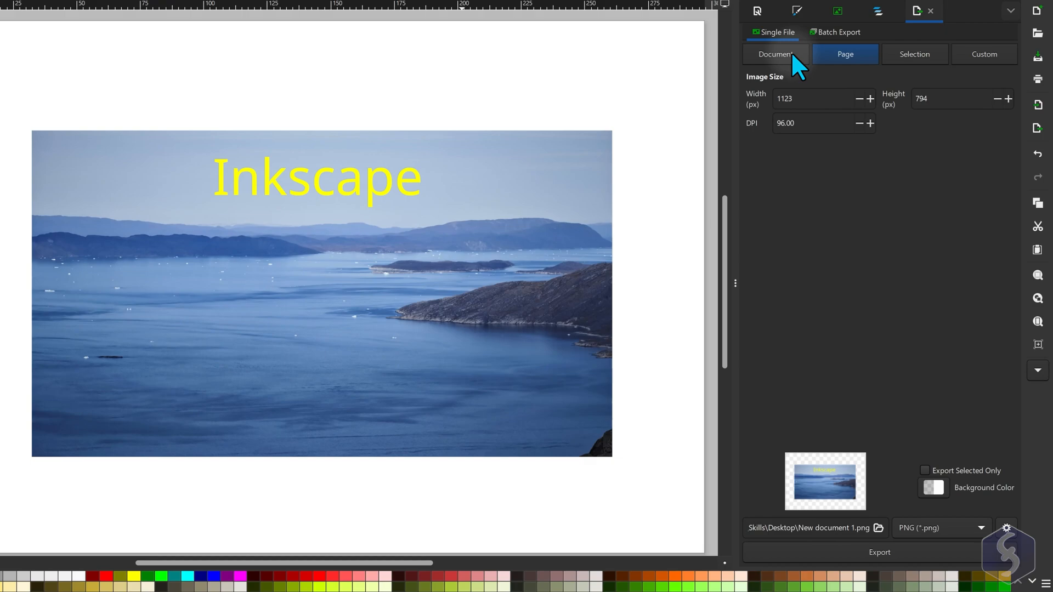
Step: Cycle the export area through Document, Page, Selection and Custom, ending on the 306 × 75 px text6.png
left_click(775, 54)
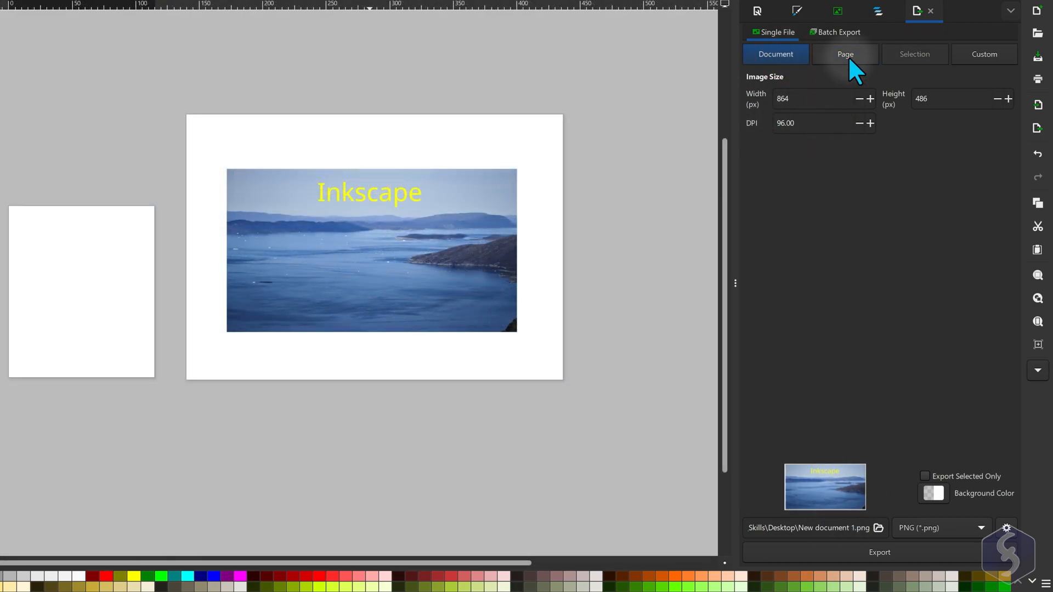
left_click(844, 54)
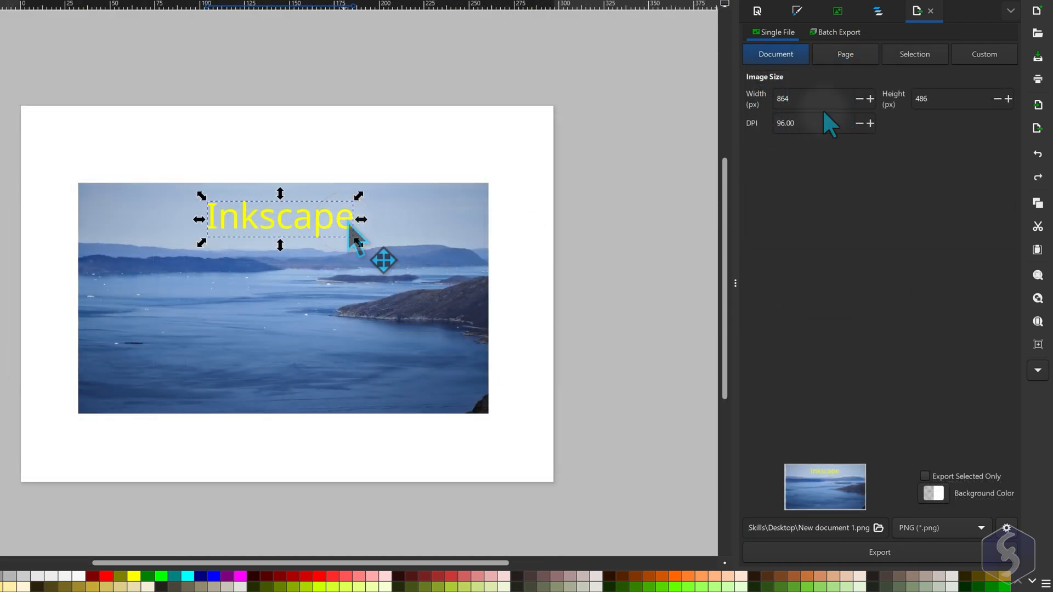
left_click(914, 54)
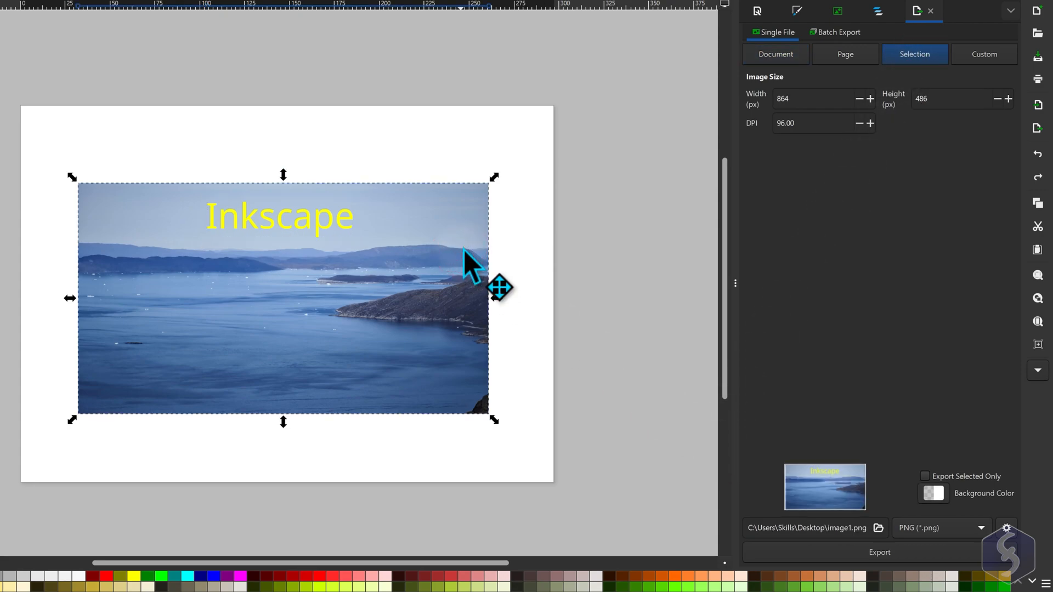
left_click(984, 54)
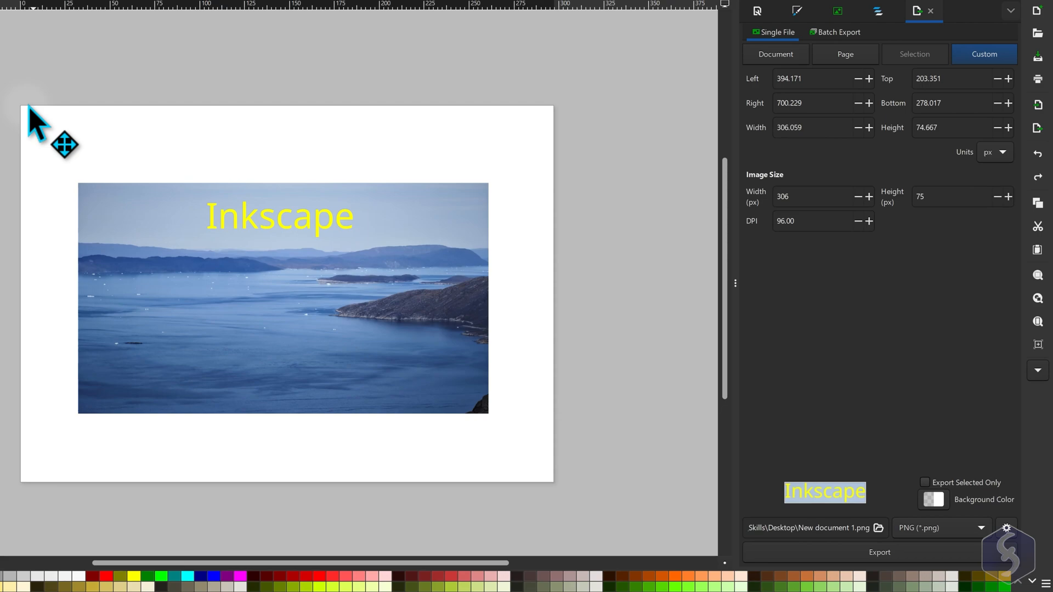
left_click(774, 53)
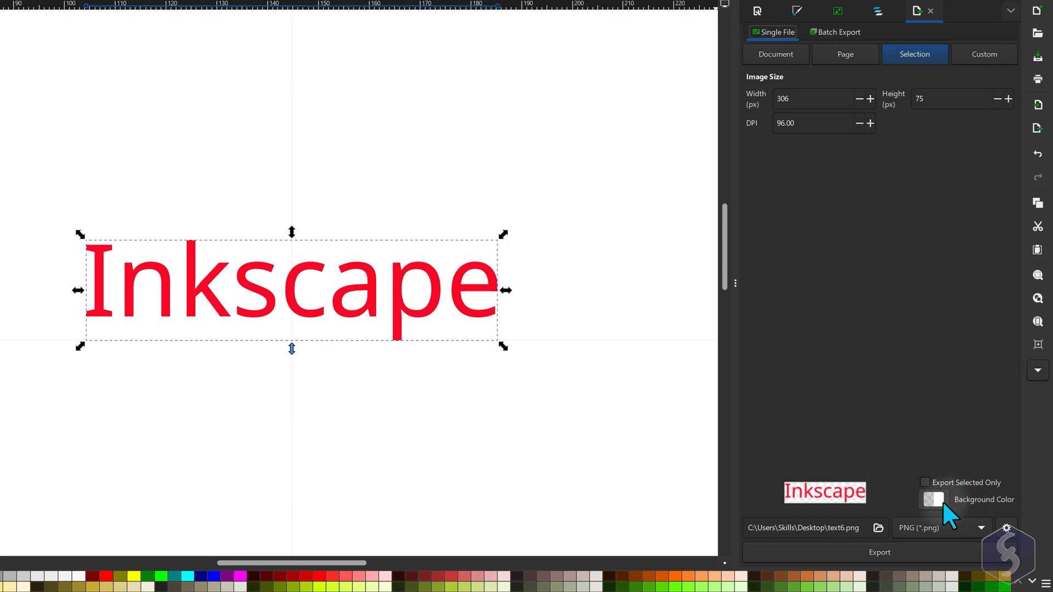
Step: Set the export background to blue with alpha raised to about 81
left_click(932, 499)
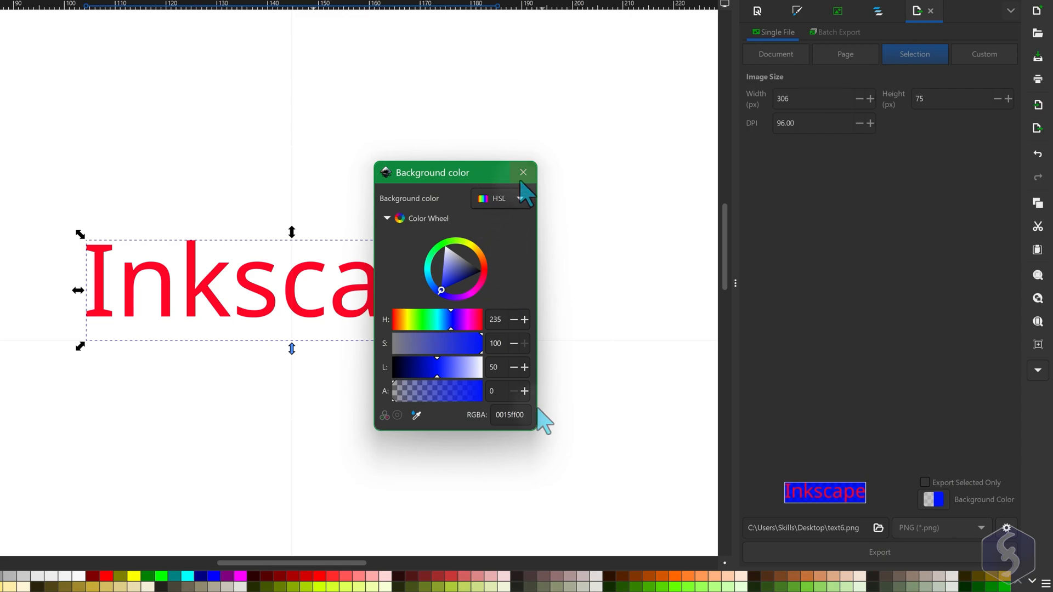
left_click_drag(386, 391, 465, 391)
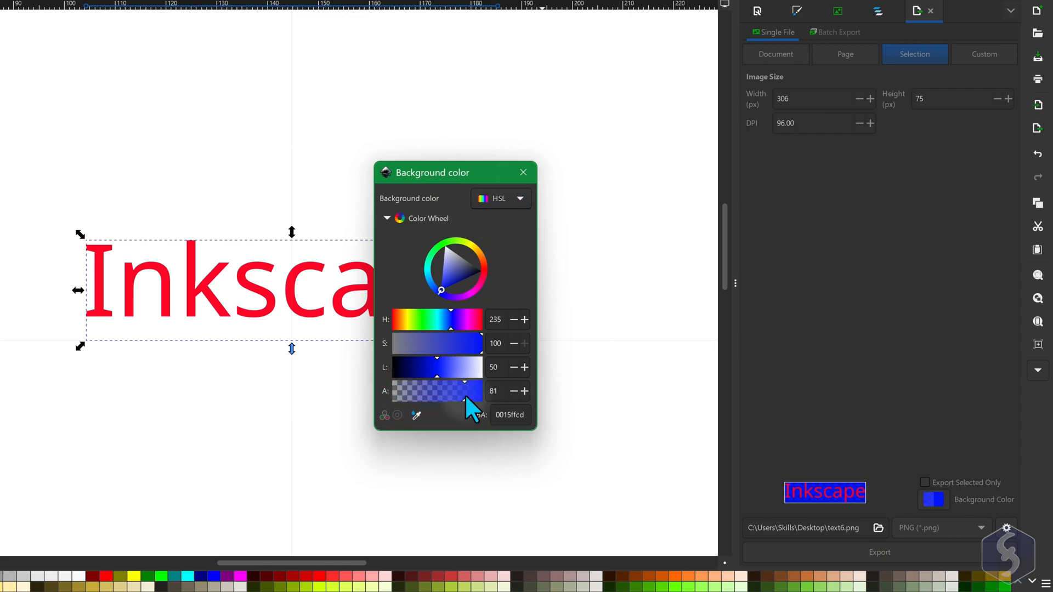